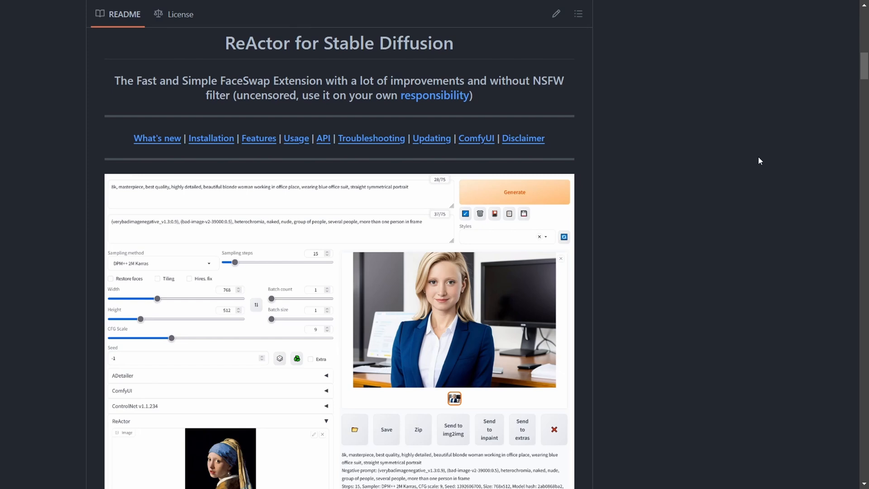
{"action": "mouse_move", "coordinate": [101, 108]}
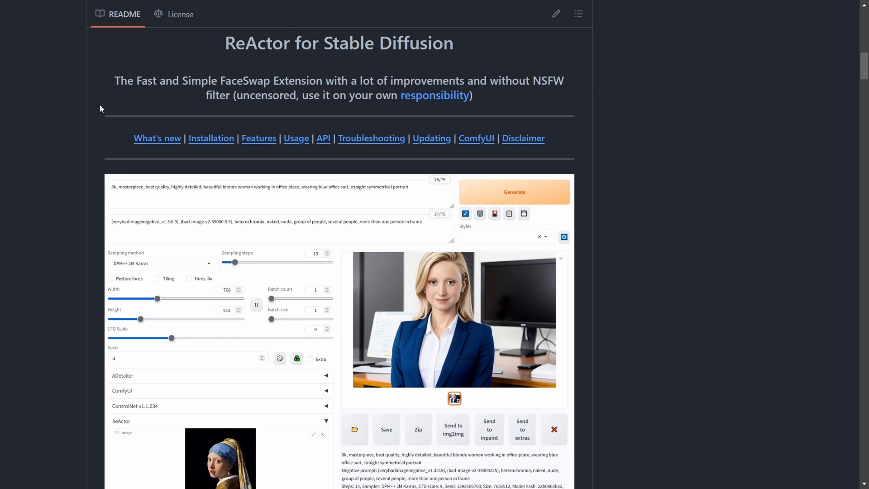
{"action": "mouse_move", "coordinate": [112, 94]}
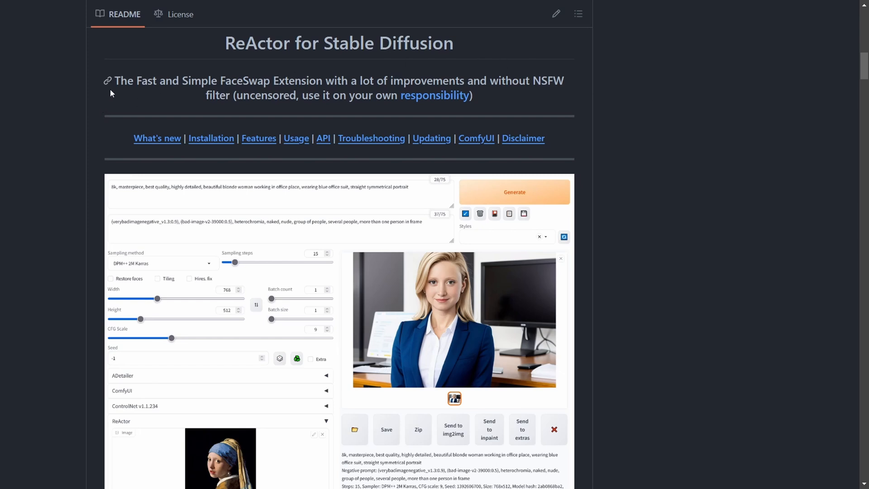
{"action": "mouse_move", "coordinate": [304, 72]}
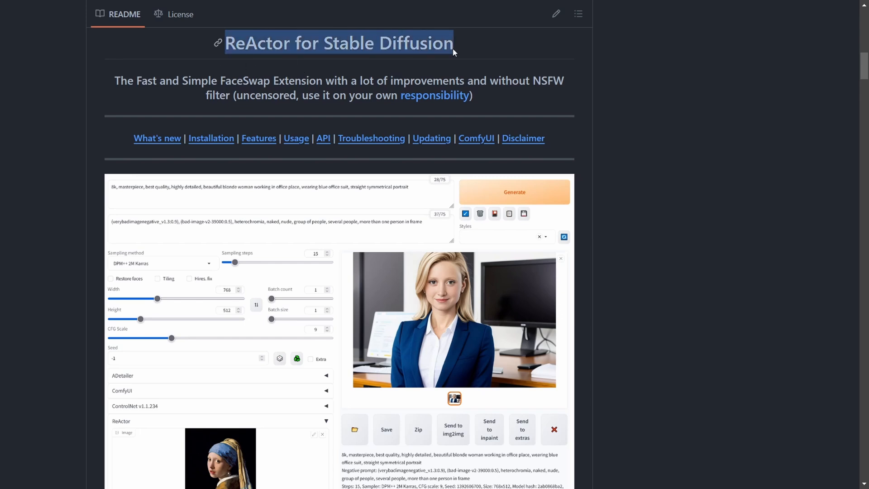
Step: Scroll the ReActor README down to its AUTOMATIC1111 Installation instructions
{"action": "scroll", "scroll_direction": "down", "scroll_amount": 3}
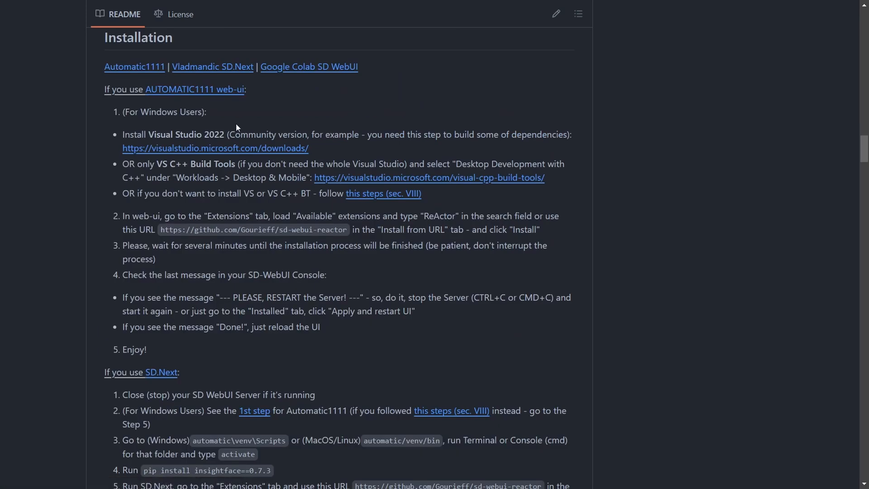
{"action": "mouse_move", "coordinate": [198, 89]}
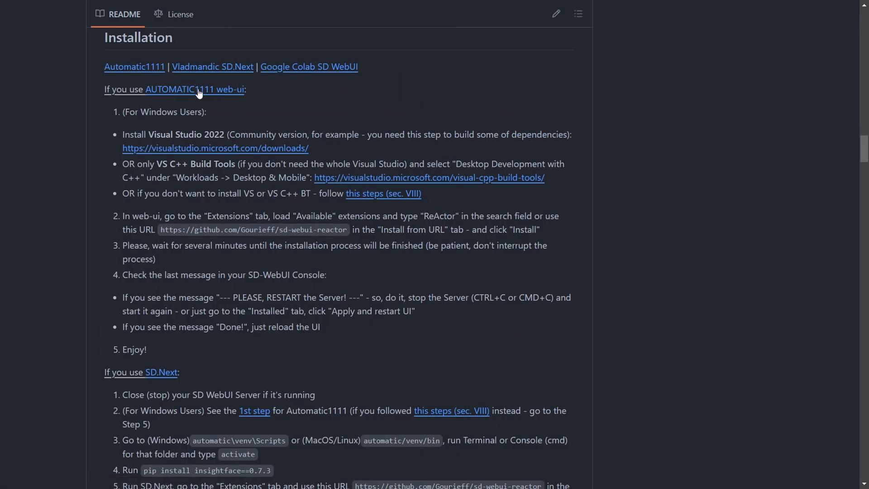
{"action": "mouse_move", "coordinate": [128, 311]}
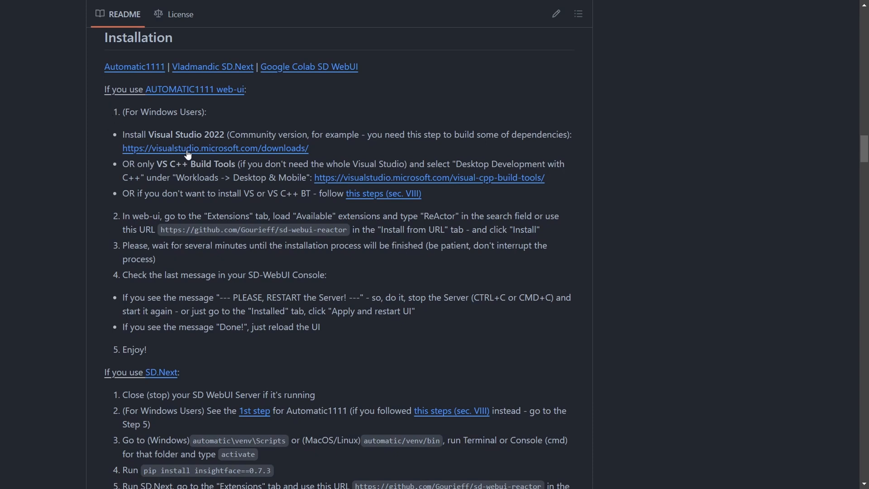
{"action": "mouse_move", "coordinate": [215, 148]}
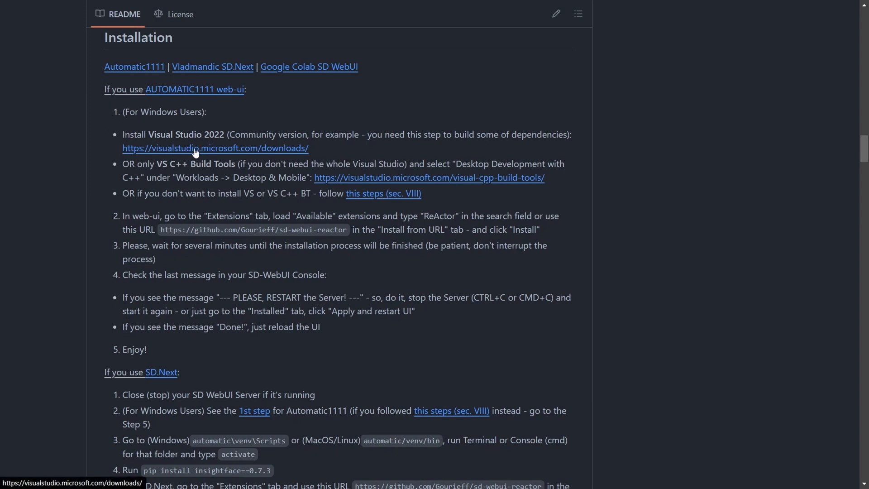
Step: Download the free Visual Studio 2022 Community installer from visualstudio.microsoft.com/downloads
{"action": "left_click", "coordinate": [215, 148]}
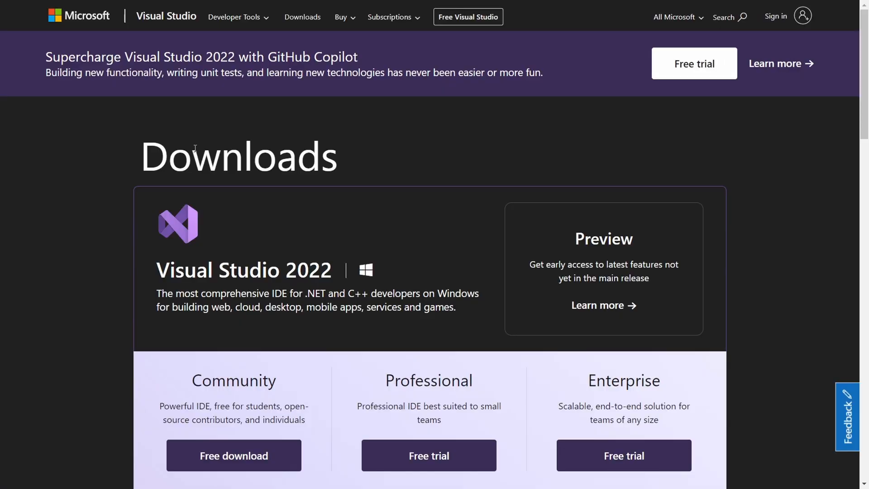
{"action": "mouse_move", "coordinate": [77, 320]}
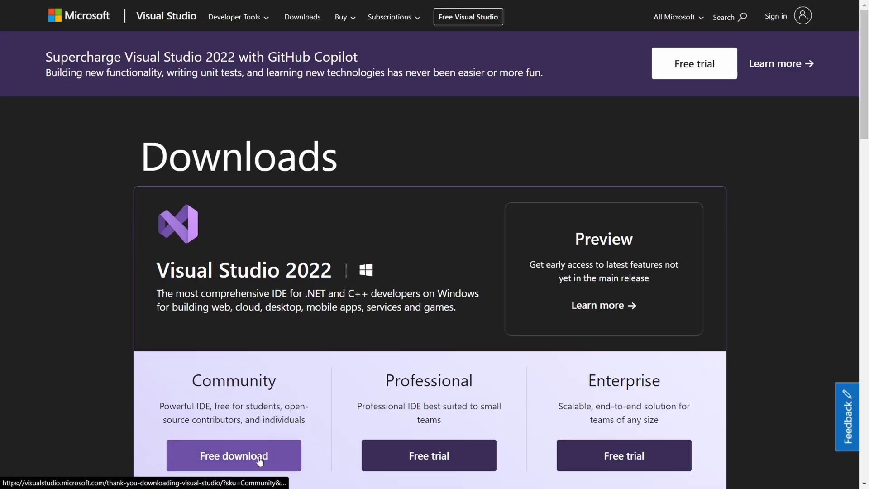
{"action": "left_click", "coordinate": [234, 454]}
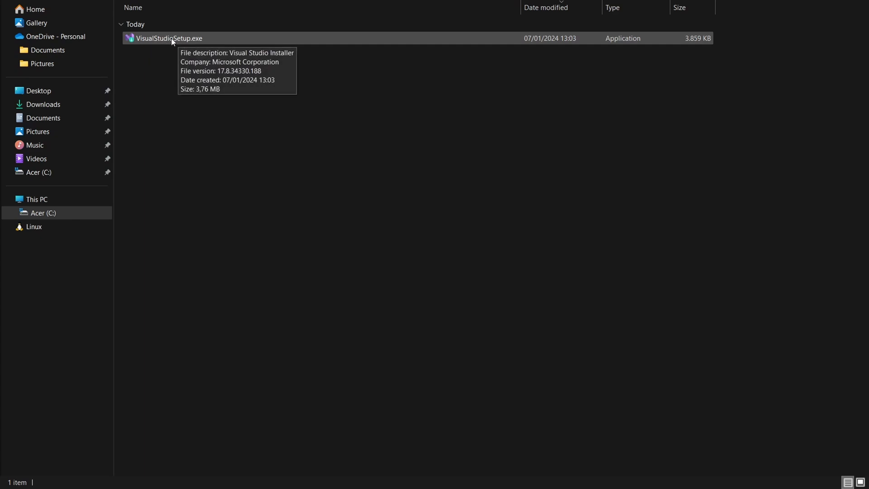
Step: Run VisualStudioSetup.exe and install with the Desktop development with C++ workload ticked
{"action": "left_click", "coordinate": [169, 38]}
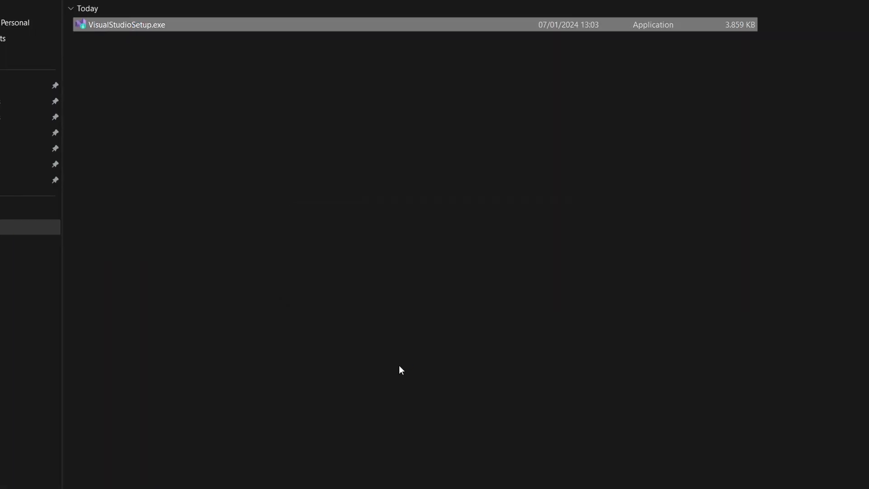
{"action": "double_click", "coordinate": [126, 24]}
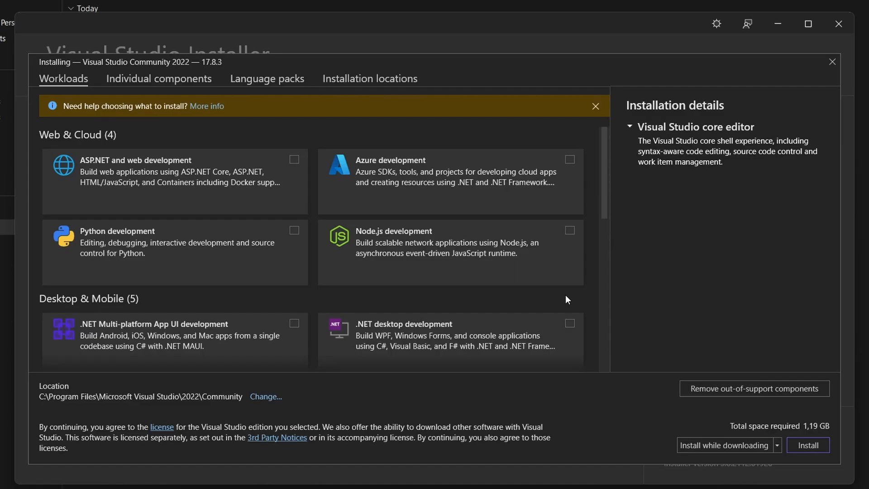
{"action": "mouse_move", "coordinate": [72, 89]}
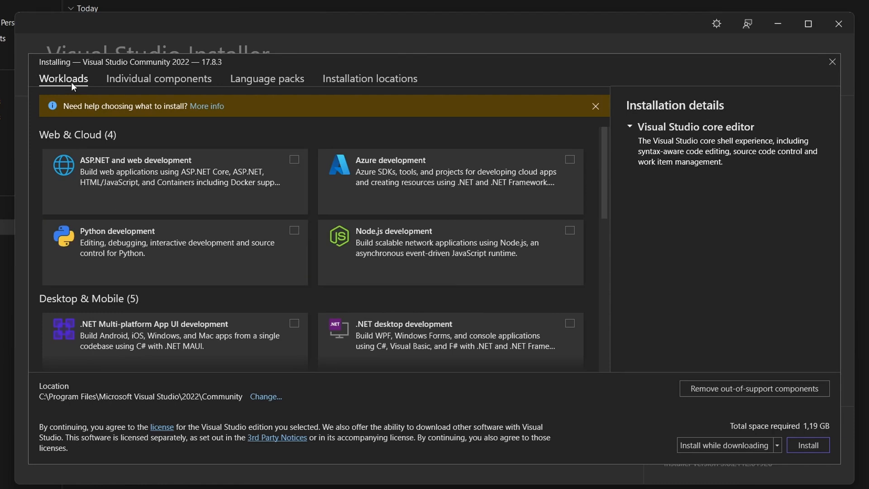
{"action": "mouse_move", "coordinate": [524, 261]}
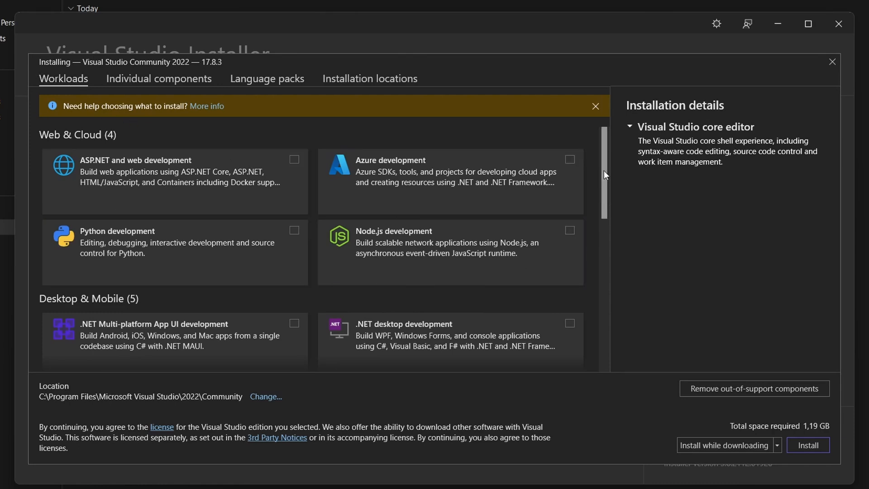
{"action": "scroll", "scroll_direction": "down", "scroll_amount": 3}
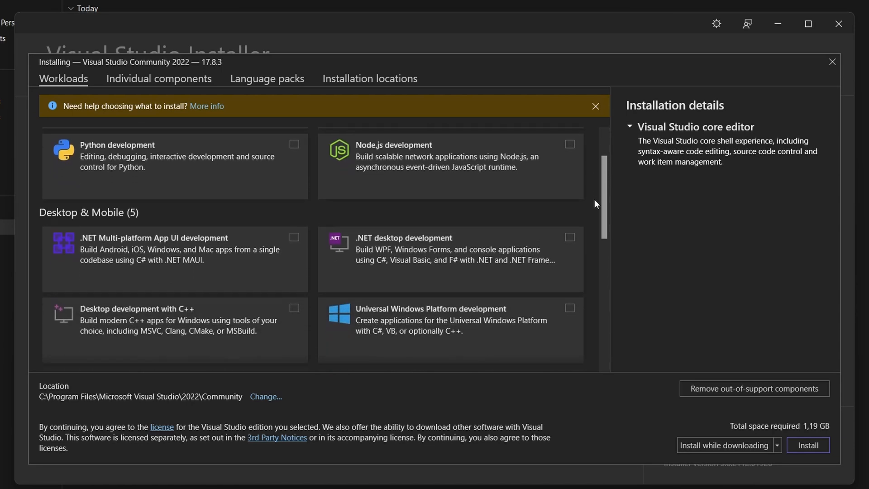
{"action": "scroll", "scroll_direction": "down", "scroll_amount": 3}
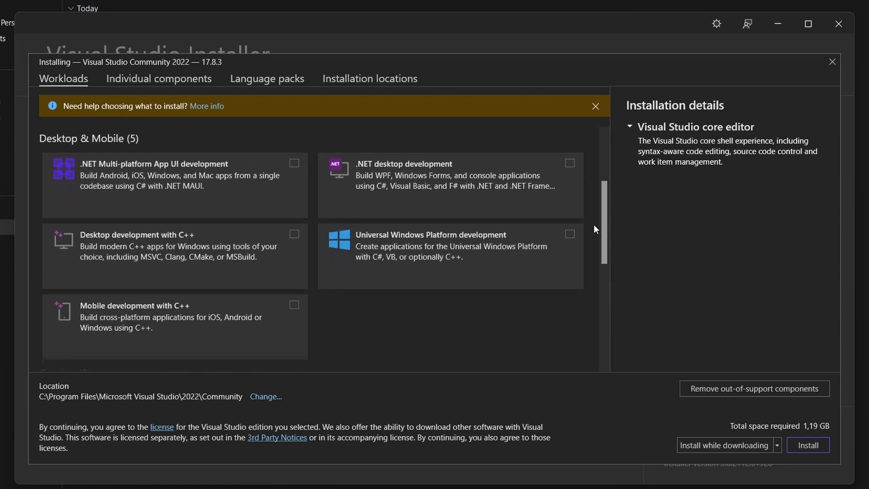
{"action": "left_click", "coordinate": [295, 230]}
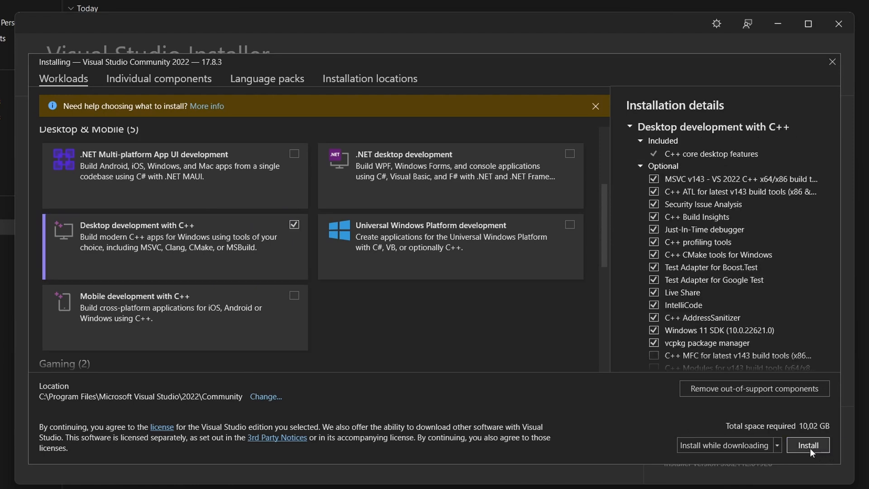
{"action": "left_click", "coordinate": [808, 444]}
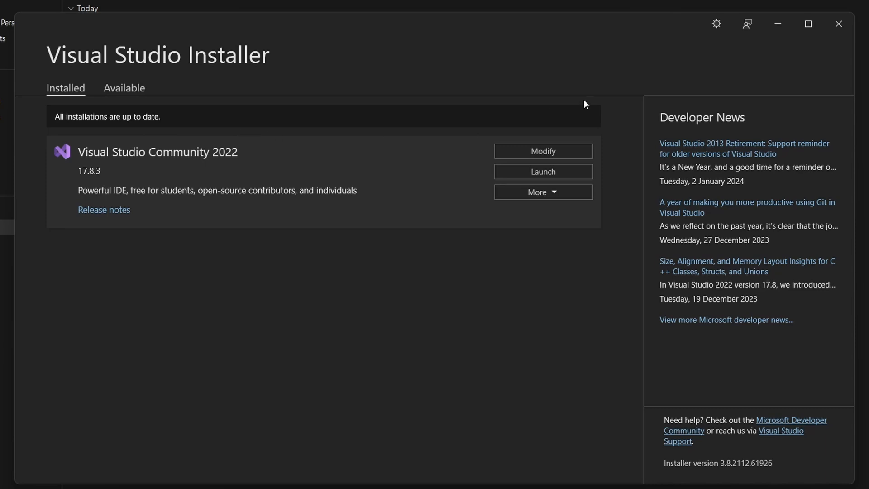
{"action": "mouse_move", "coordinate": [838, 24]}
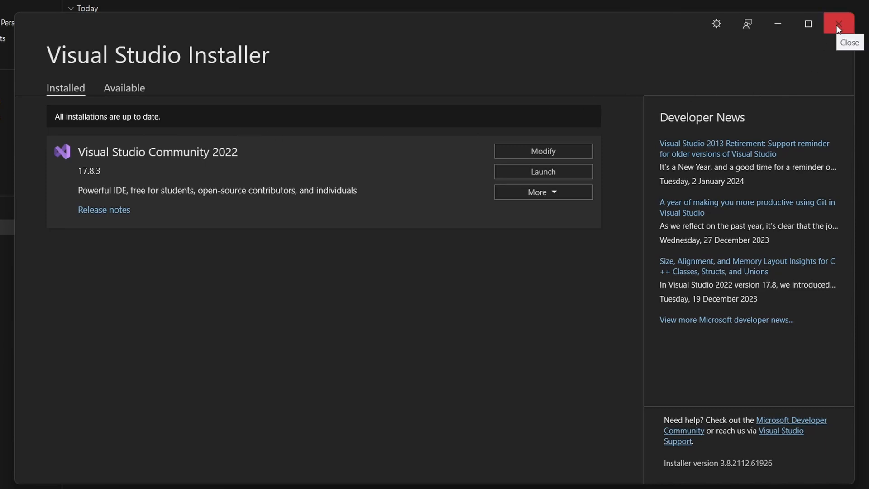
Step: Close the finished Visual Studio Installer window
{"action": "left_click", "coordinate": [838, 24]}
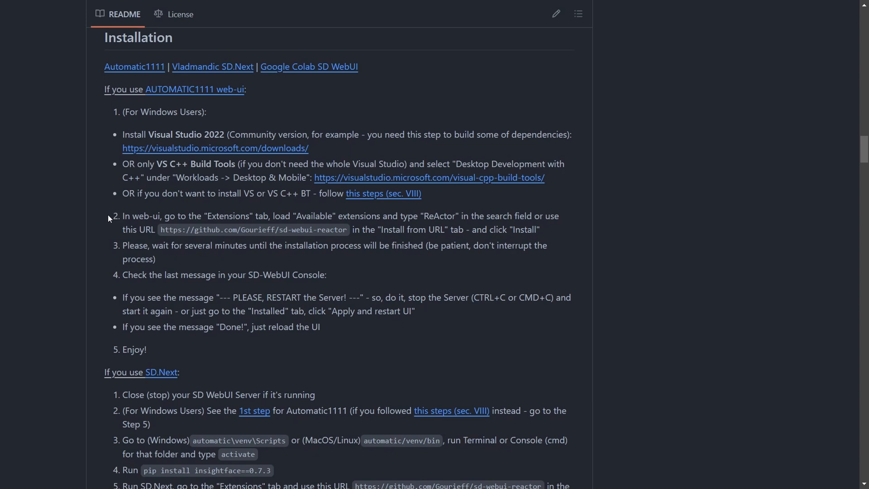
{"action": "mouse_move", "coordinate": [114, 225]}
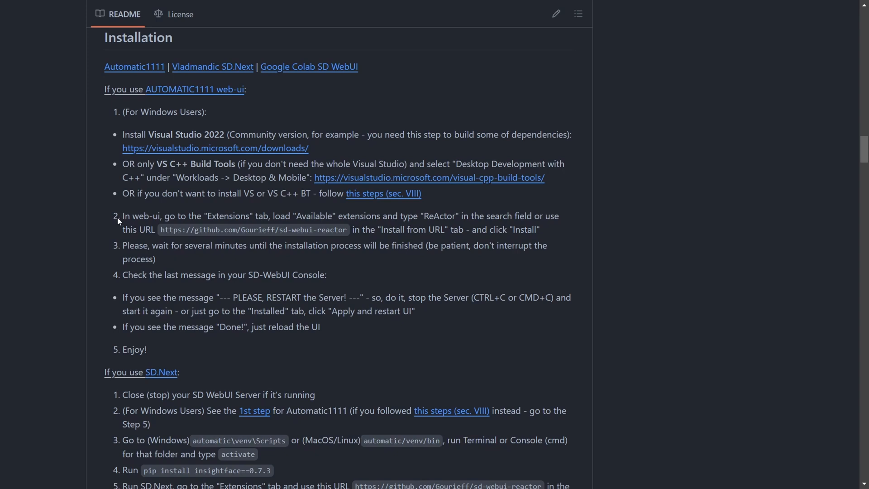
{"action": "mouse_move", "coordinate": [161, 230]}
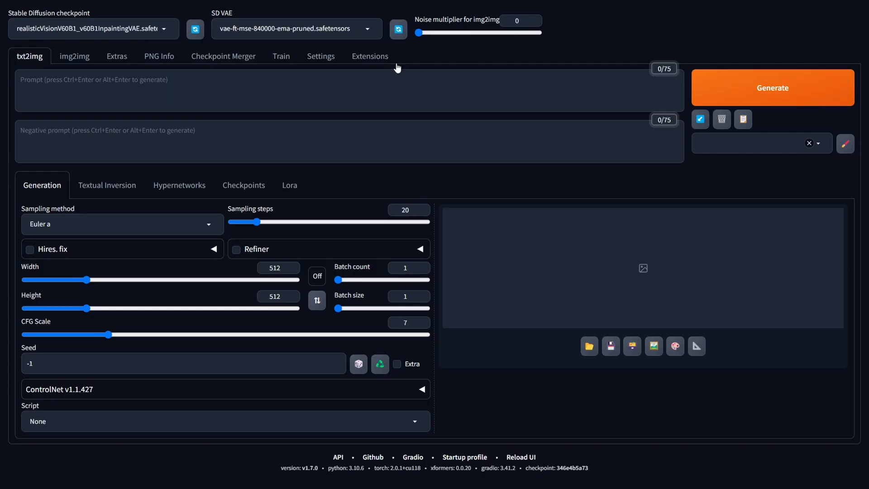
{"action": "left_click", "coordinate": [370, 57]}
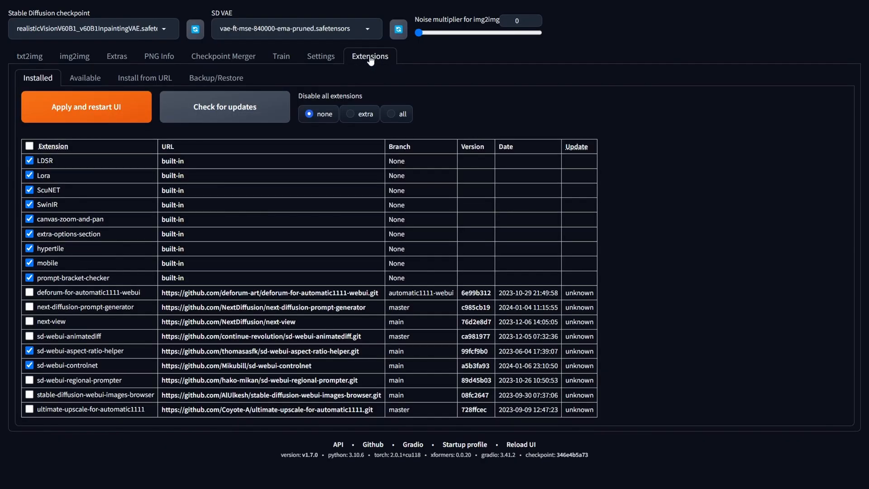
{"action": "left_click", "coordinate": [145, 77]}
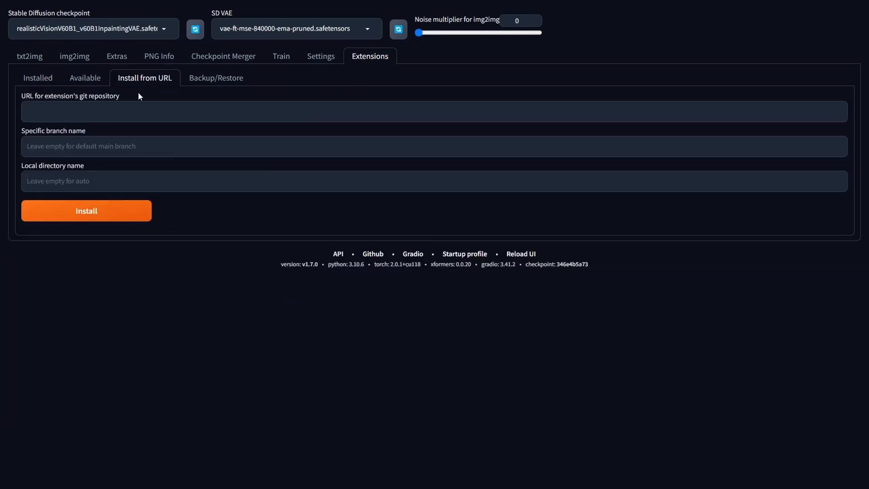
{"action": "type", "text": "https://github.com/Gourieff/sd-webui-reactor"}
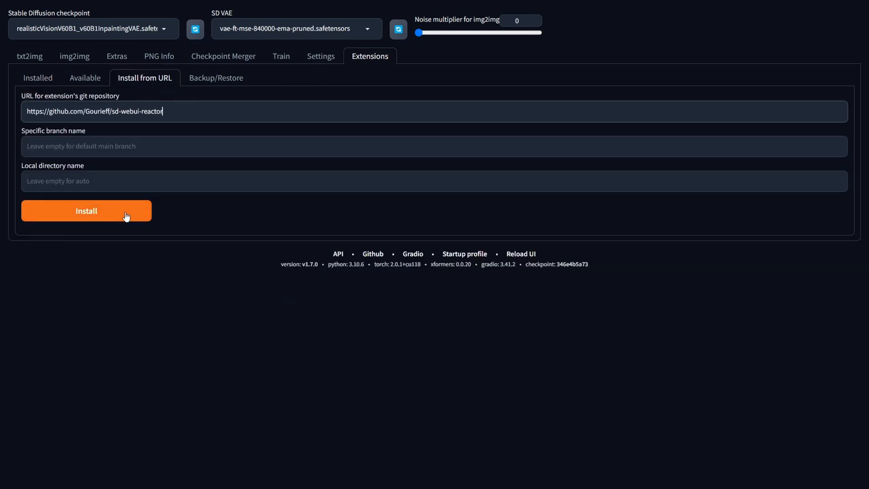
{"action": "left_click", "coordinate": [86, 210]}
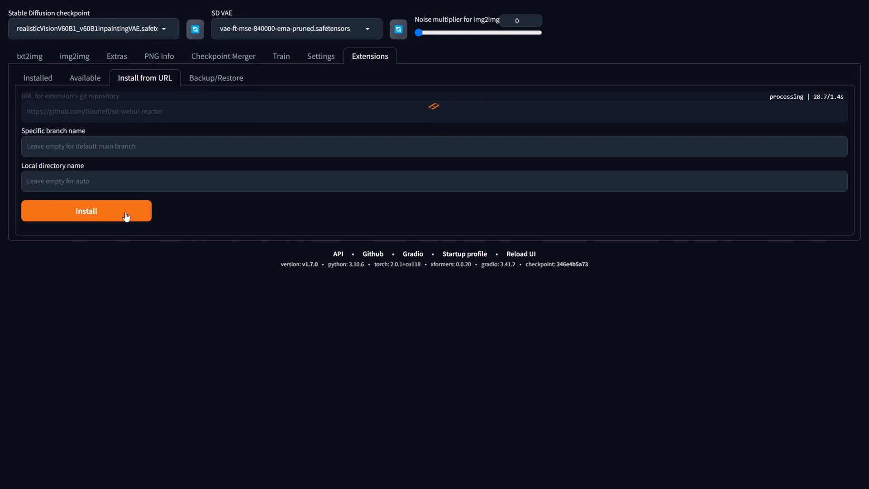
{"action": "left_click", "coordinate": [86, 210]}
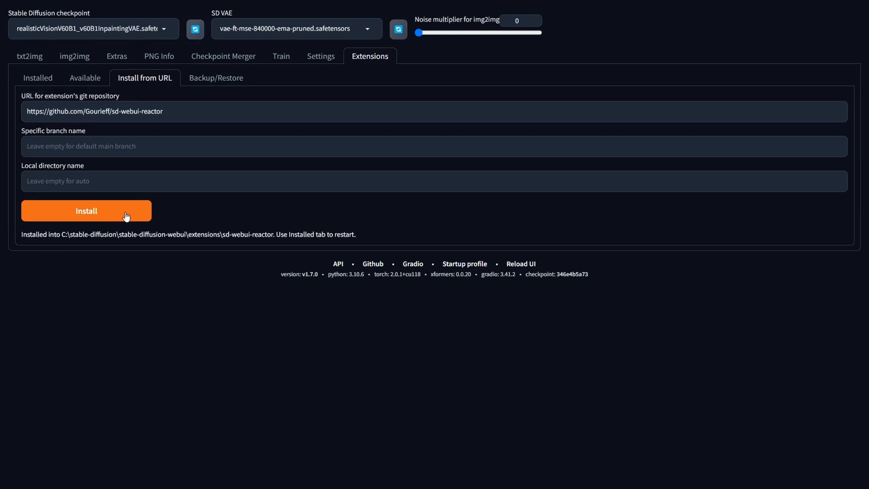
{"action": "left_click", "coordinate": [37, 77]}
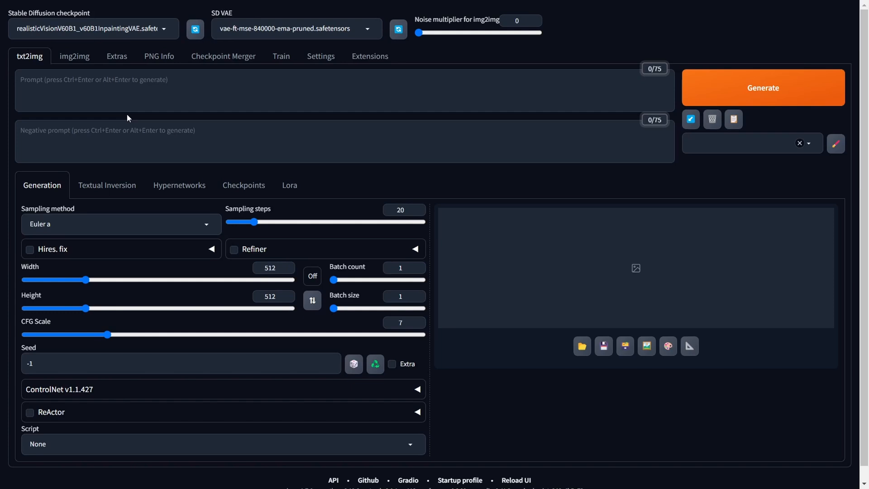
{"action": "mouse_move", "coordinate": [18, 186]}
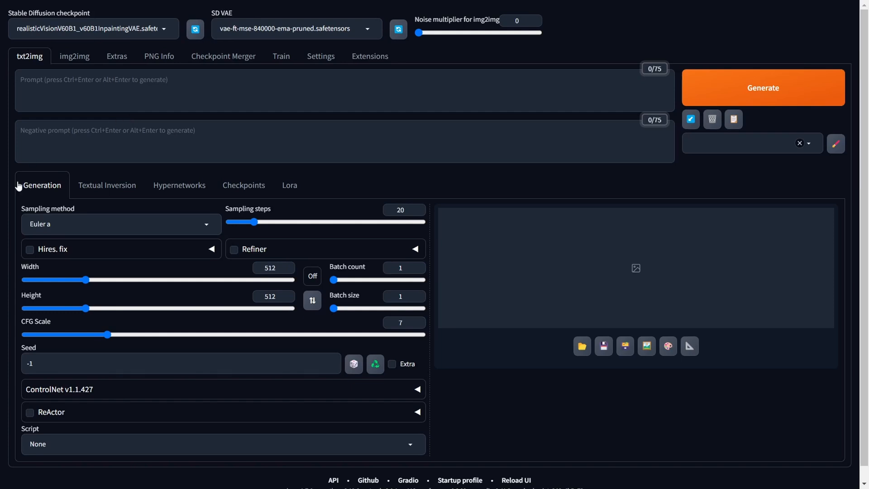
{"action": "mouse_move", "coordinate": [68, 415]}
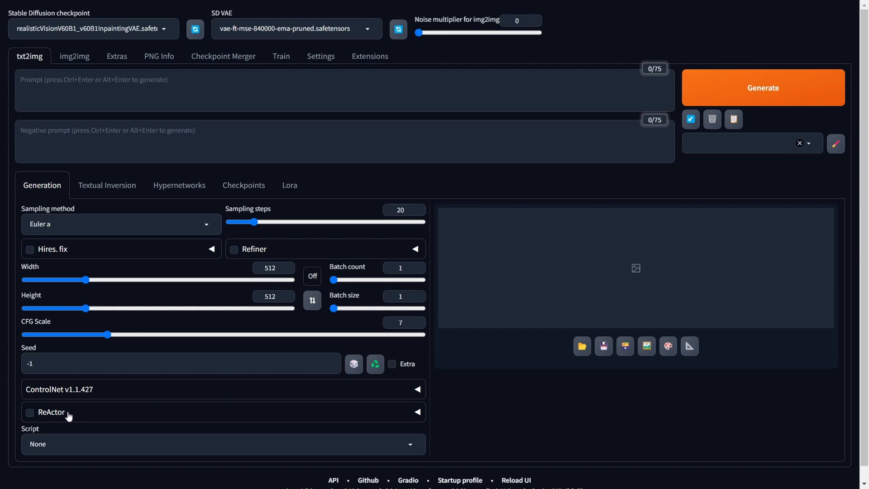
{"action": "left_click", "coordinate": [30, 412]}
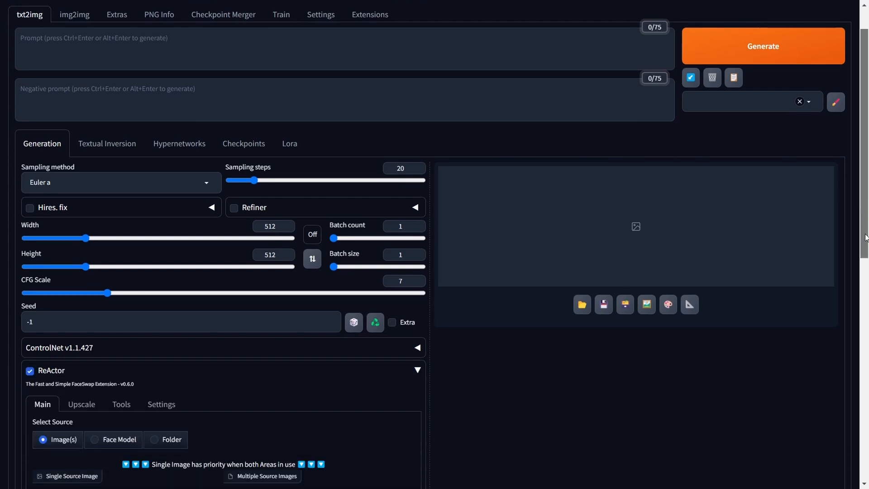
{"action": "scroll", "scroll_direction": "down", "scroll_amount": 3}
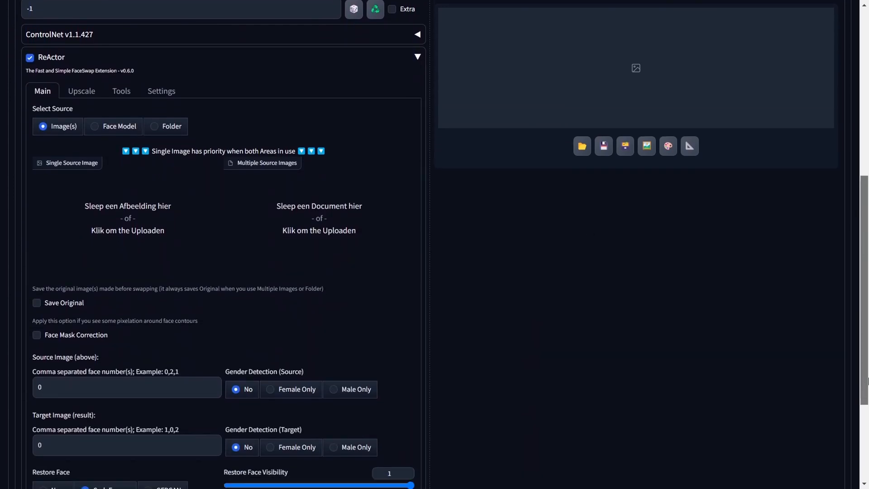
{"action": "scroll", "scroll_direction": "down", "scroll_amount": 3}
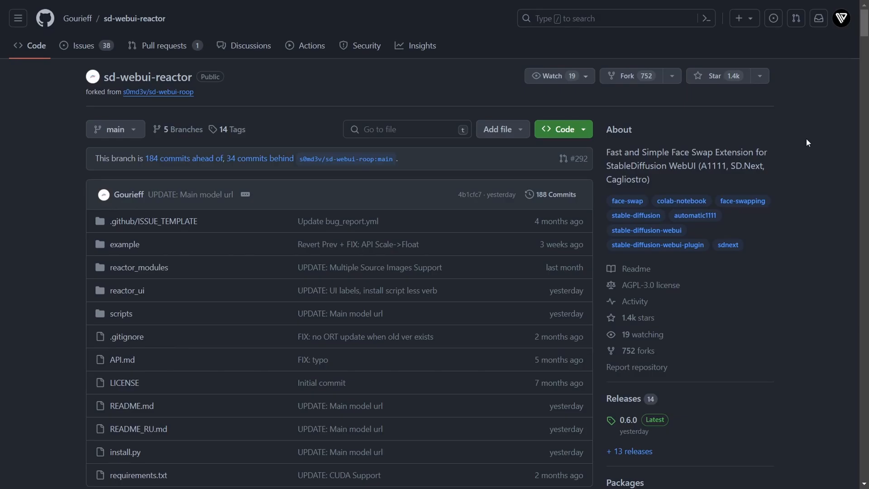
{"action": "mouse_move", "coordinate": [863, 23]}
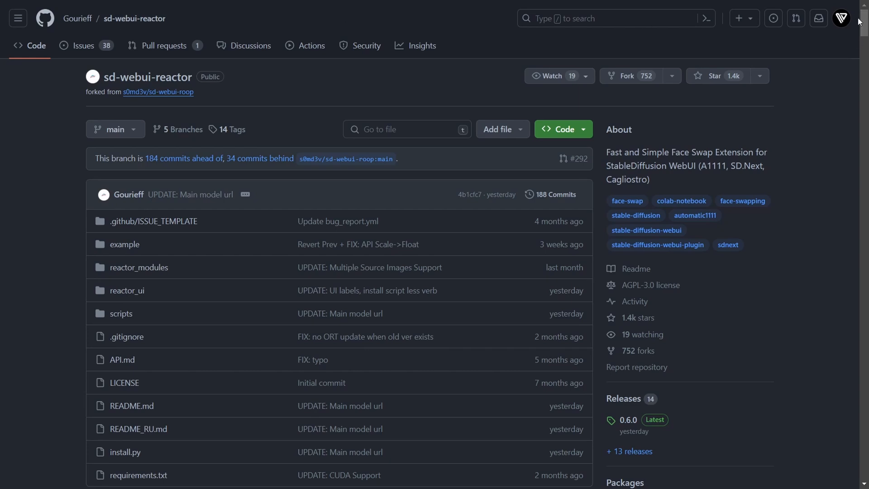
Step: Scroll the sd-webui-reactor README to its header and section links
{"action": "scroll", "scroll_direction": "down", "scroll_amount": 3}
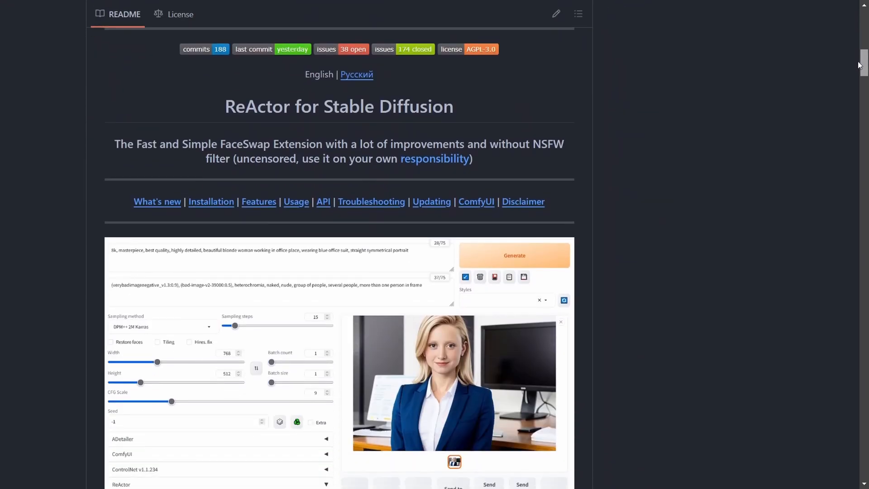
{"action": "scroll", "scroll_direction": "down", "scroll_amount": 3}
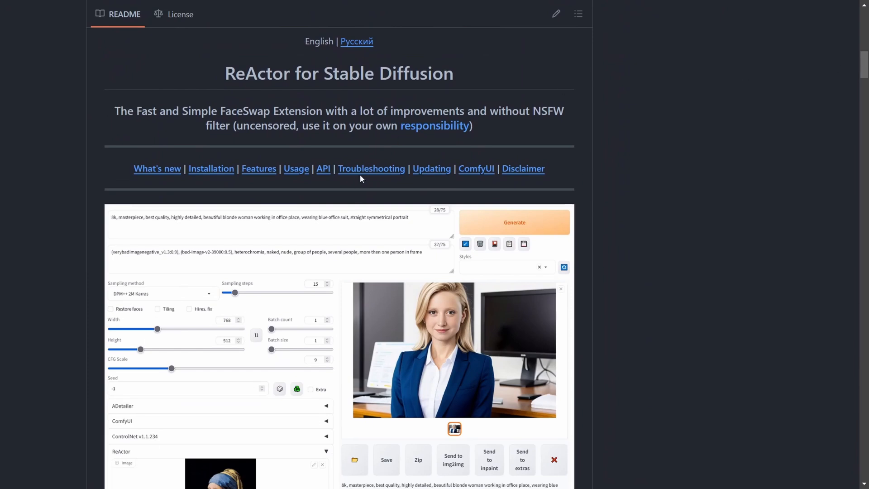
{"action": "left_click", "coordinate": [370, 168]}
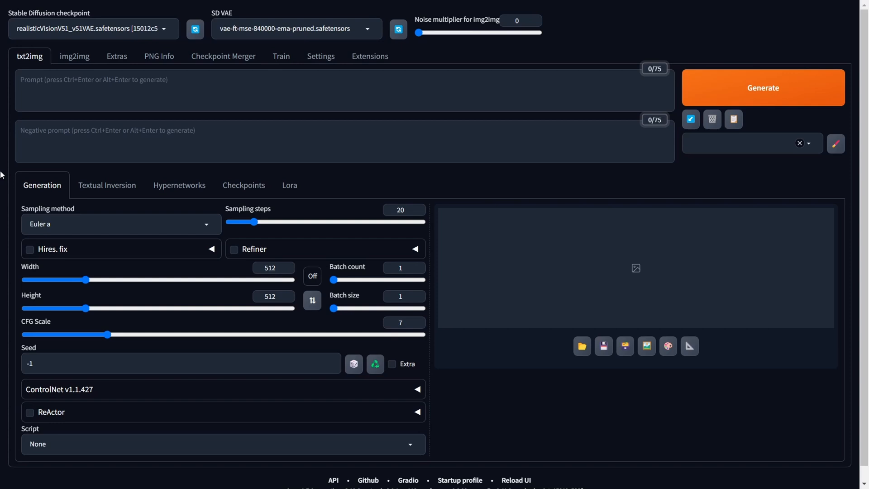
{"action": "mouse_move", "coordinate": [44, 61]}
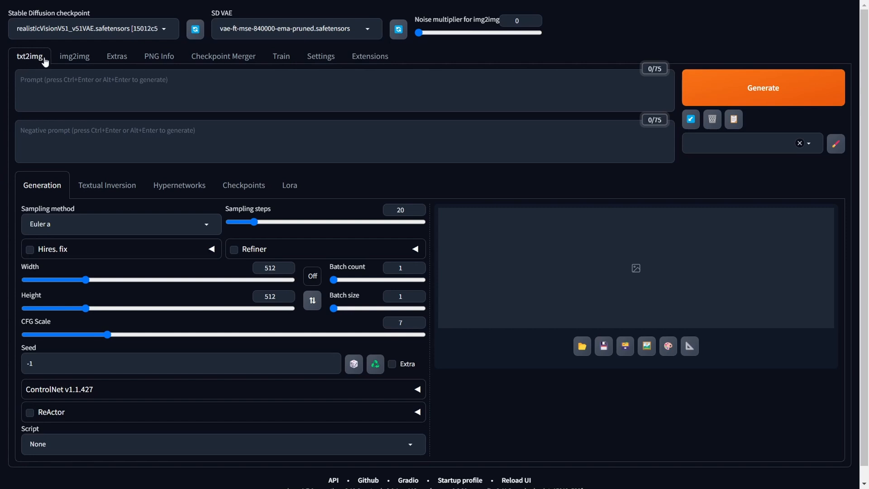
{"action": "mouse_move", "coordinate": [166, 144]}
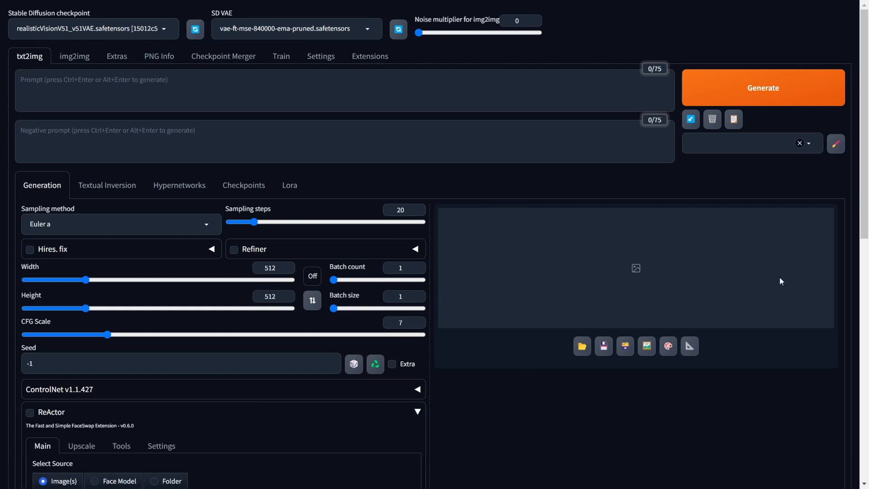
Step: Tick ReActor's enable checkbox for the loaded woman's portrait, then return to the top
{"action": "scroll", "scroll_direction": "down", "scroll_amount": 3}
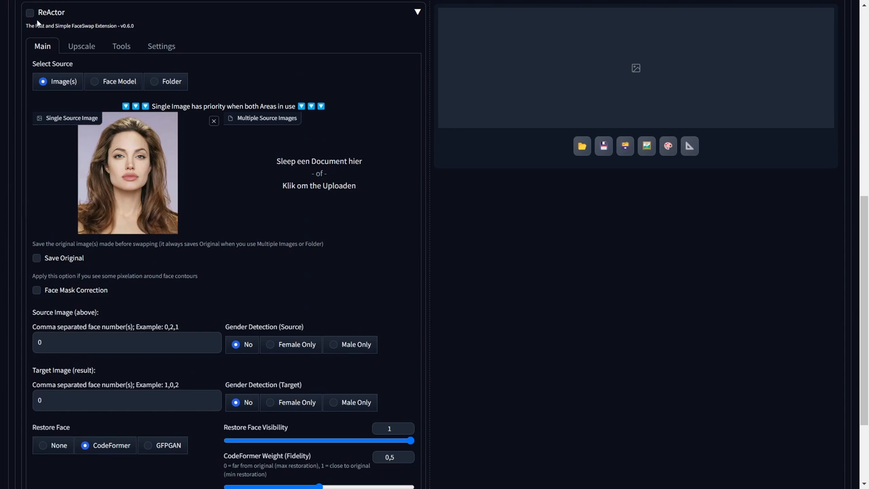
{"action": "left_click", "coordinate": [30, 12]}
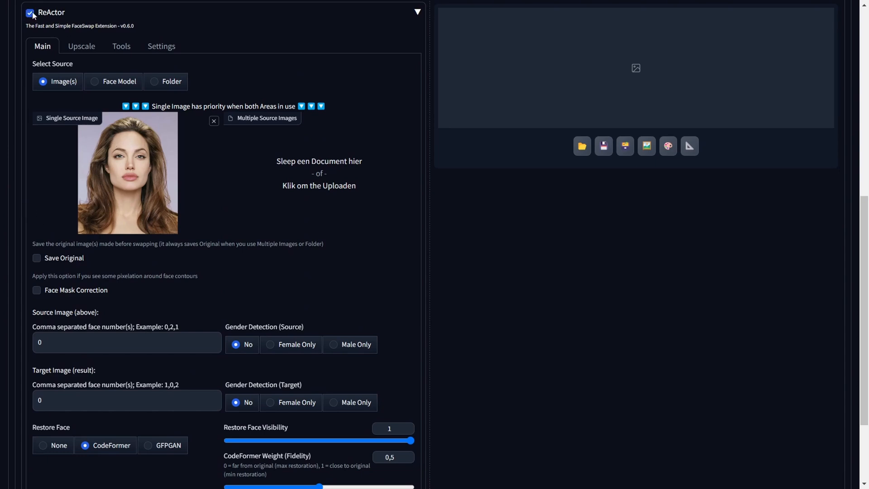
{"action": "scroll", "scroll_direction": "up", "scroll_amount": 3}
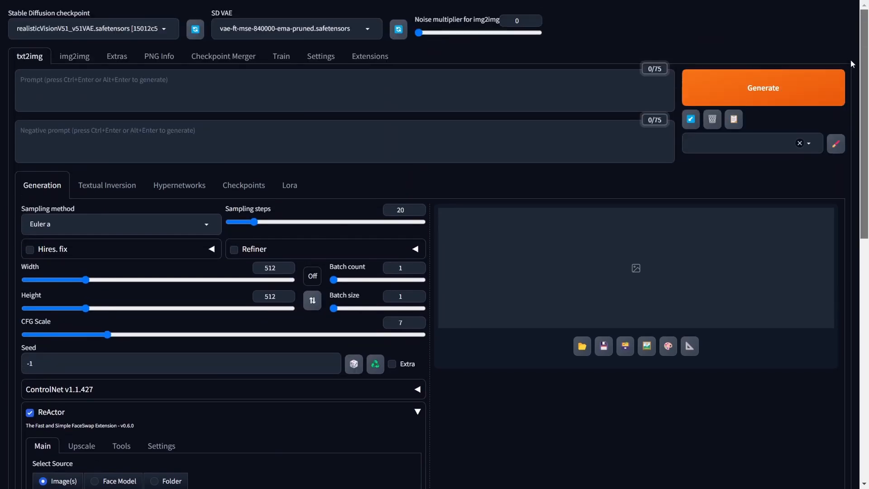
{"action": "left_click", "coordinate": [93, 29]}
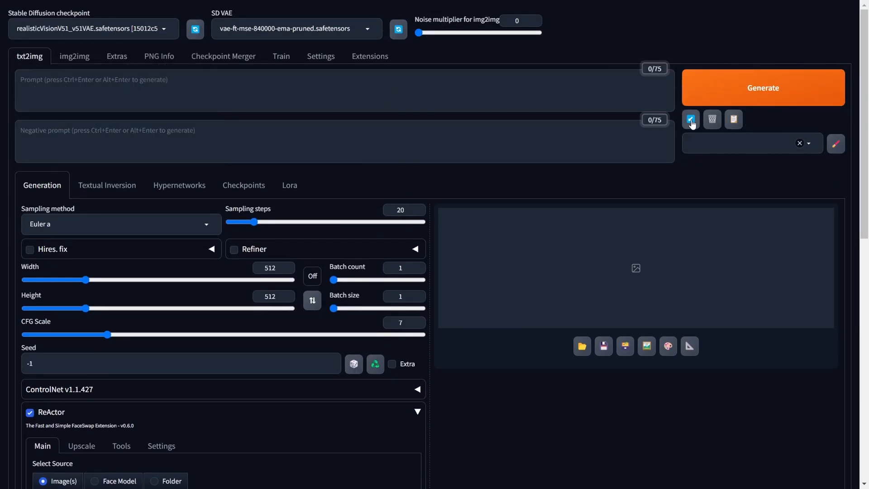
Step: Generate the white silk dress portrait using DDIM, 30 steps and 704×392
{"action": "left_click", "coordinate": [691, 118]}
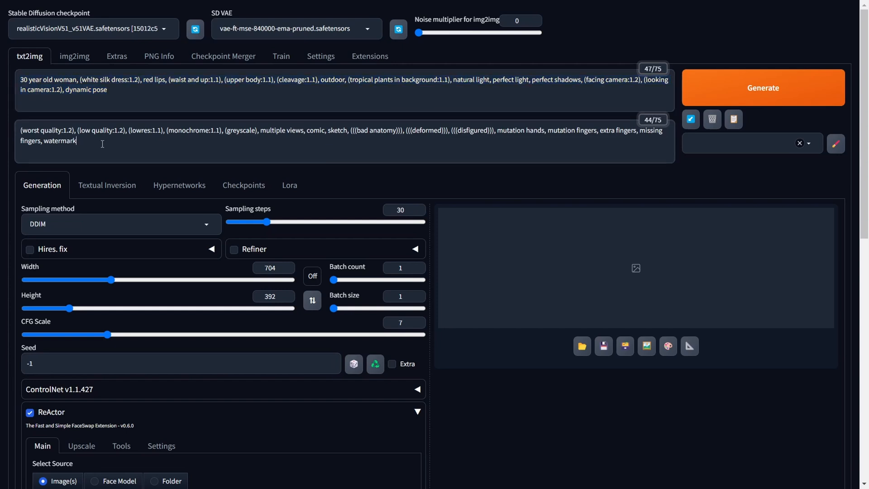
{"action": "left_click", "coordinate": [763, 87]}
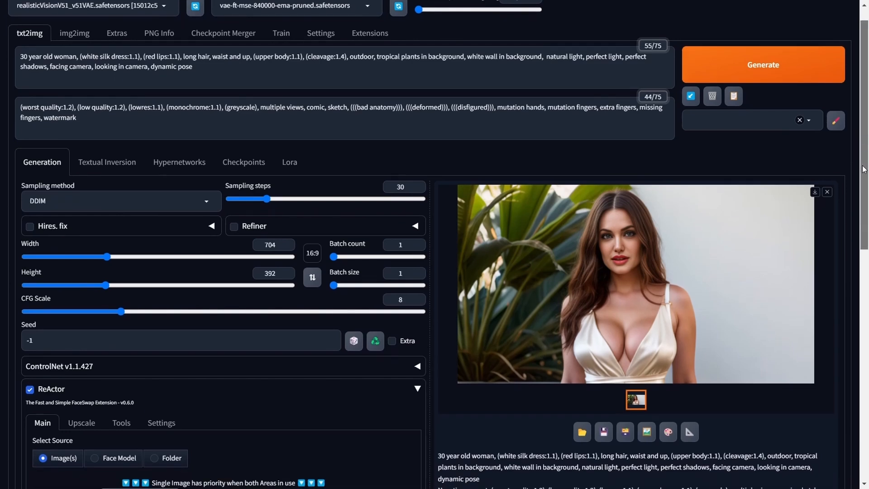
Step: Pick R-ESRGAN 4x+ from the Upscaler dropdown in ReActor's Upscale tab
{"action": "scroll", "scroll_direction": "down", "scroll_amount": 3}
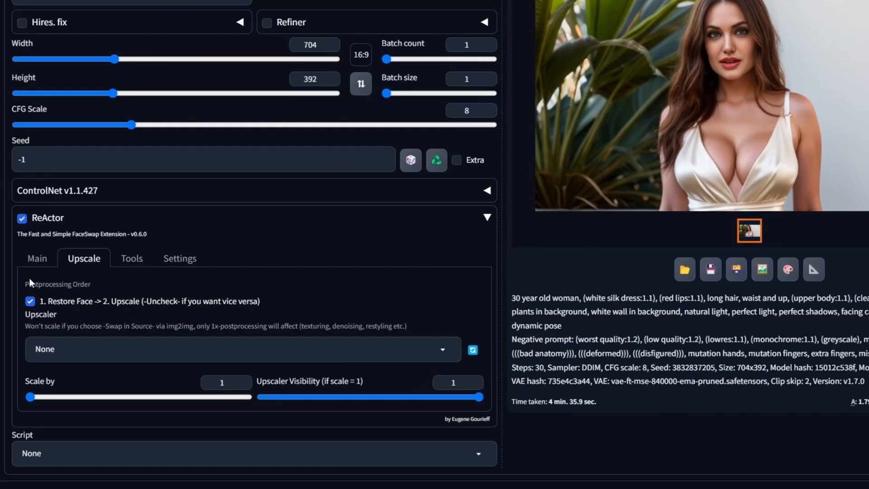
{"action": "mouse_move", "coordinate": [95, 292]}
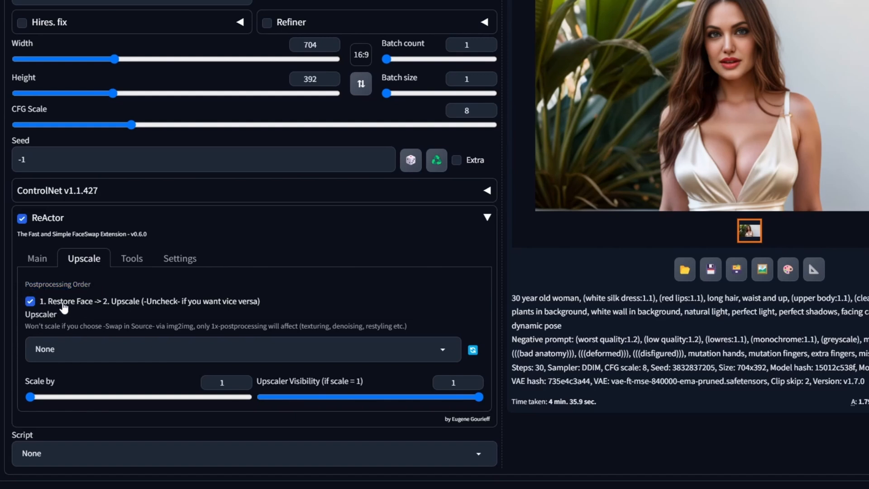
{"action": "mouse_move", "coordinate": [126, 307]}
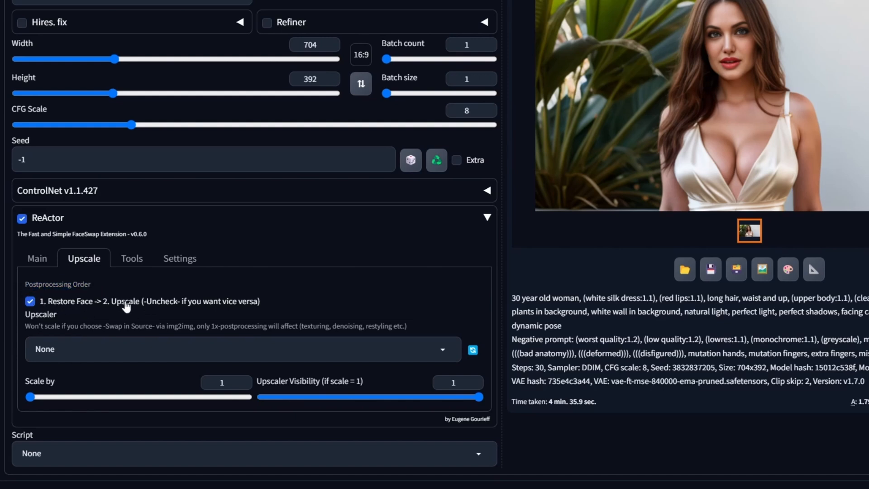
{"action": "mouse_move", "coordinate": [94, 314]}
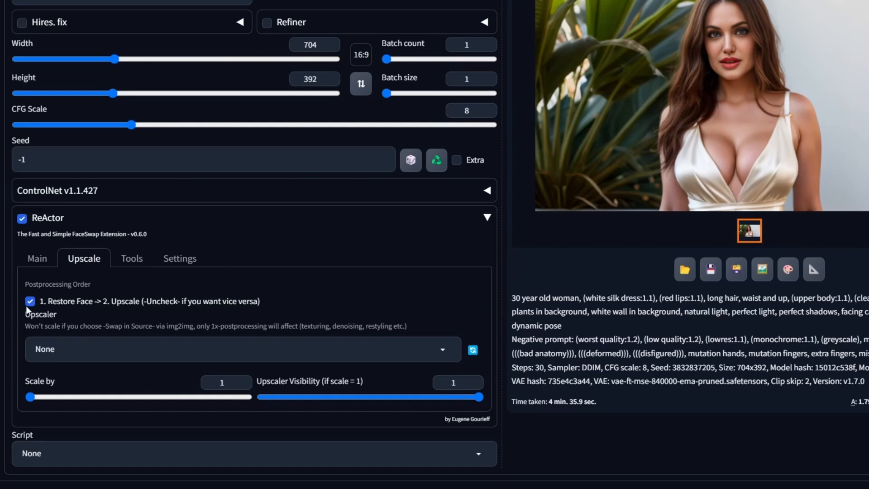
{"action": "mouse_move", "coordinate": [85, 352]}
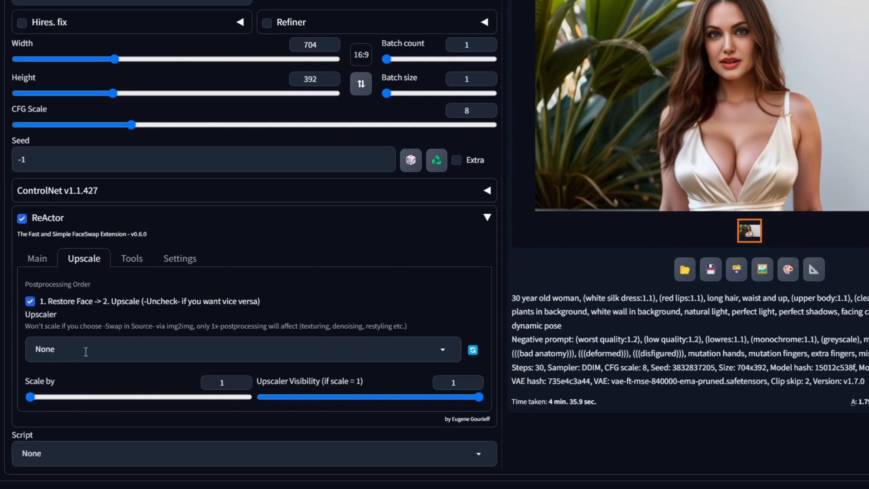
{"action": "left_click", "coordinate": [238, 349]}
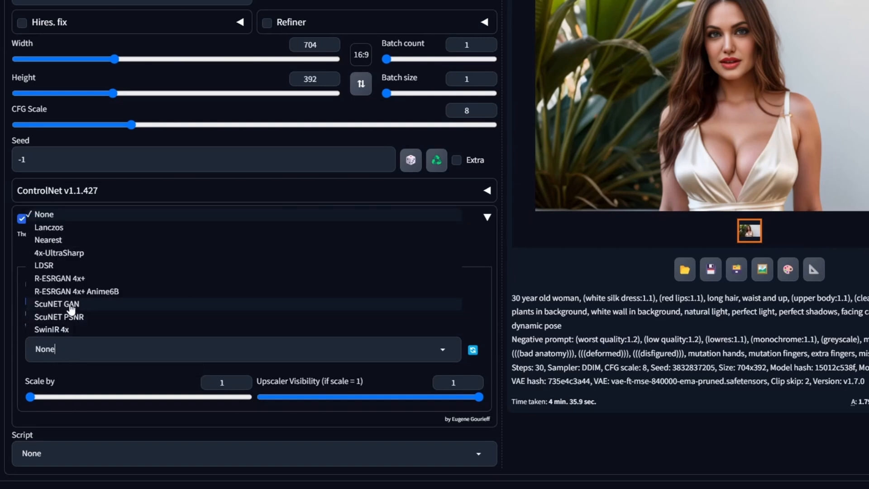
{"action": "mouse_move", "coordinate": [94, 285]}
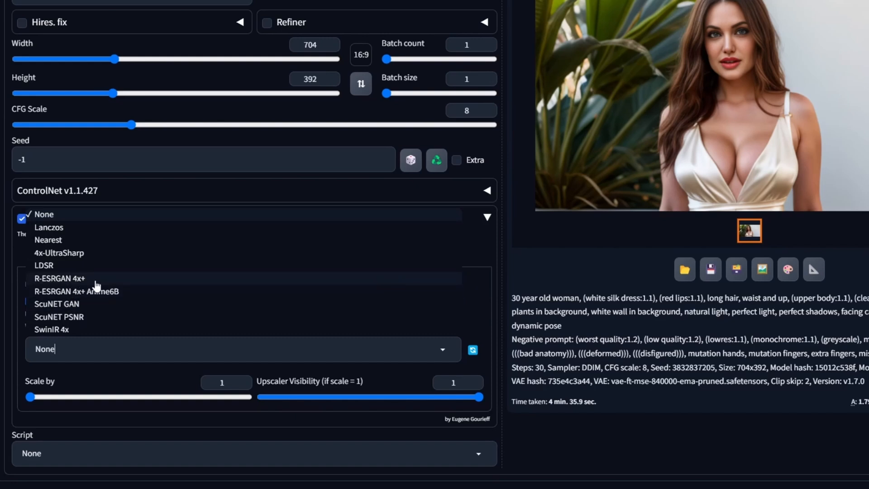
{"action": "left_click", "coordinate": [60, 279]}
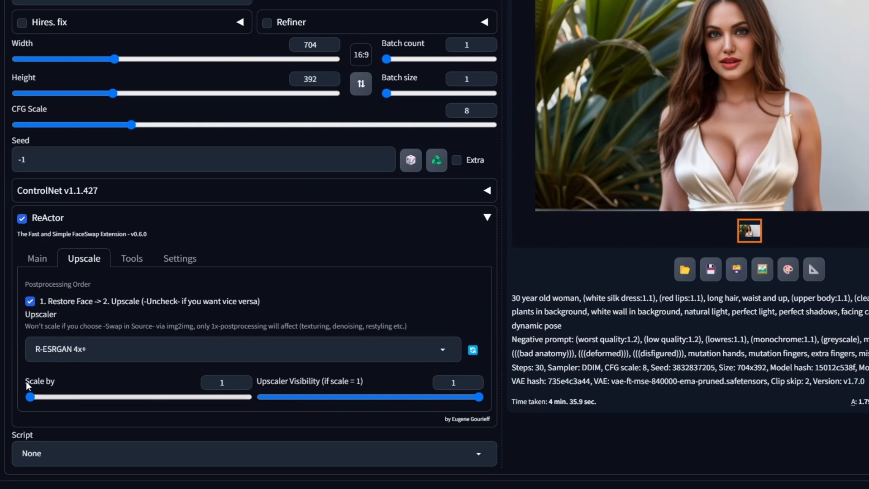
{"action": "mouse_move", "coordinate": [62, 384]}
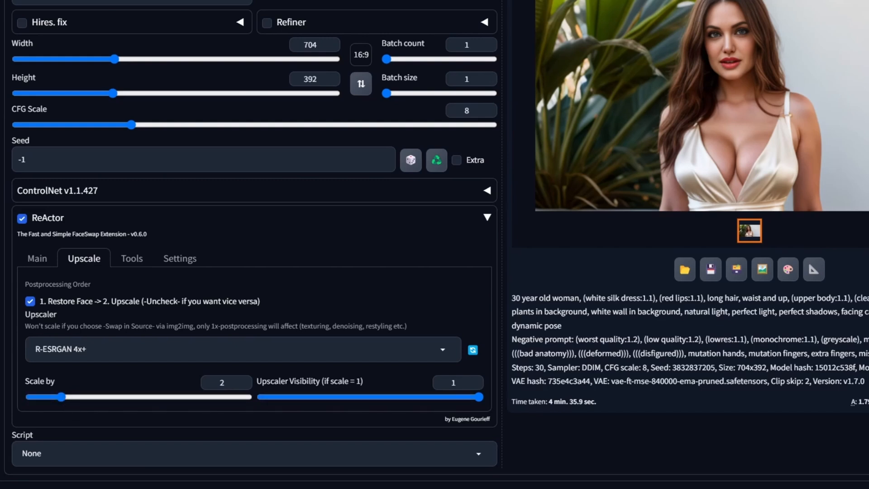
{"action": "scroll", "scroll_direction": "up", "scroll_amount": 3}
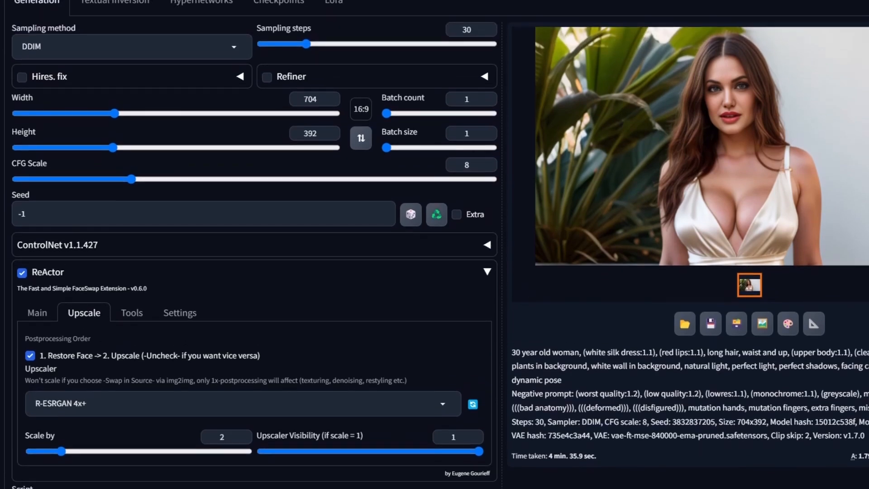
{"action": "scroll", "scroll_direction": "up", "scroll_amount": 3}
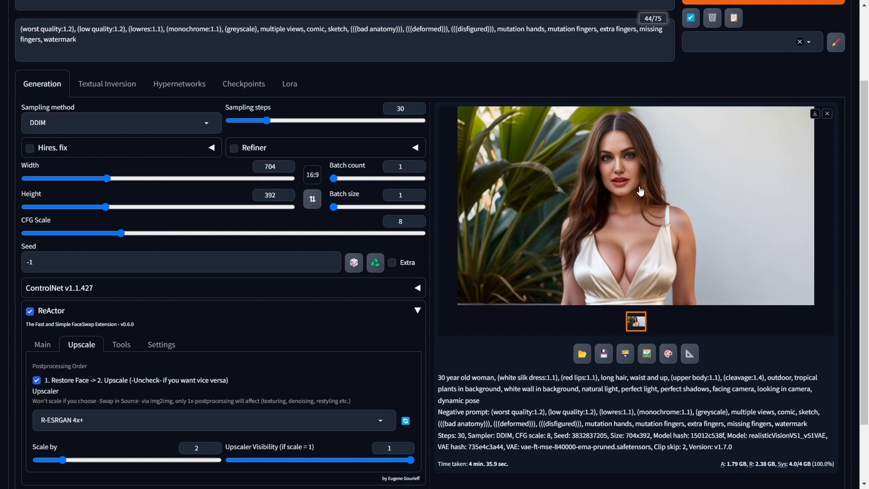
{"action": "mouse_move", "coordinate": [546, 167]}
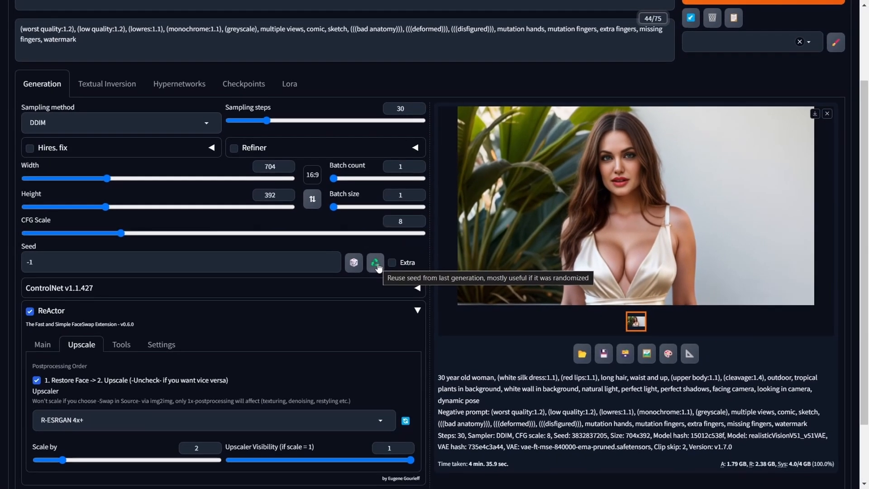
{"action": "left_click", "coordinate": [375, 262]}
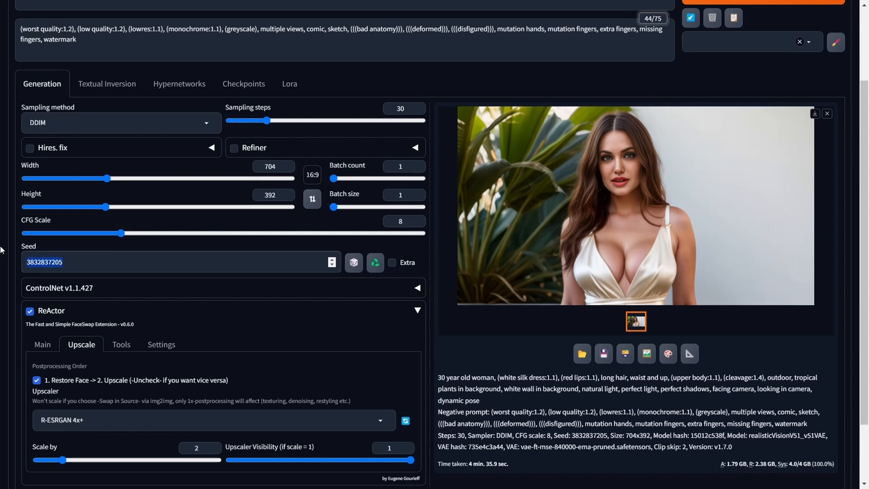
{"action": "scroll", "scroll_direction": "up", "scroll_amount": 3}
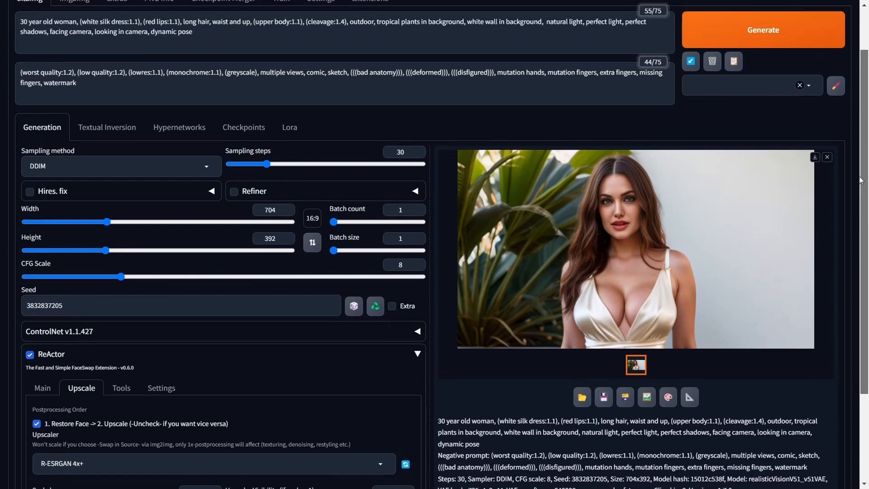
{"action": "scroll", "scroll_direction": "up", "scroll_amount": 3}
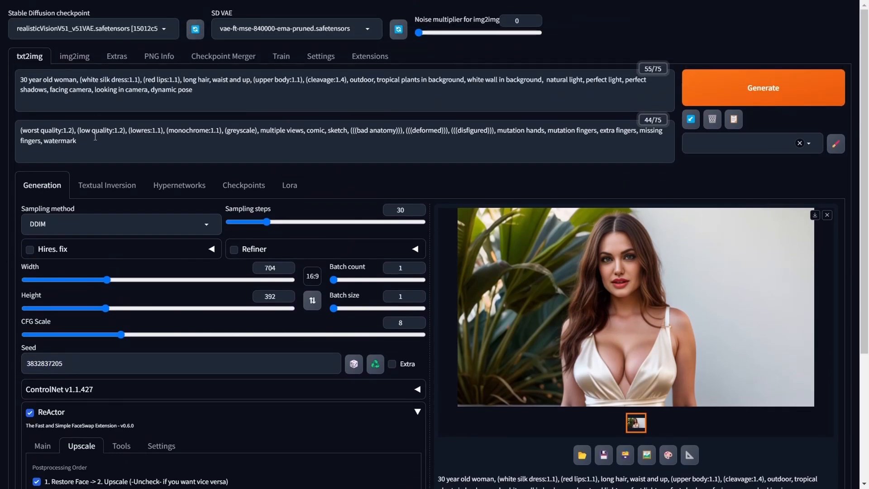
{"action": "left_click", "coordinate": [763, 87]}
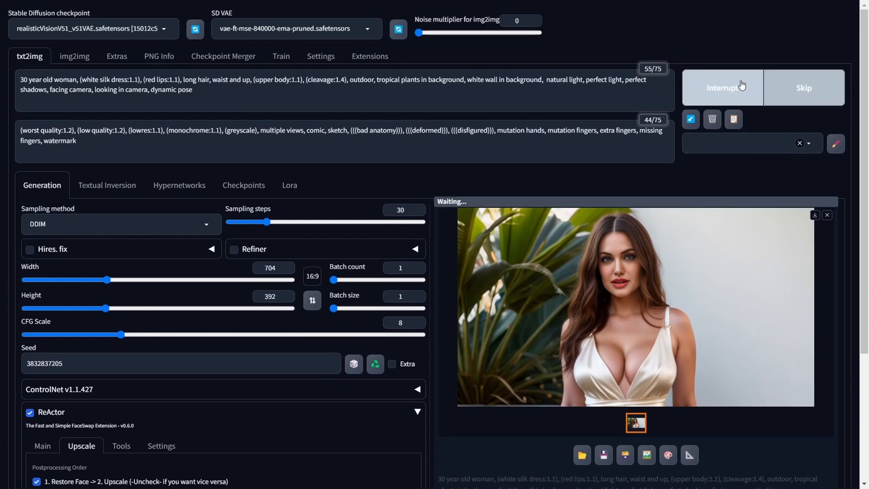
{"action": "left_click", "coordinate": [722, 88]}
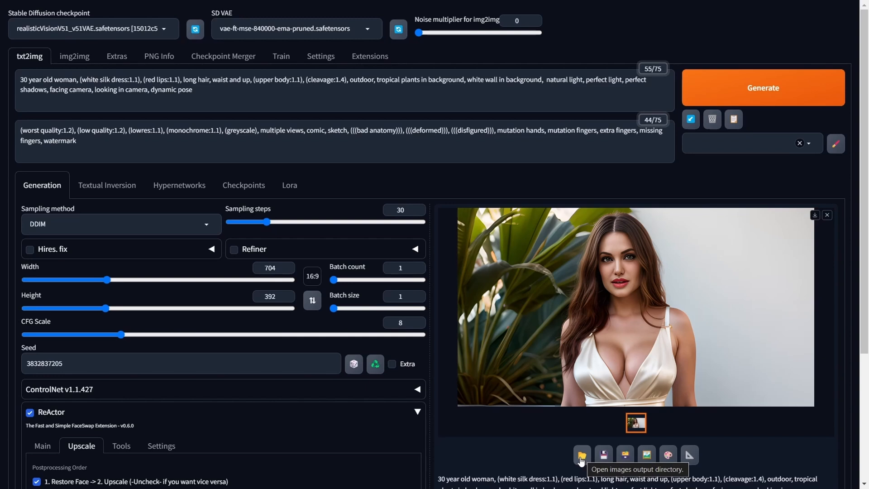
{"action": "mouse_move", "coordinate": [565, 460]}
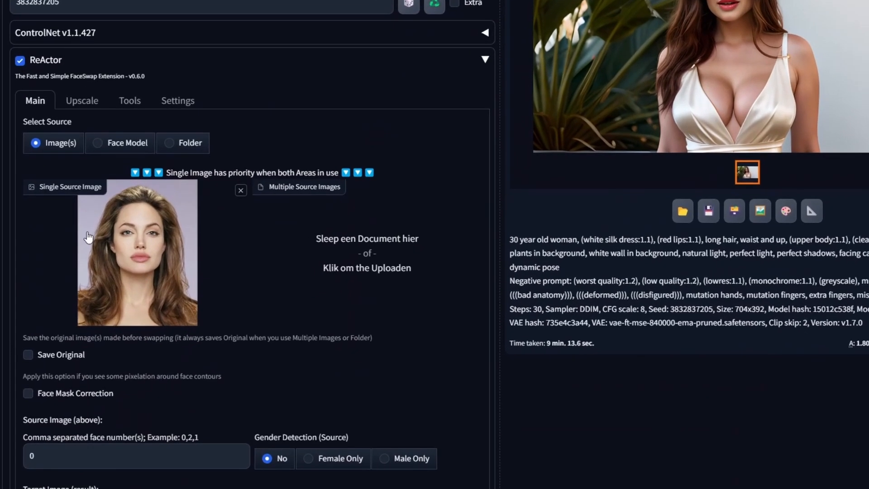
{"action": "mouse_move", "coordinate": [165, 254]}
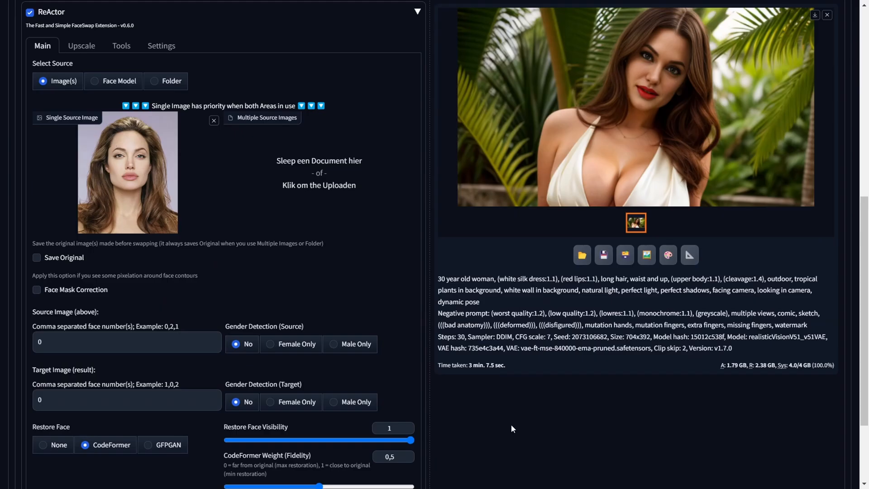
{"action": "mouse_move", "coordinate": [506, 413]}
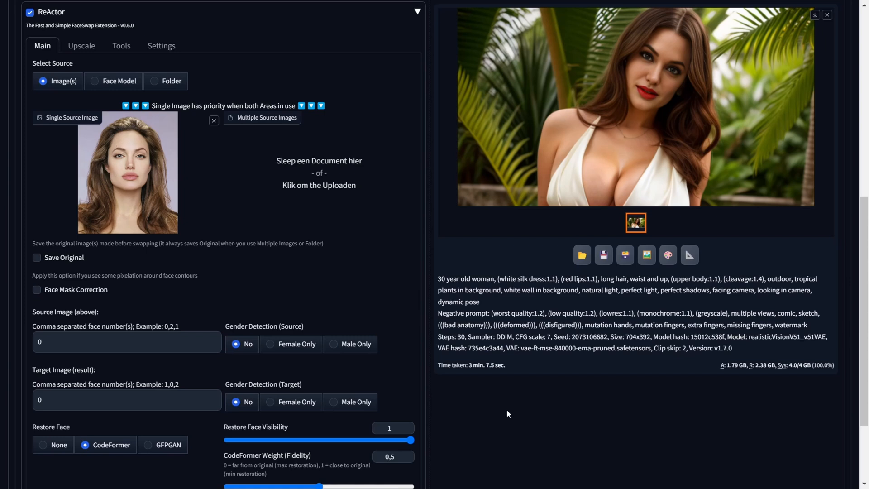
{"action": "mouse_move", "coordinate": [238, 92]}
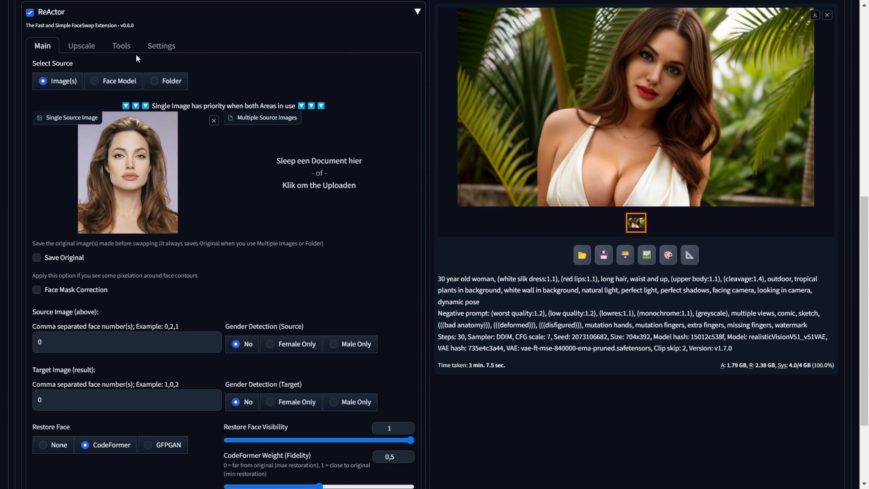
{"action": "mouse_move", "coordinate": [134, 54]}
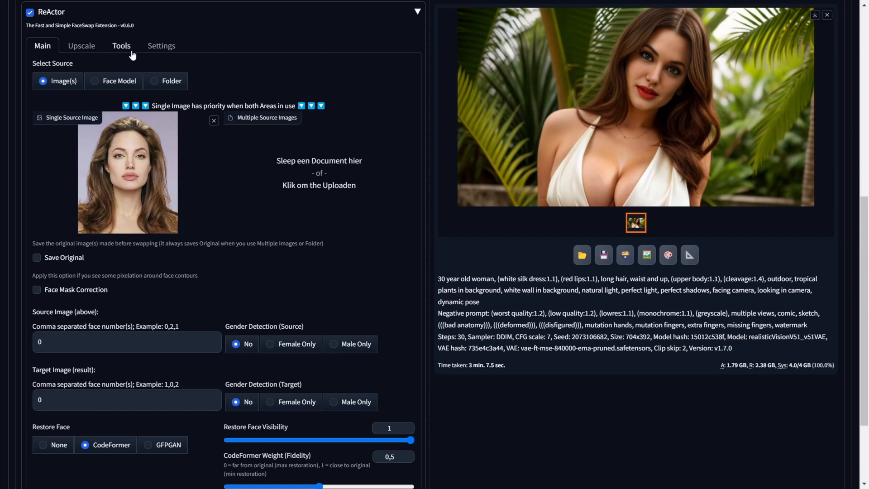
{"action": "mouse_move", "coordinate": [224, 70]}
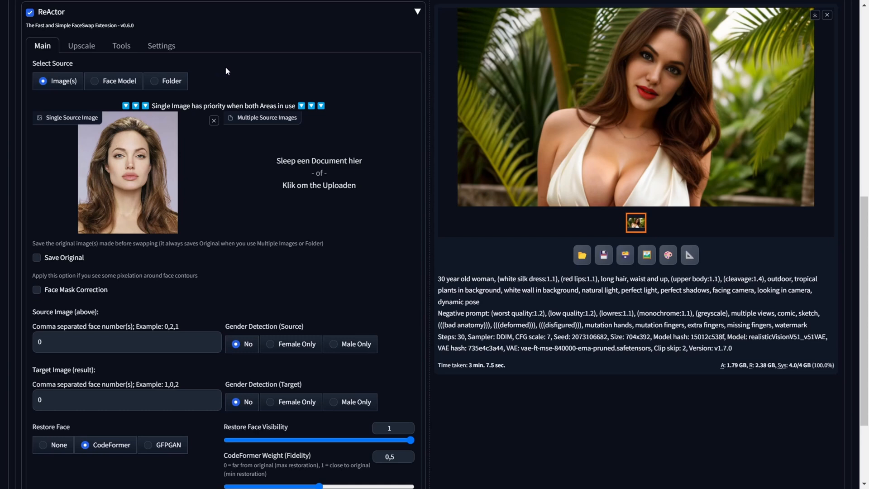
{"action": "mouse_move", "coordinate": [111, 72]}
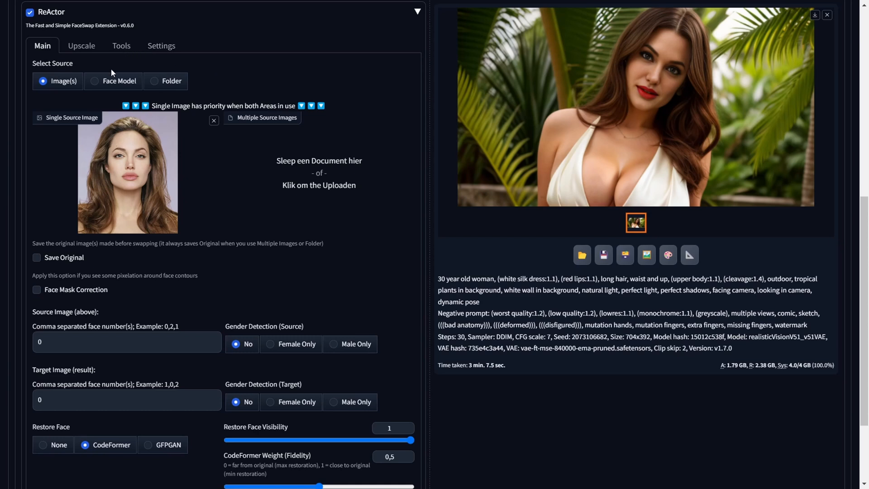
{"action": "mouse_move", "coordinate": [121, 45]}
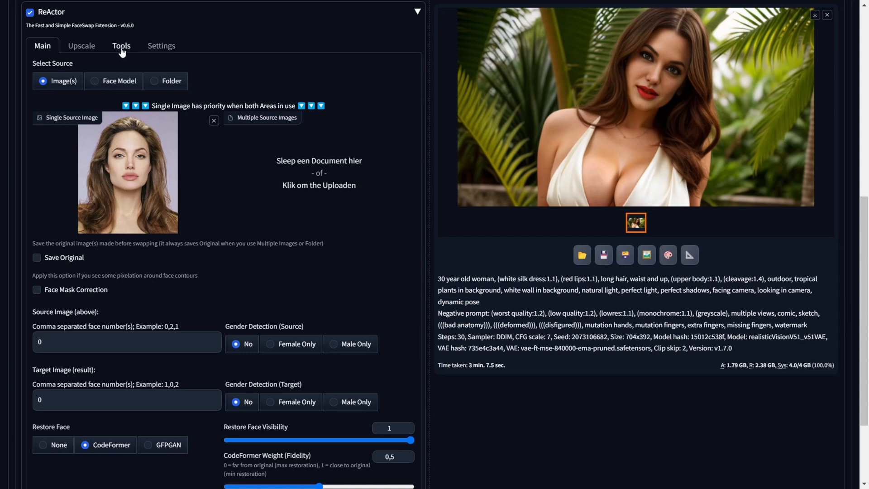
Step: Enter 'Angelina' as the Face Model Name in ReActor Tools and save Angelina.safetensors
{"action": "left_click", "coordinate": [120, 45]}
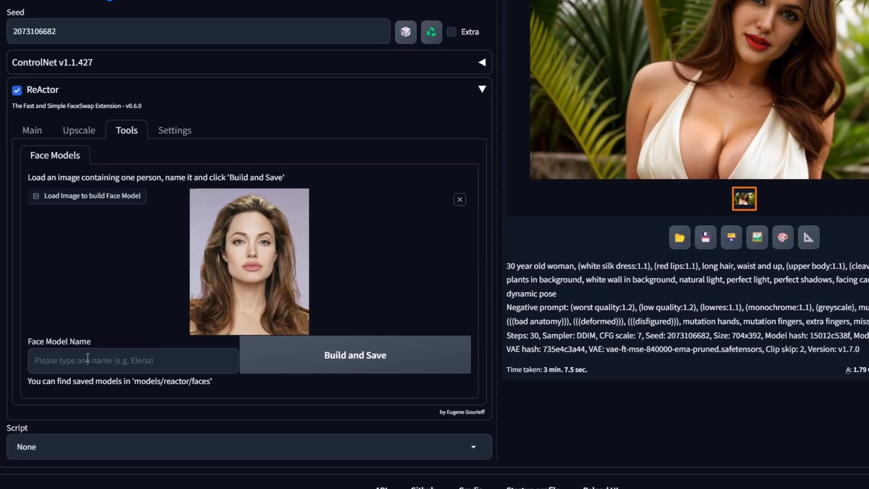
{"action": "type", "text": "Angelina"}
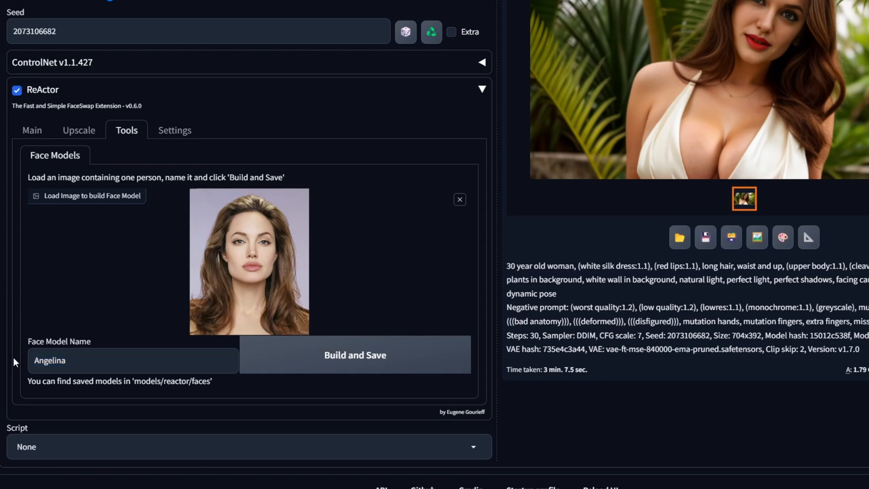
{"action": "left_click", "coordinate": [355, 355]}
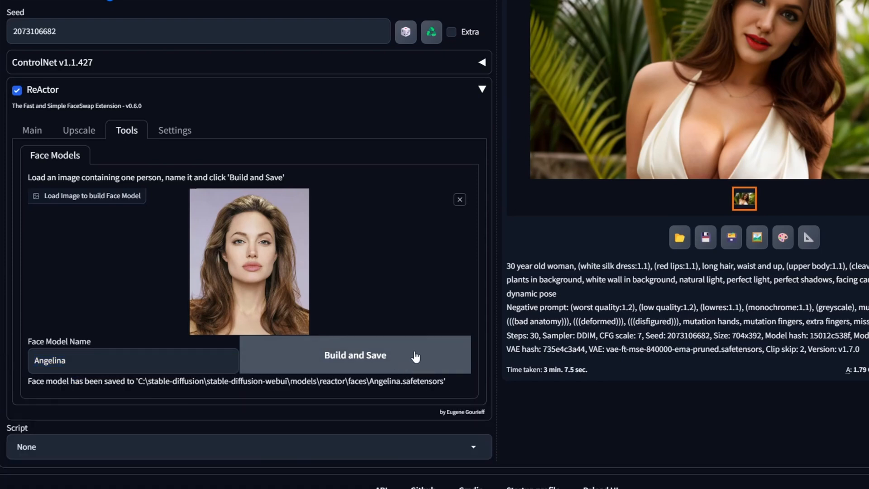
{"action": "mouse_move", "coordinate": [447, 382]}
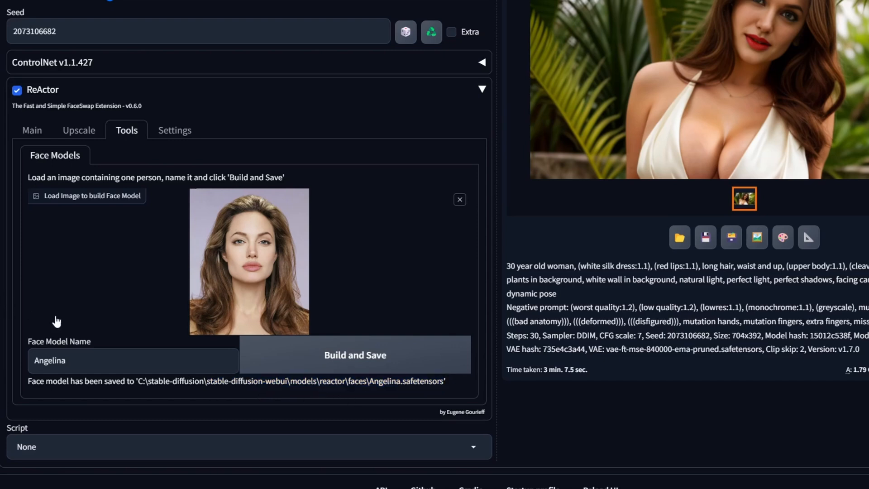
{"action": "scroll", "scroll_direction": "up", "scroll_amount": 3}
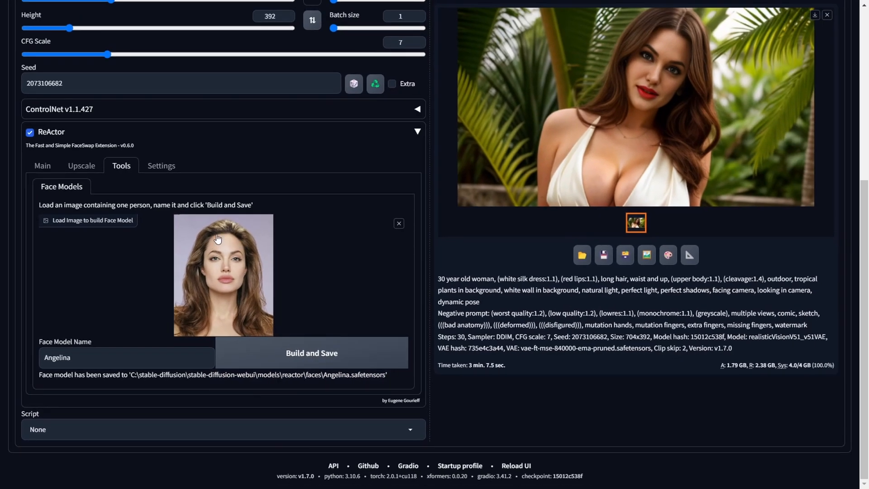
{"action": "mouse_move", "coordinate": [18, 247]}
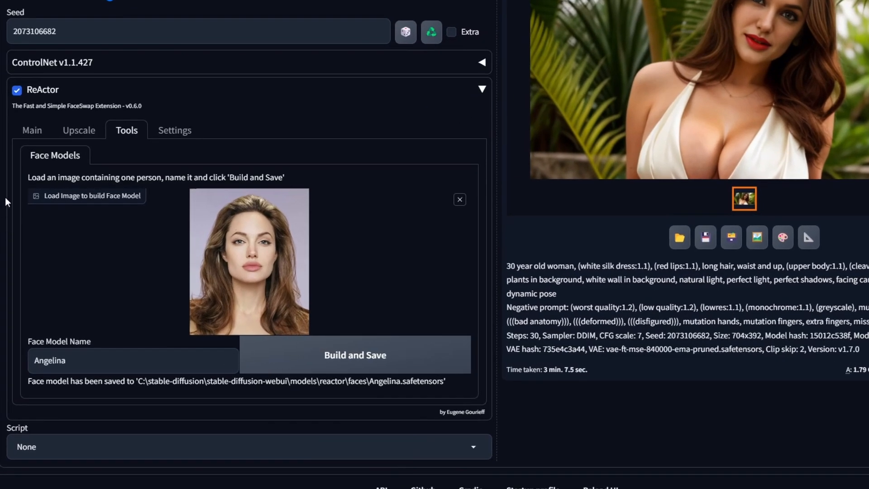
Step: In ReActor Main, switch the source to Face Model and choose Angelina.safetensors
{"action": "left_click", "coordinate": [31, 130]}
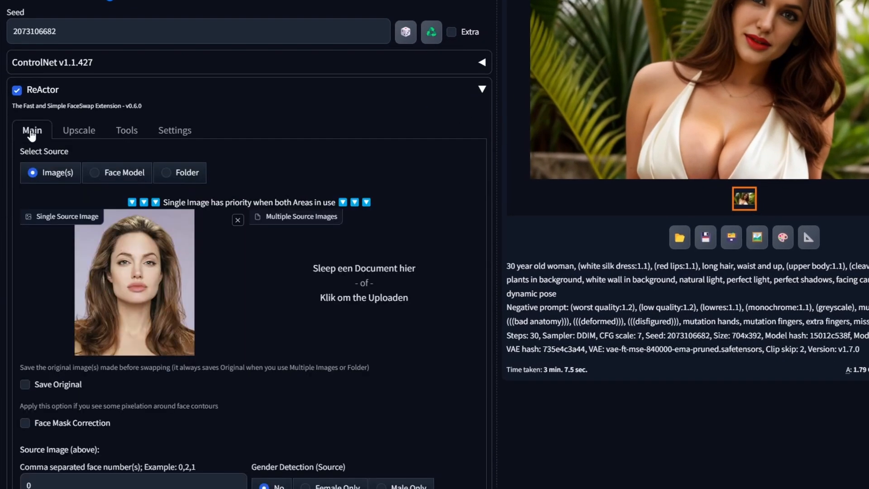
{"action": "left_click", "coordinate": [94, 173]}
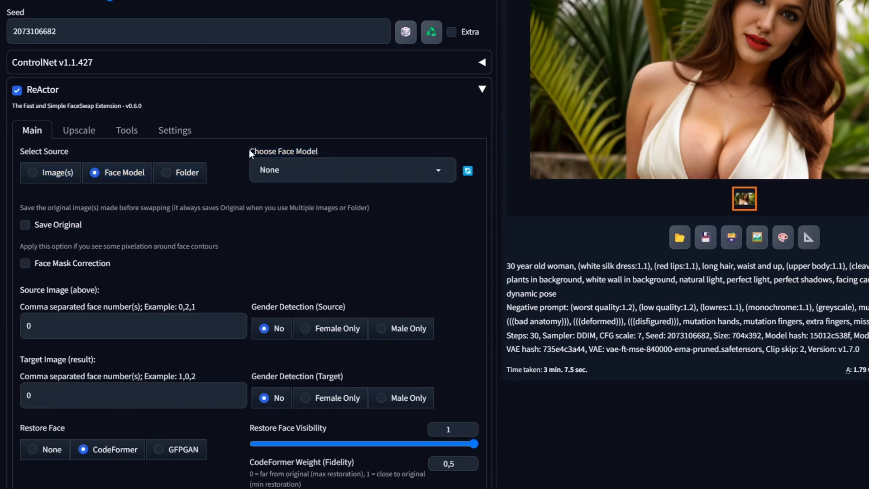
{"action": "left_click", "coordinate": [352, 170]}
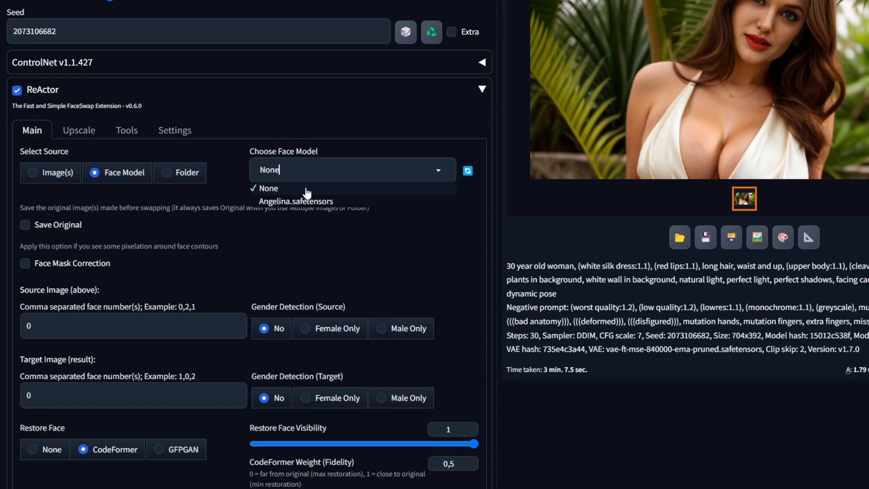
{"action": "mouse_move", "coordinate": [307, 200]}
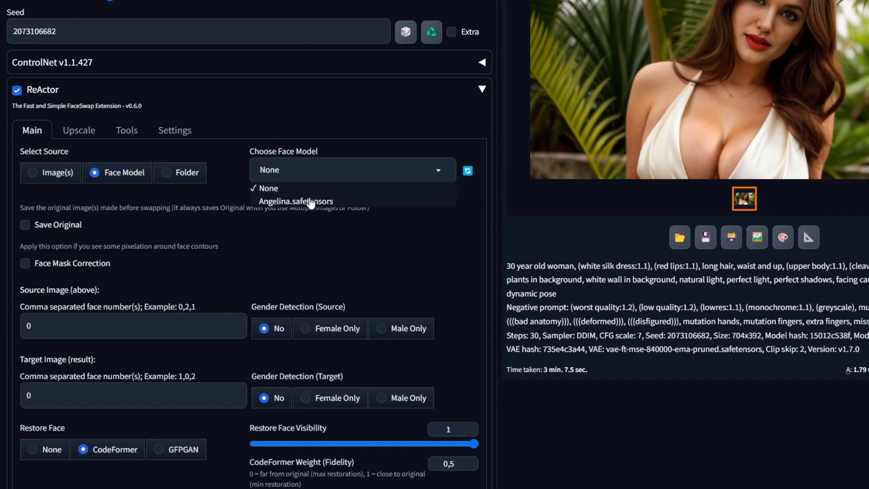
{"action": "mouse_move", "coordinate": [449, 150]}
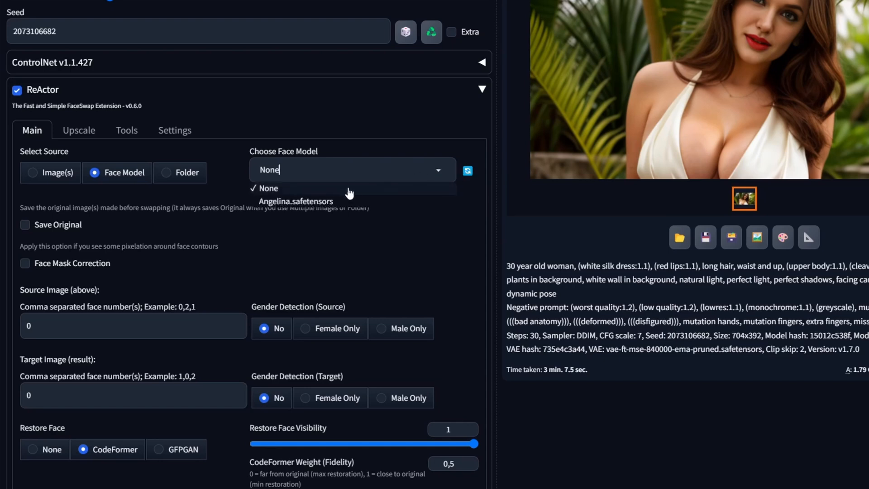
{"action": "left_click", "coordinate": [296, 200]}
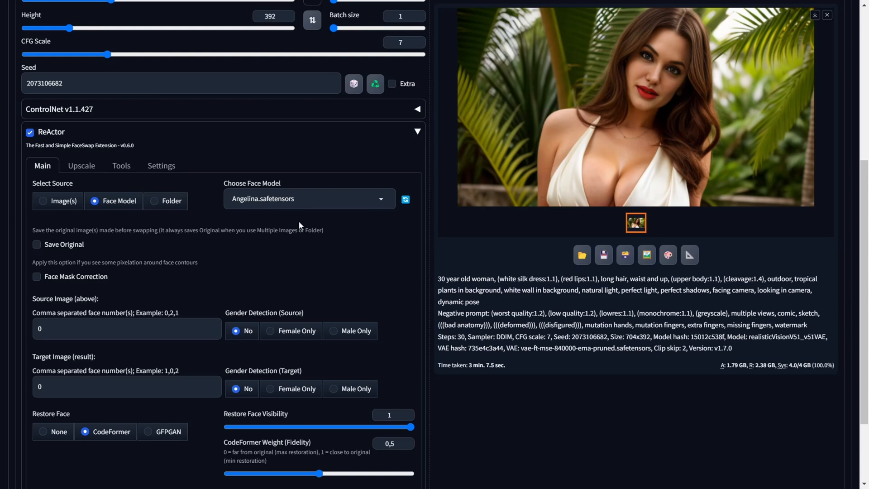
{"action": "scroll", "scroll_direction": "up", "scroll_amount": 3}
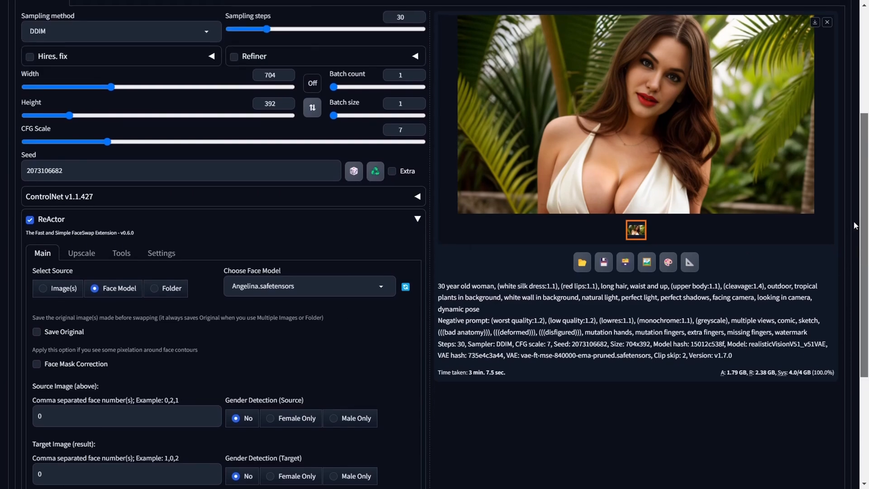
Step: Generate a new random-seed portrait with the Angelina face model and scroll to the result
{"action": "scroll", "scroll_direction": "up", "scroll_amount": 3}
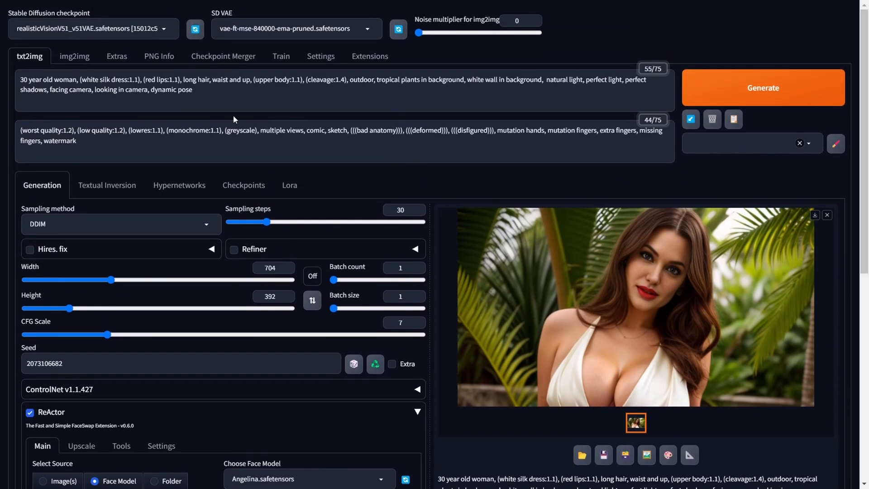
{"action": "left_click", "coordinate": [353, 364]}
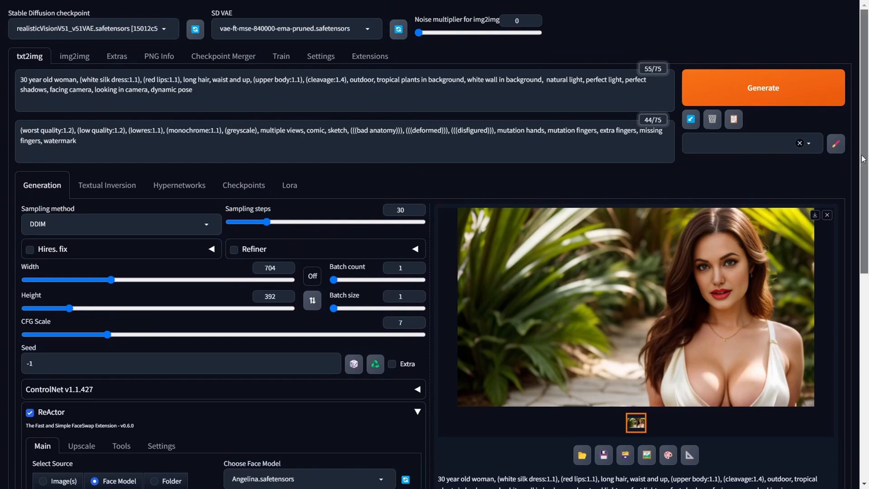
{"action": "scroll", "scroll_direction": "down", "scroll_amount": 3}
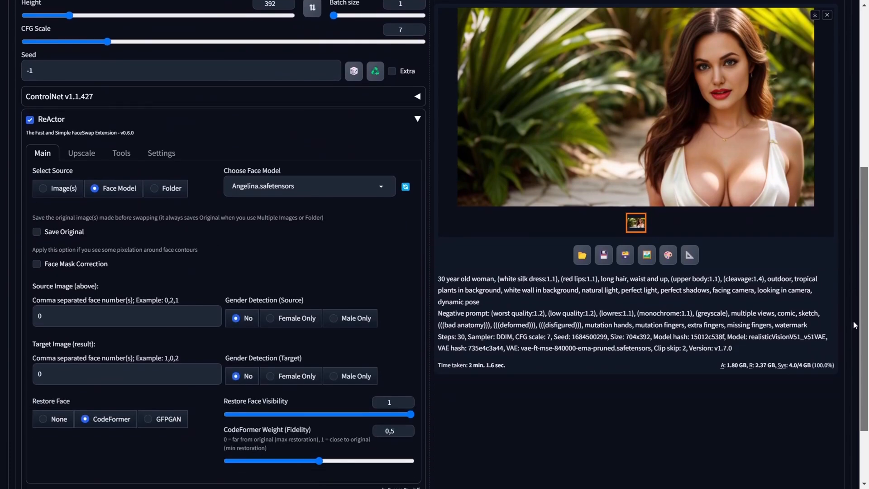
{"action": "scroll", "scroll_direction": "down", "scroll_amount": 3}
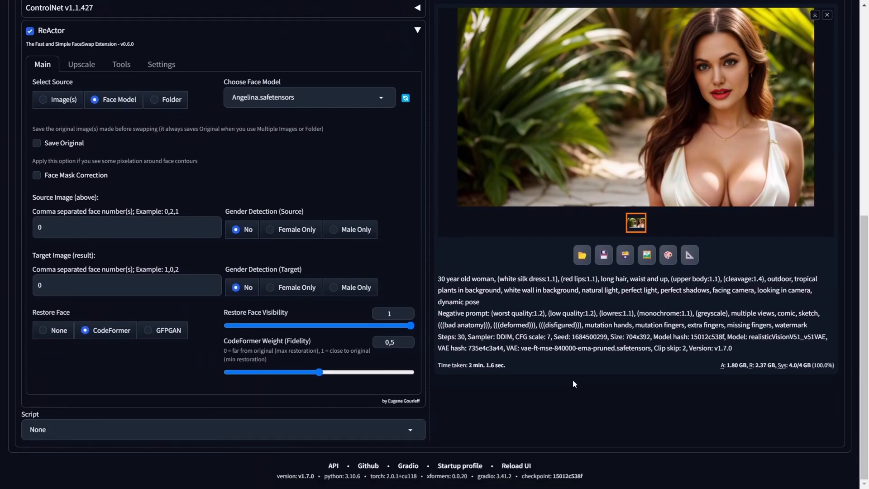
{"action": "mouse_move", "coordinate": [490, 278]}
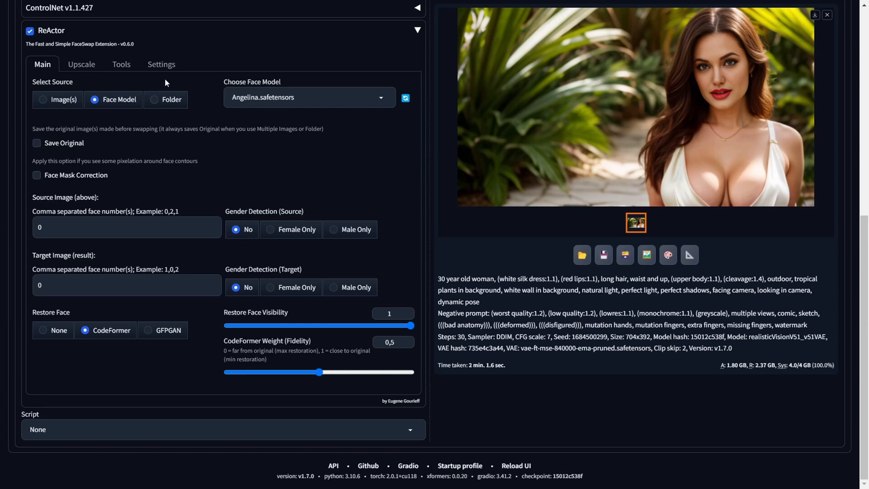
Step: In ReActor Tools, load a different portrait and build and save the Salma face model
{"action": "left_click", "coordinate": [121, 63]}
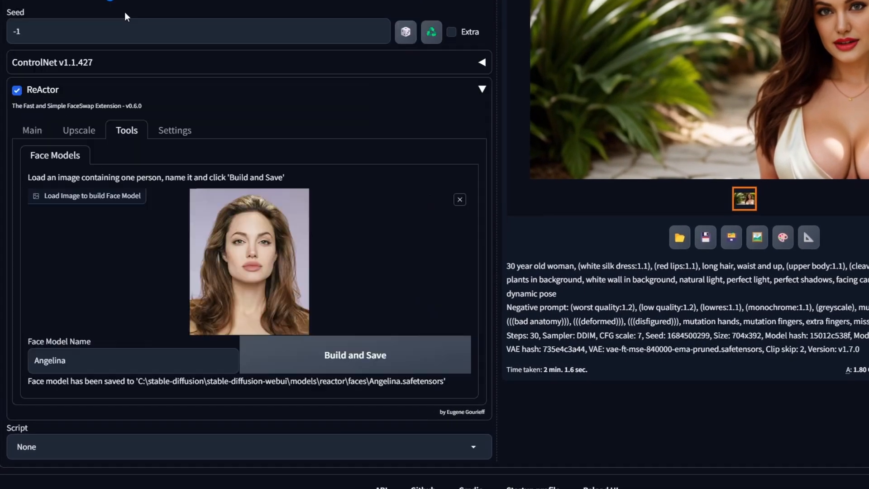
{"action": "left_click", "coordinate": [86, 195]}
{"action": "type", "text": "Salm"}
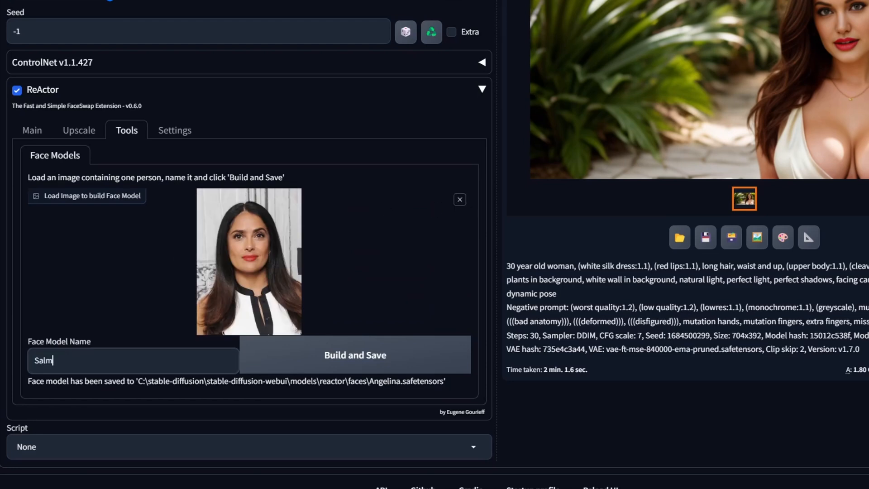
{"action": "left_click", "coordinate": [355, 355]}
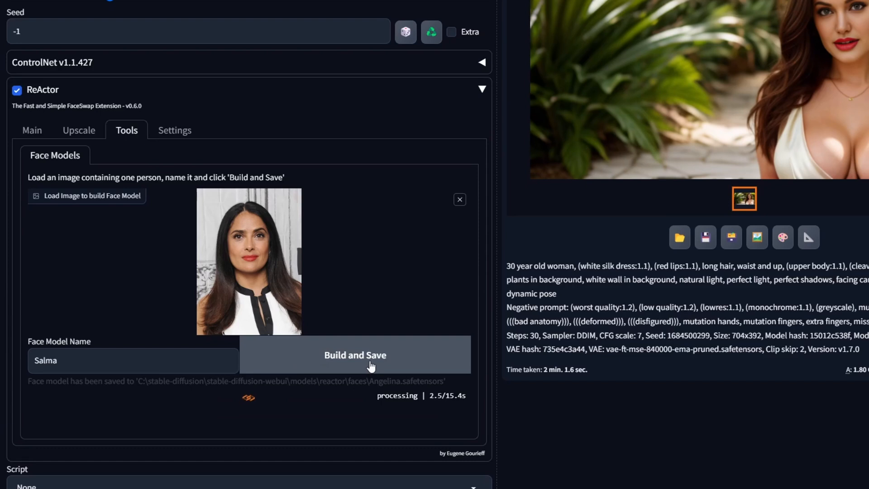
{"action": "left_click", "coordinate": [355, 355]}
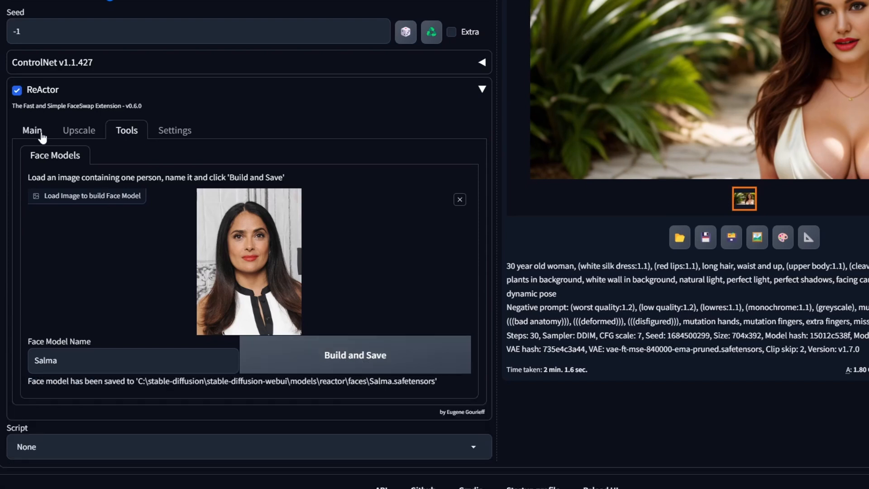
{"action": "left_click", "coordinate": [31, 130]}
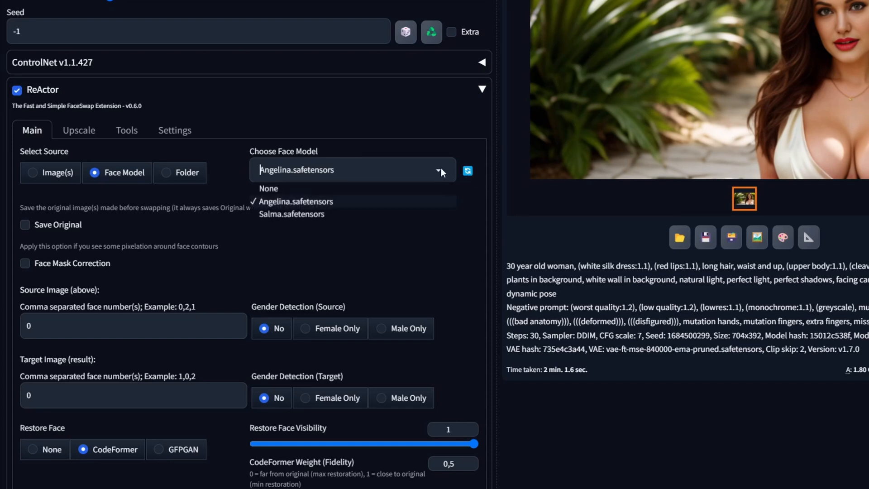
{"action": "mouse_move", "coordinate": [300, 214]}
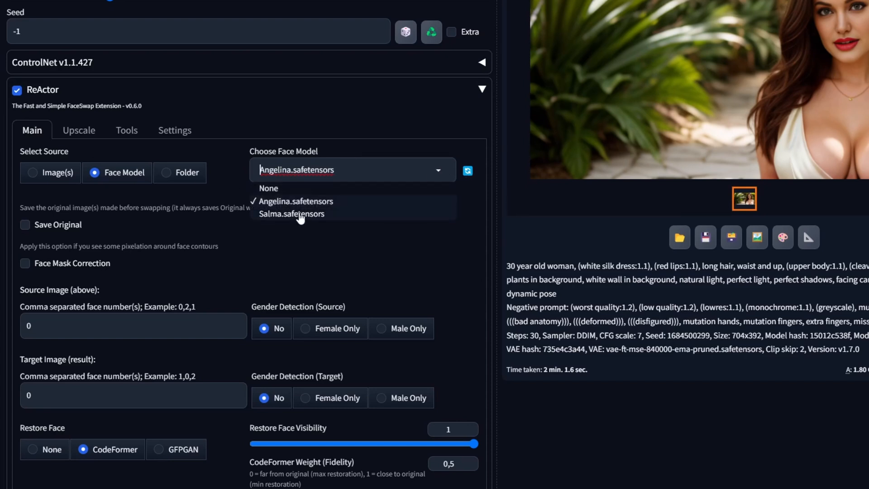
{"action": "mouse_move", "coordinate": [324, 217]}
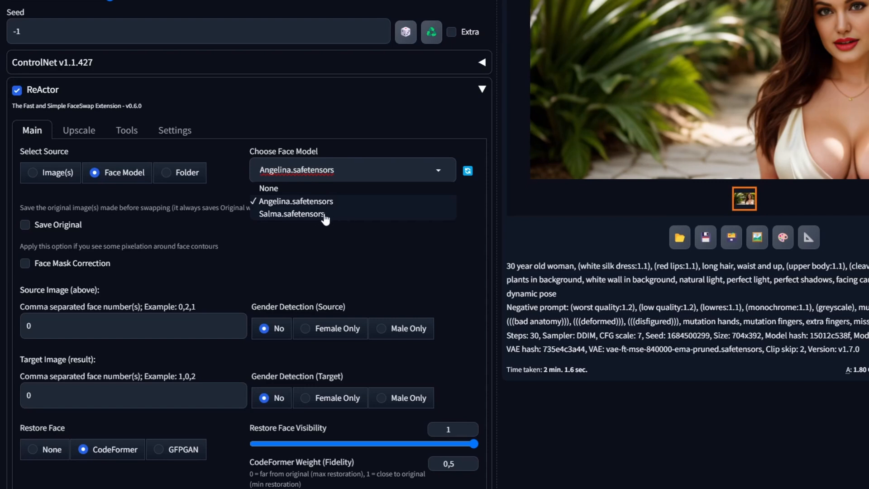
{"action": "left_click", "coordinate": [291, 214]}
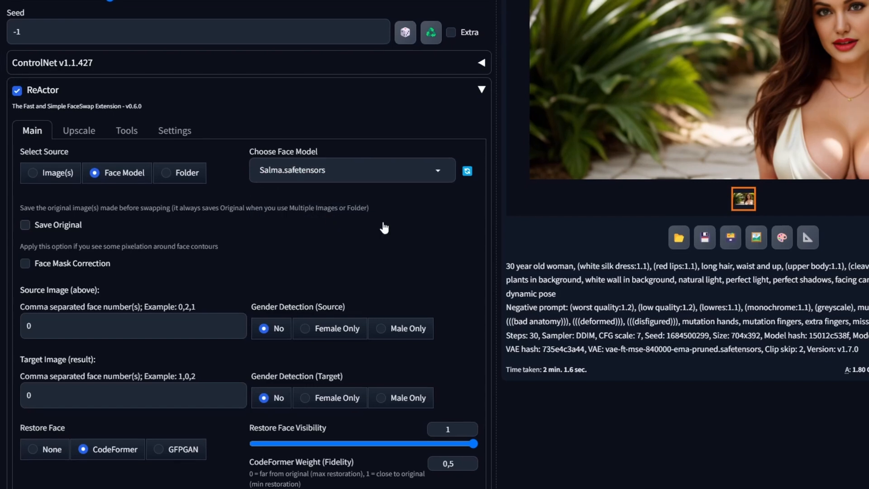
{"action": "scroll", "scroll_direction": "up", "scroll_amount": 3}
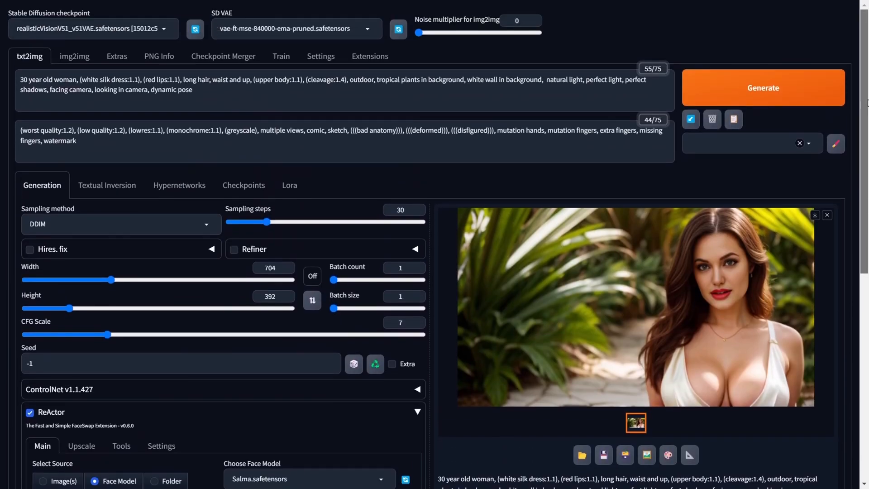
Step: Generate a 'group of 30 year old woman, group photo' image with ReActor disabled
{"action": "left_click", "coordinate": [763, 87]}
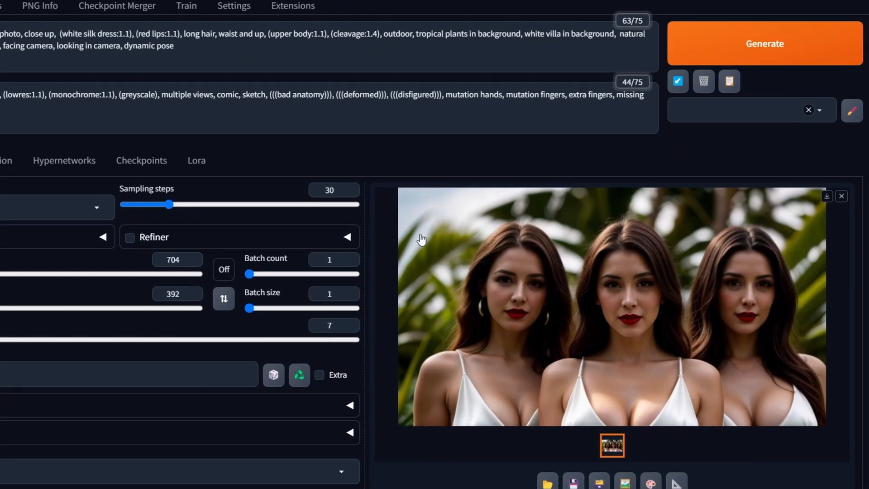
{"action": "mouse_move", "coordinate": [383, 271]}
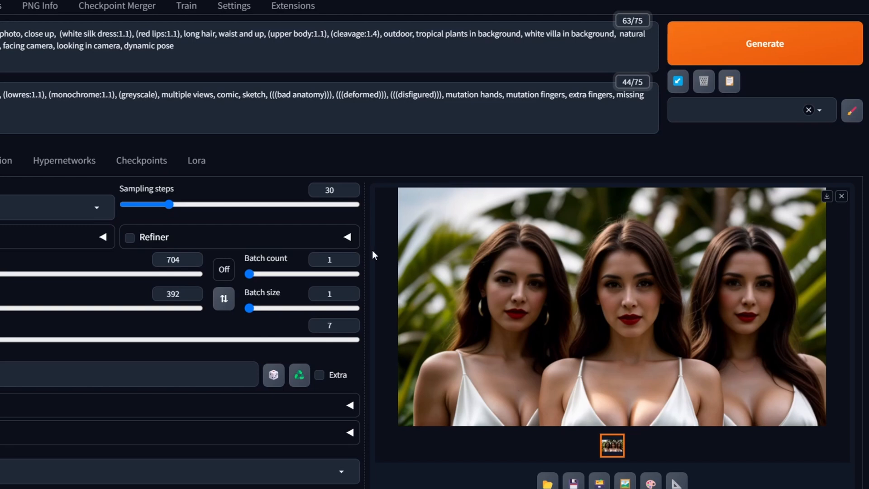
{"action": "scroll", "scroll_direction": "up", "scroll_amount": 3}
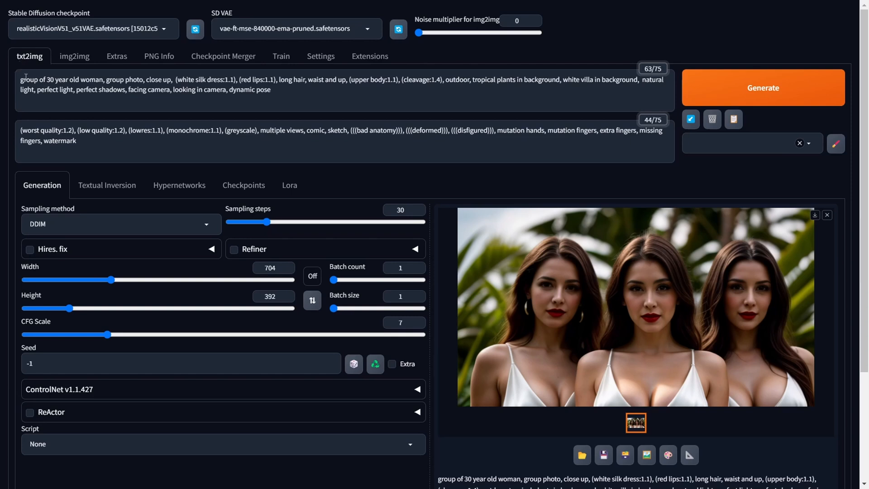
{"action": "mouse_move", "coordinate": [84, 68]}
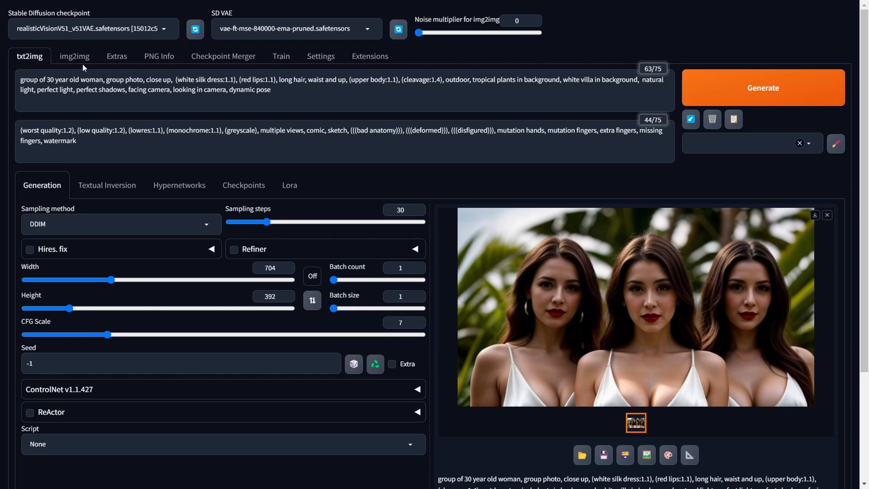
Step: Send the group photo to img2img, set denoising strength to 0, and enable ReActor
{"action": "left_click", "coordinate": [74, 56]}
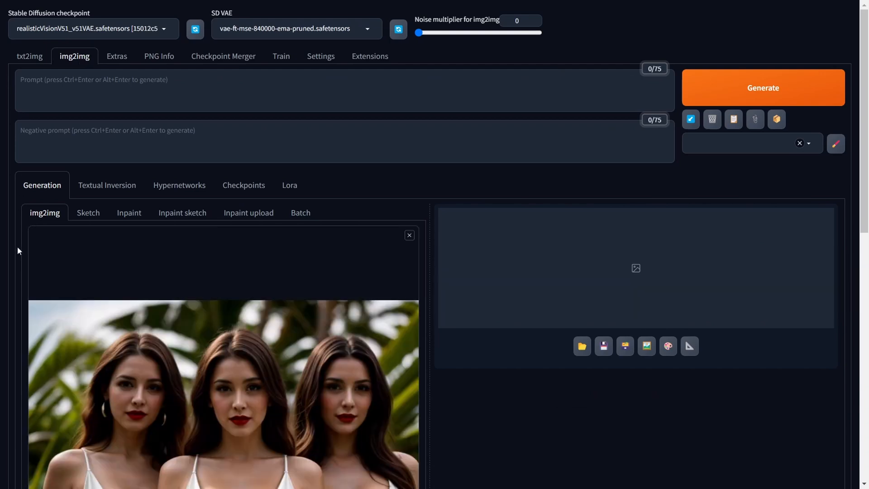
{"action": "scroll", "scroll_direction": "down", "scroll_amount": 3}
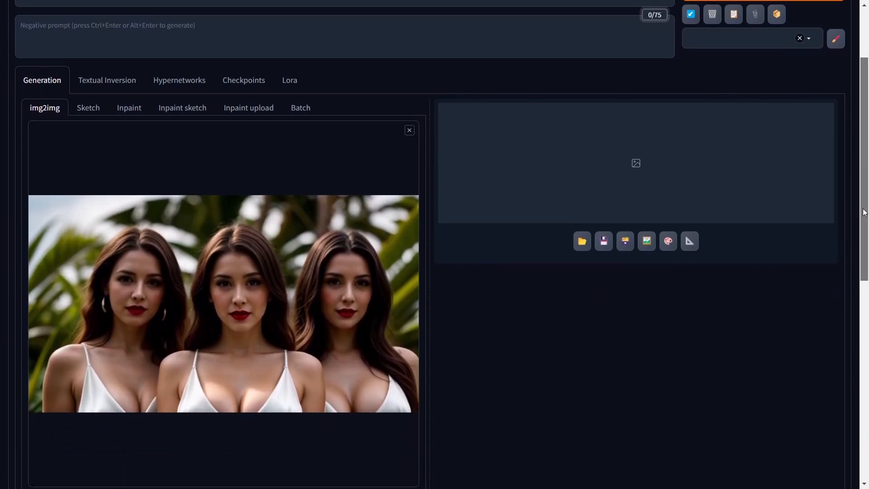
{"action": "scroll", "scroll_direction": "down", "scroll_amount": 3}
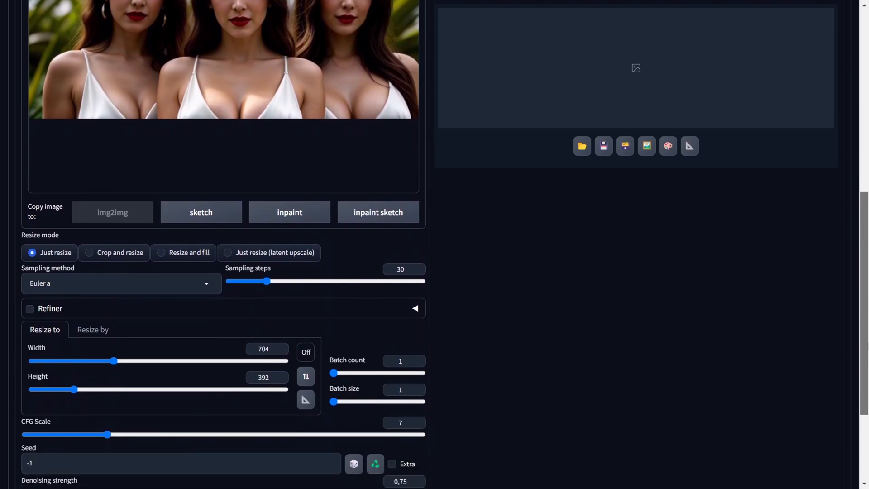
{"action": "scroll", "scroll_direction": "down", "scroll_amount": 3}
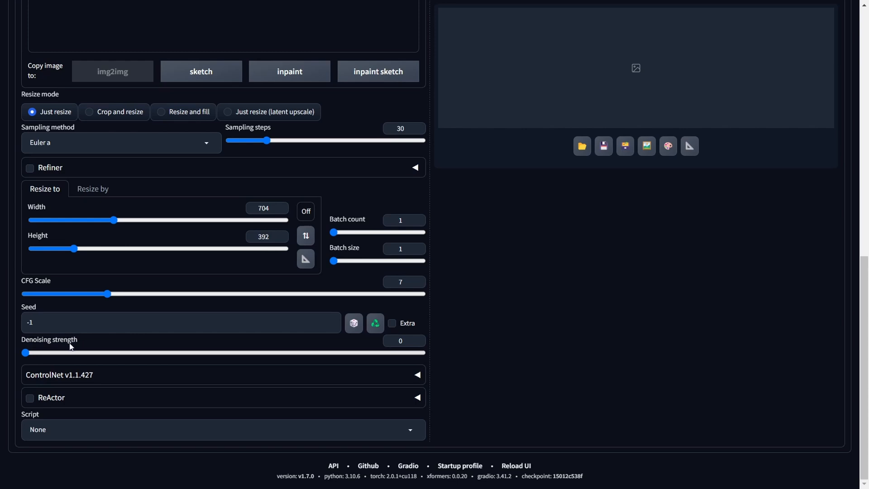
{"action": "mouse_move", "coordinate": [407, 400]}
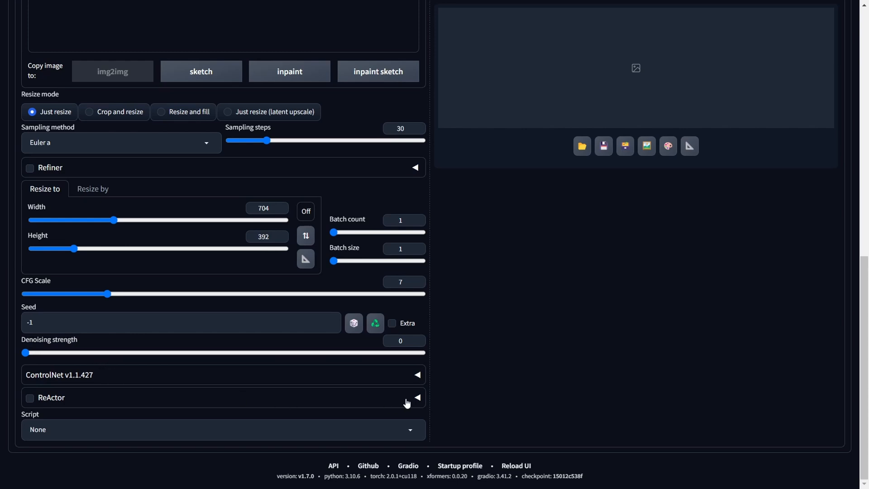
{"action": "left_click", "coordinate": [29, 397]}
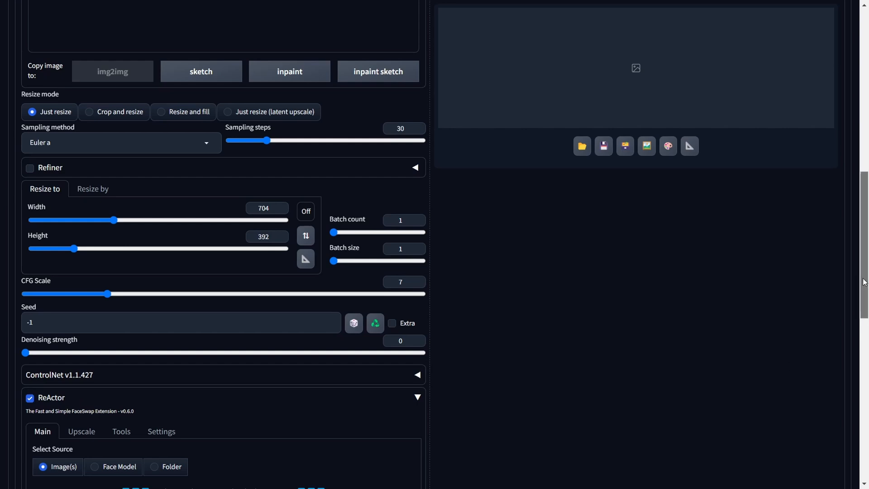
Step: Set ReActor's source in img2img to the Angelina.safetensors face model
{"action": "scroll", "scroll_direction": "down", "scroll_amount": 3}
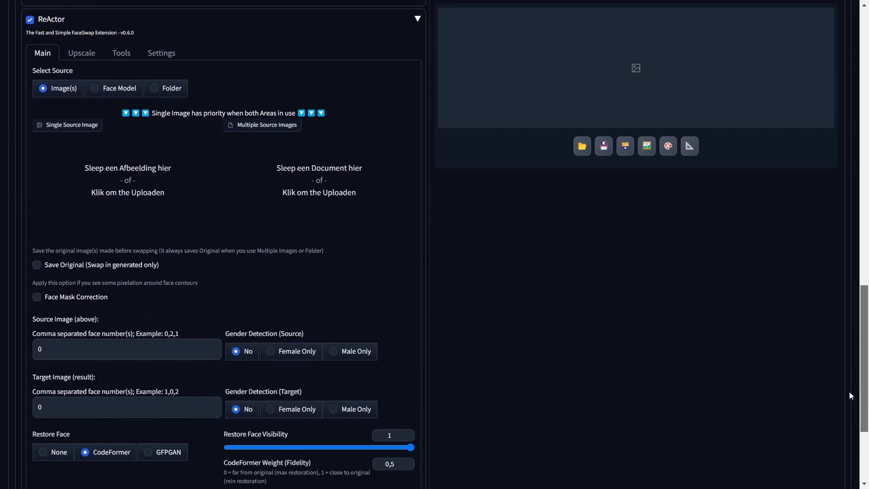
{"action": "left_click", "coordinate": [128, 194]}
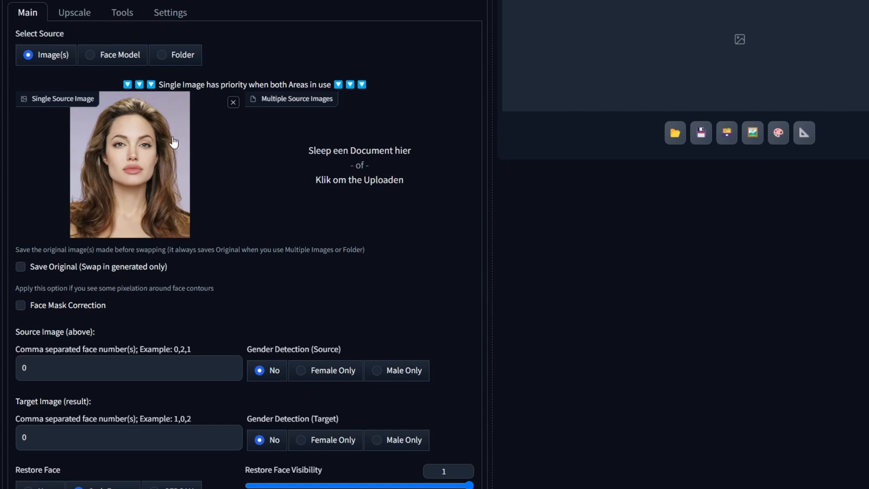
{"action": "mouse_move", "coordinate": [168, 104]}
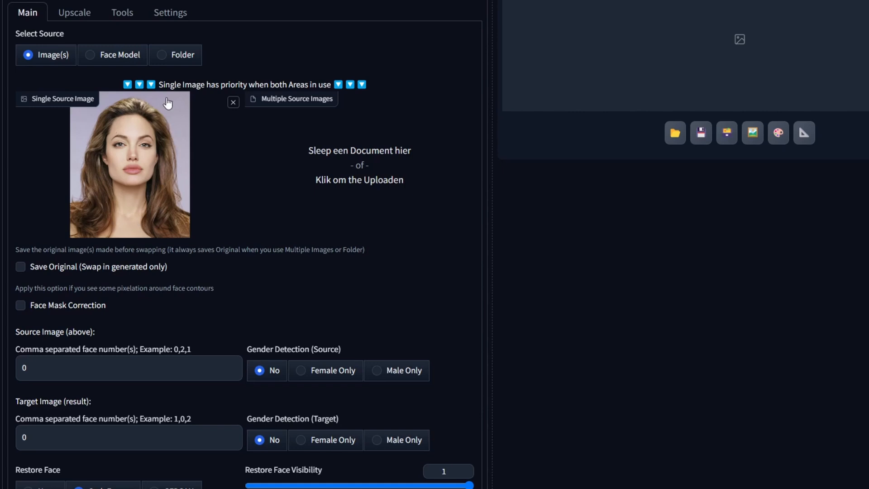
{"action": "mouse_move", "coordinate": [133, 62]}
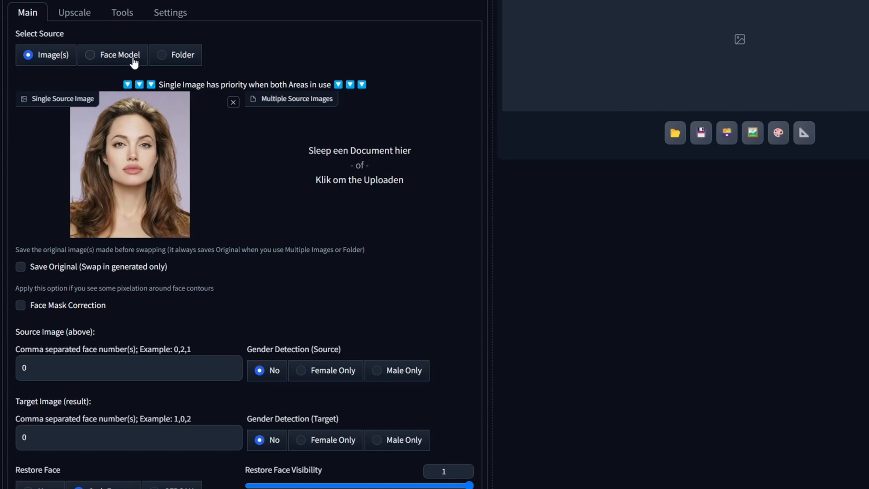
{"action": "mouse_move", "coordinate": [123, 62]}
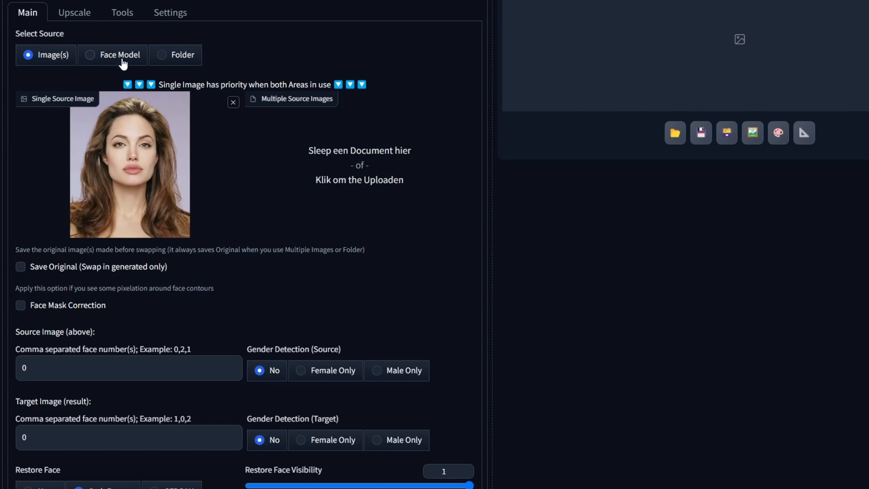
{"action": "left_click", "coordinate": [112, 55]}
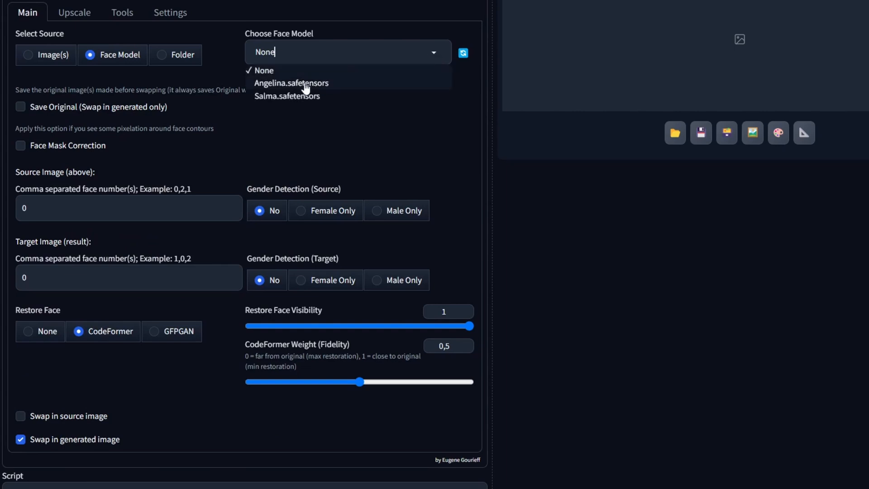
{"action": "left_click", "coordinate": [291, 82]}
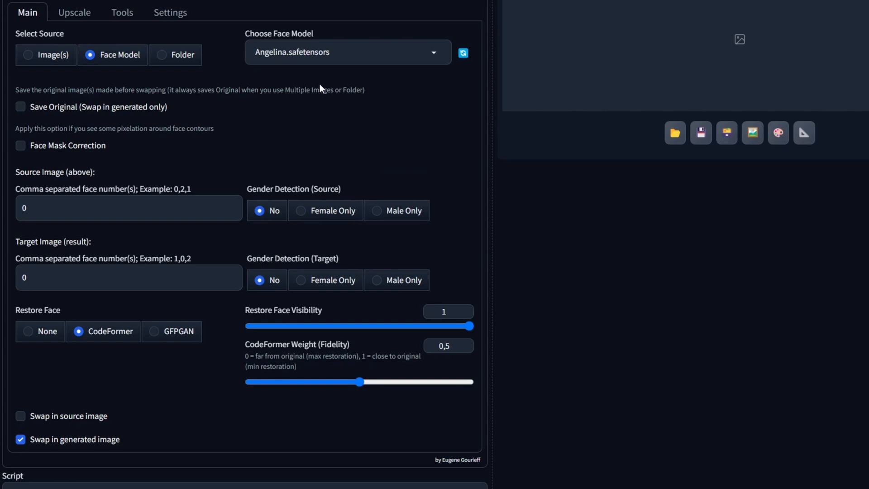
{"action": "mouse_move", "coordinate": [300, 108]}
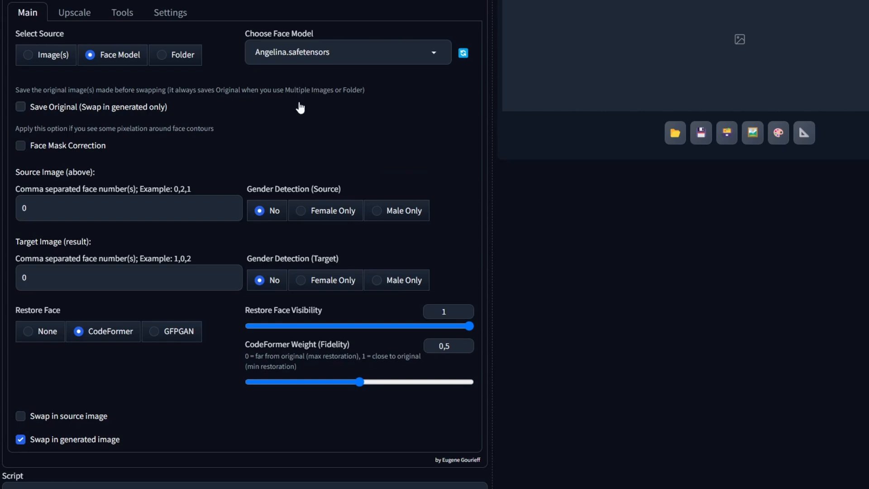
{"action": "mouse_move", "coordinate": [292, 66]}
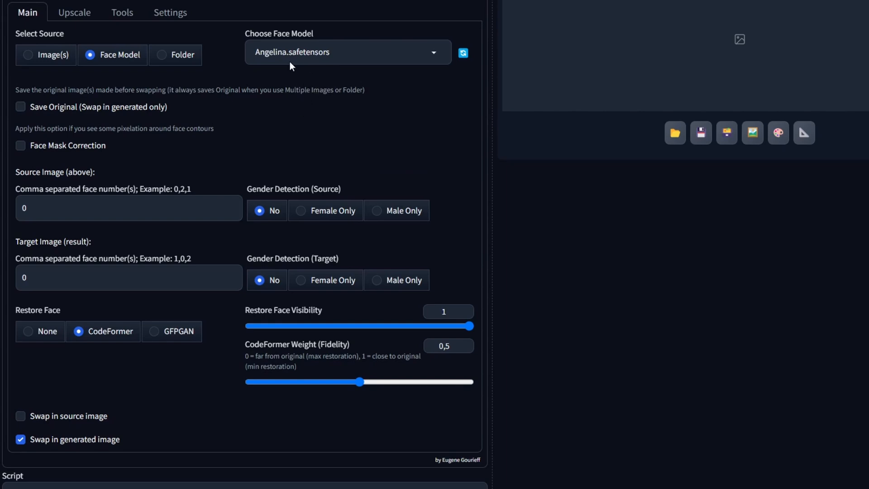
{"action": "mouse_move", "coordinate": [14, 173]}
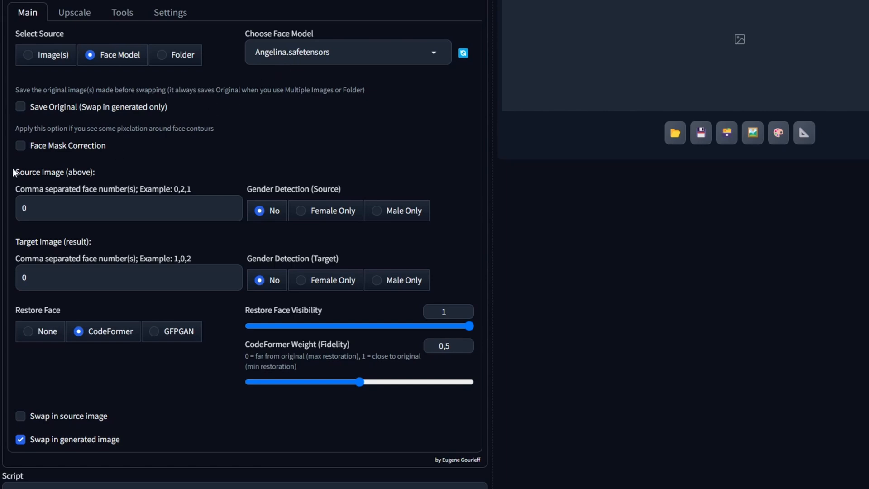
Step: Replace the Target Image face number with 1
{"action": "double_click", "coordinate": [39, 172]}
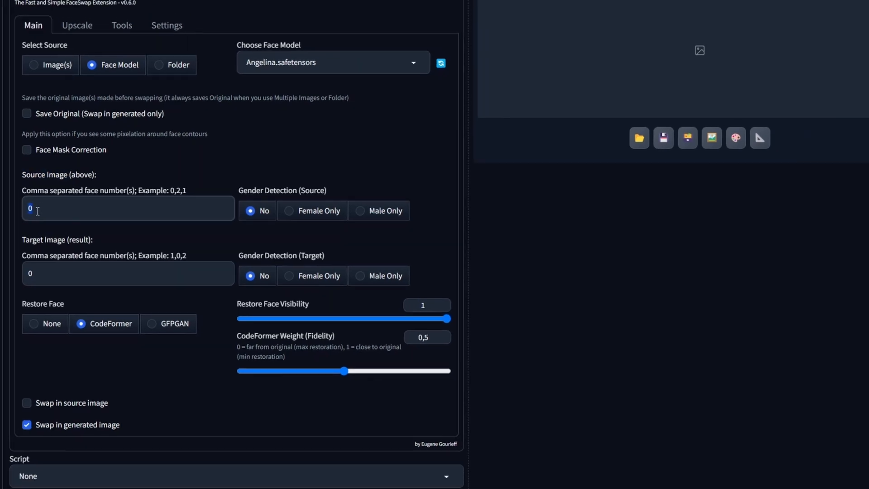
{"action": "scroll", "scroll_direction": "up", "scroll_amount": 3}
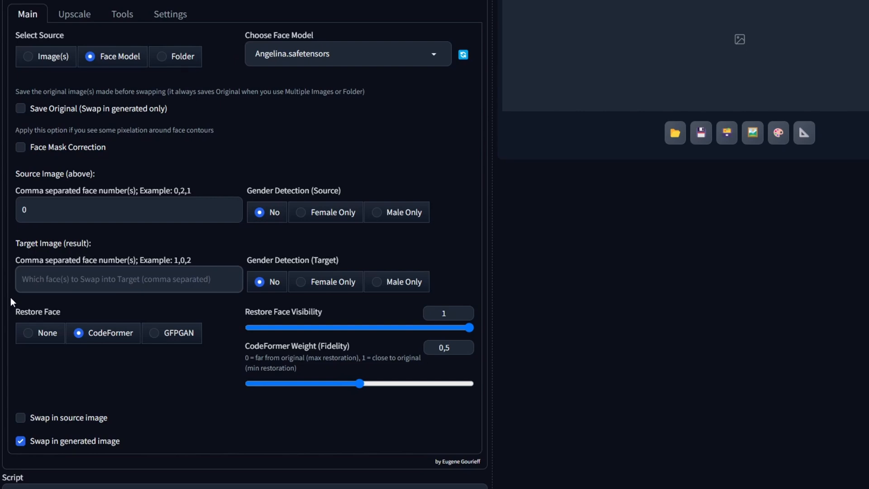
{"action": "type", "text": "1"}
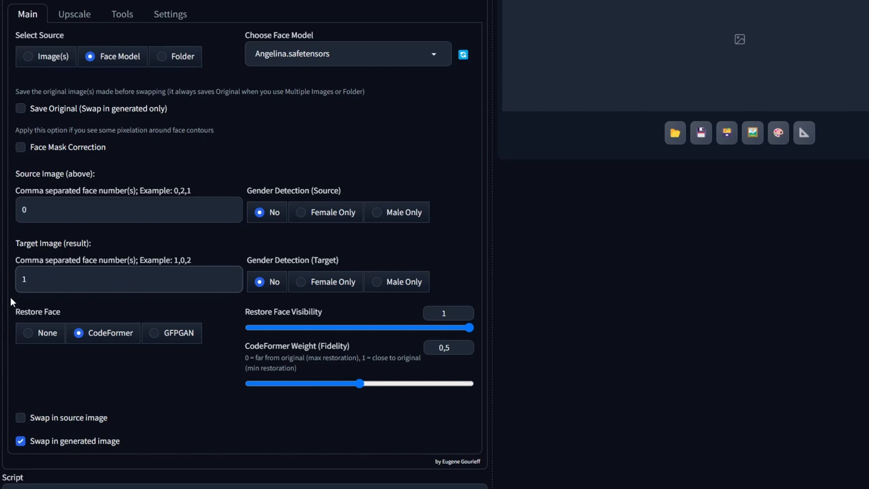
{"action": "scroll", "scroll_direction": "up", "scroll_amount": 3}
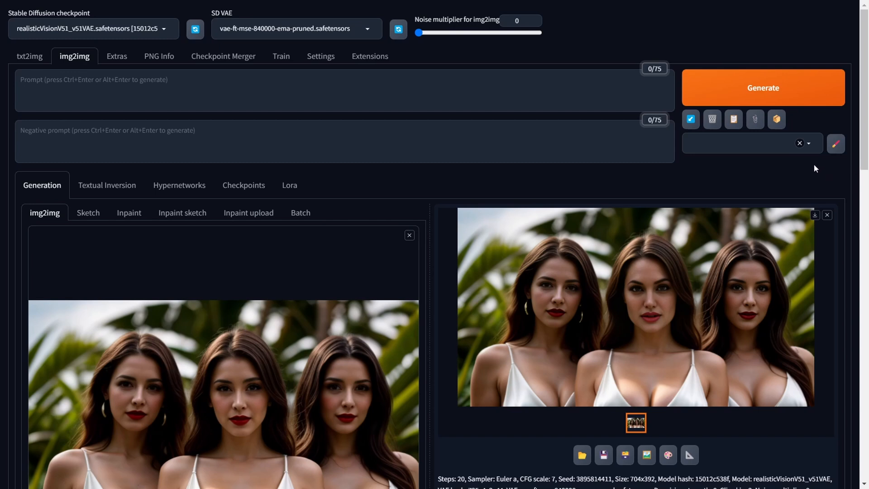
{"action": "mouse_move", "coordinate": [802, 168]}
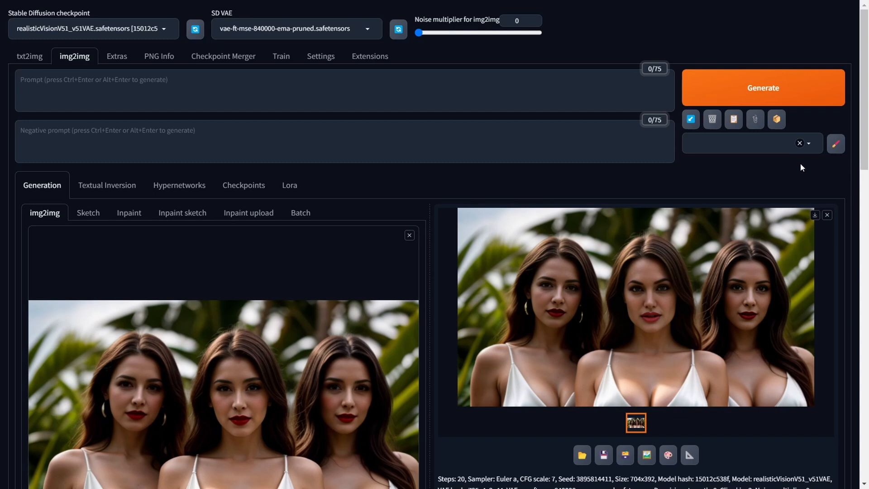
{"action": "mouse_move", "coordinate": [845, 170]}
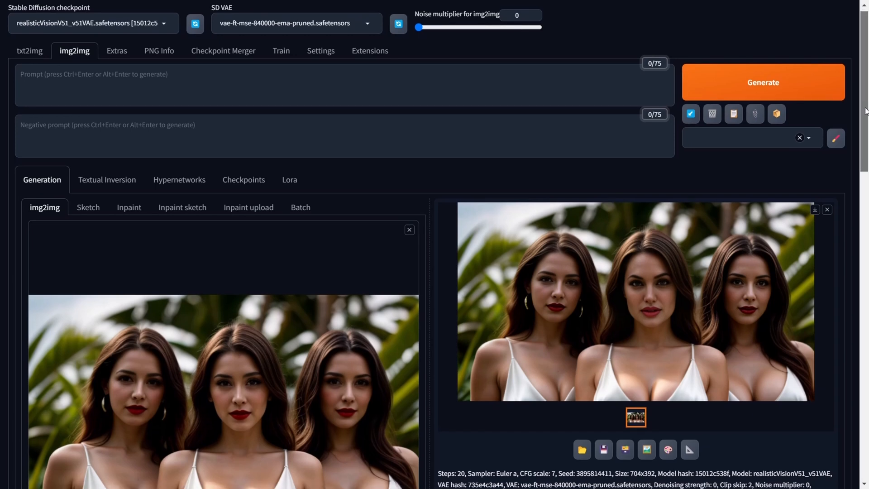
Step: Scroll down to review ReActor: Angelina.safetensors face model on target face 1
{"action": "scroll", "scroll_direction": "down", "scroll_amount": 3}
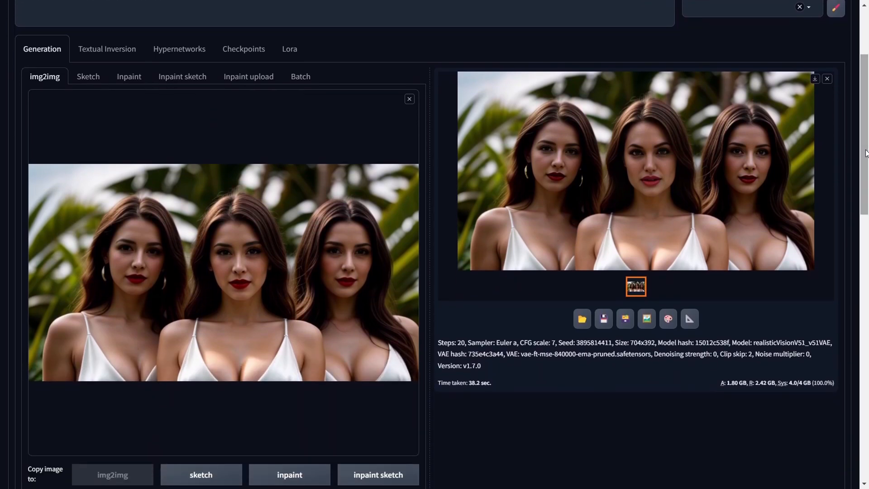
{"action": "scroll", "scroll_direction": "down", "scroll_amount": 3}
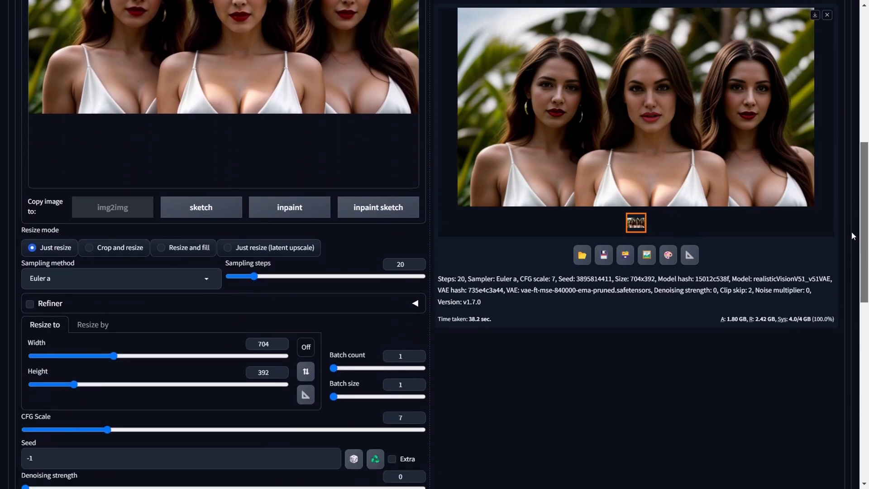
{"action": "scroll", "scroll_direction": "down", "scroll_amount": 3}
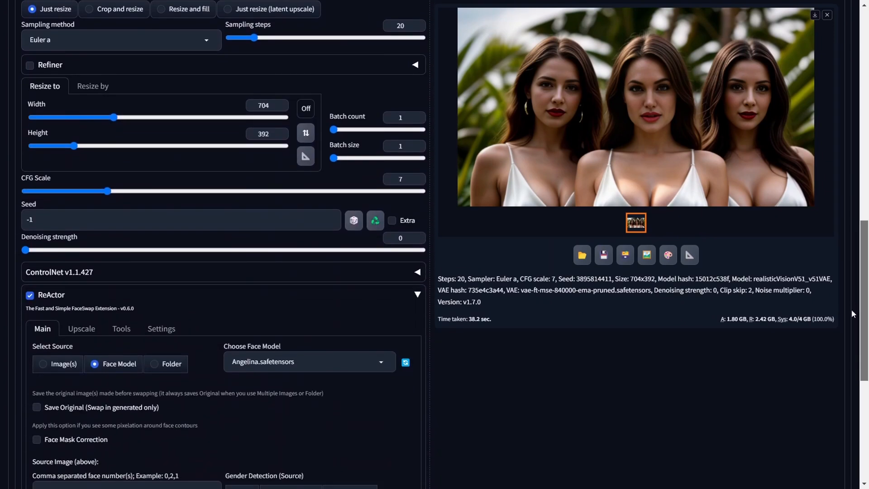
{"action": "scroll", "scroll_direction": "down", "scroll_amount": 3}
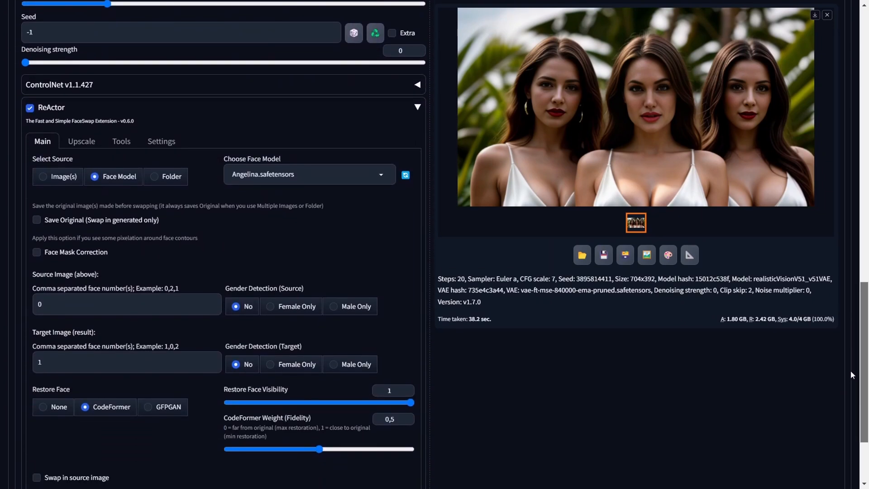
{"action": "scroll", "scroll_direction": "down", "scroll_amount": 3}
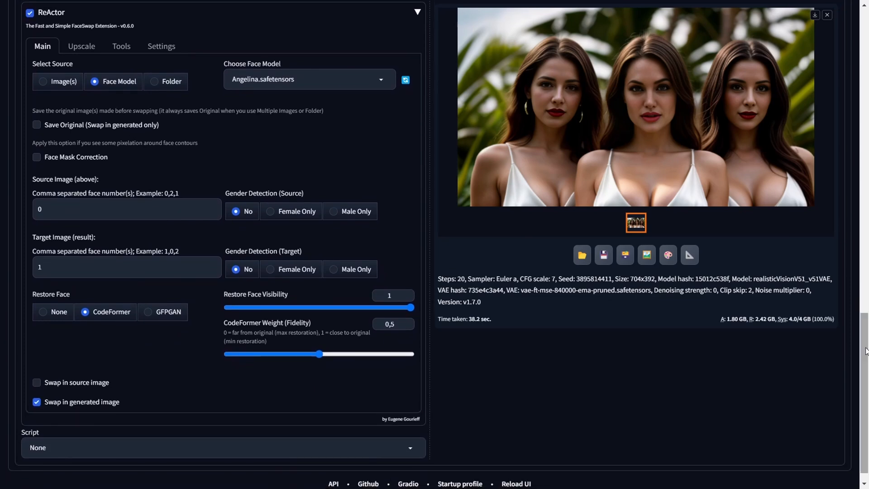
Step: Change the Target Image face numbers to 2,0, correcting a typing mistake
{"action": "left_click", "coordinate": [126, 267]}
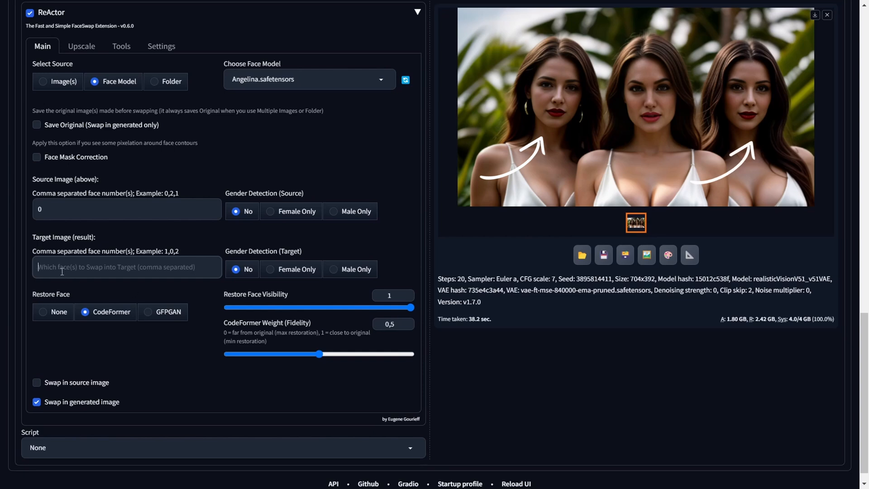
{"action": "type", "text": "0,2"}
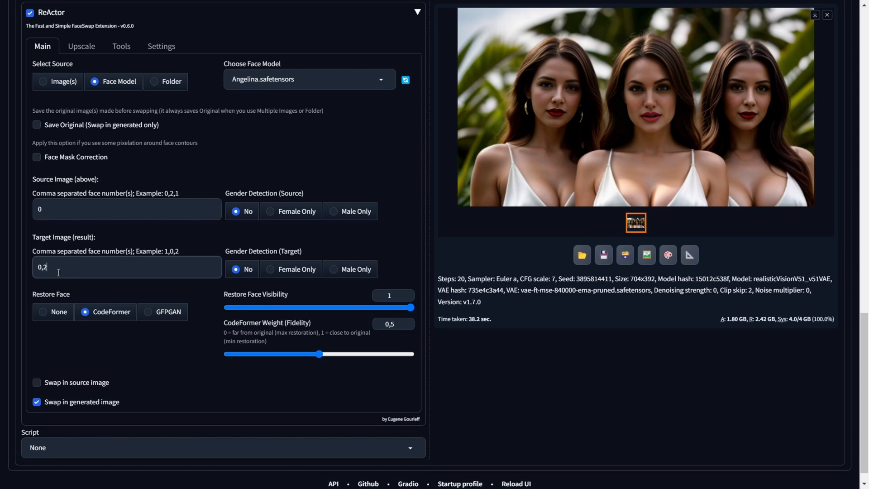
{"action": "key", "text": "Backspace"}
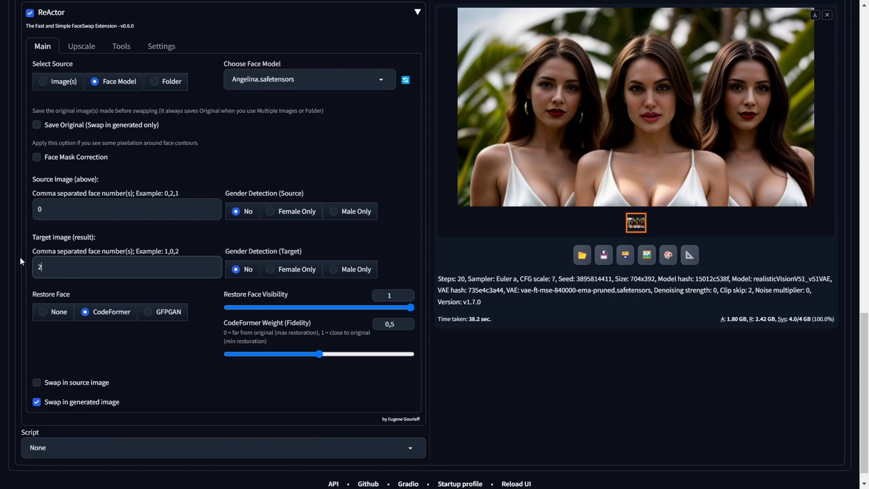
{"action": "type", "text": ",0"}
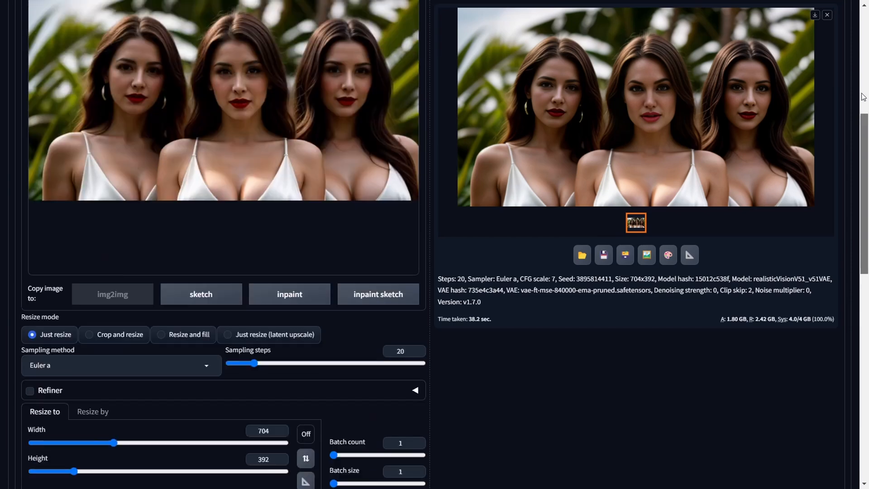
{"action": "scroll", "scroll_direction": "up", "scroll_amount": 3}
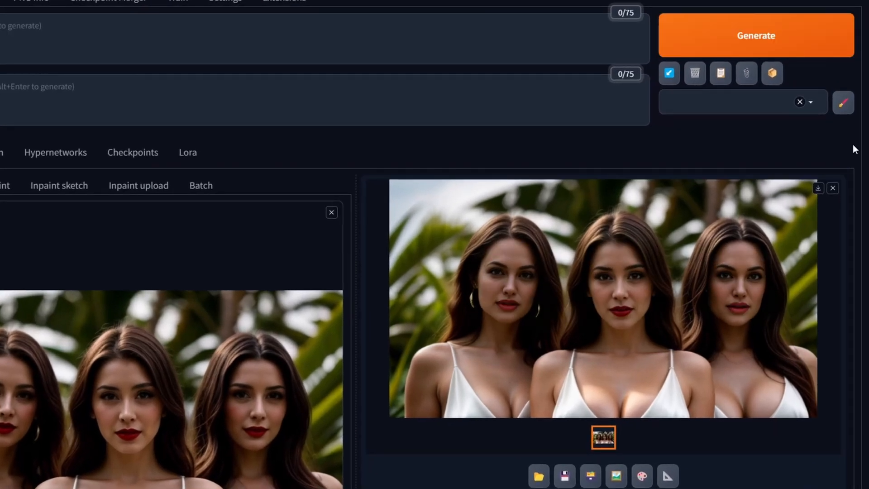
{"action": "scroll", "scroll_direction": "up", "scroll_amount": 3}
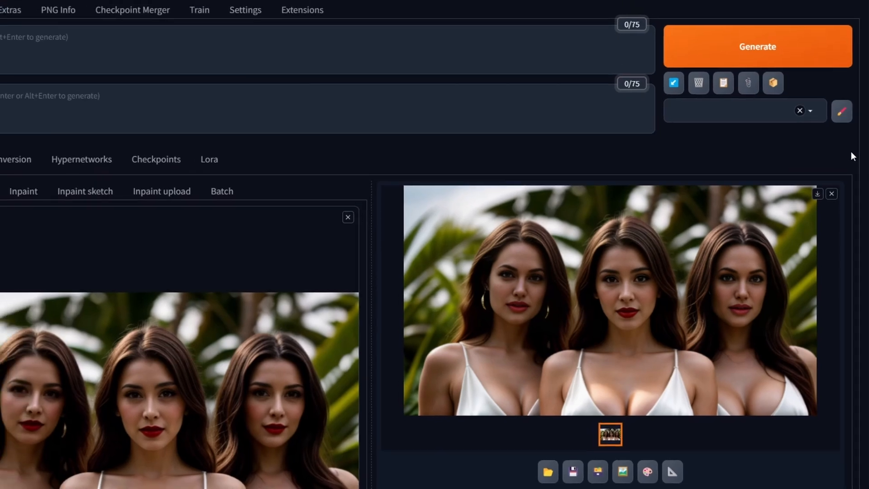
{"action": "scroll", "scroll_direction": "up", "scroll_amount": 3}
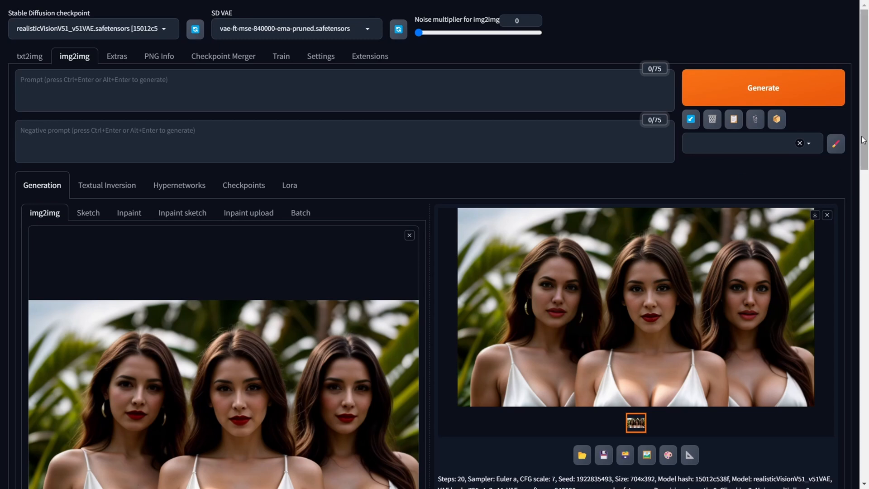
{"action": "mouse_move", "coordinate": [725, 437]}
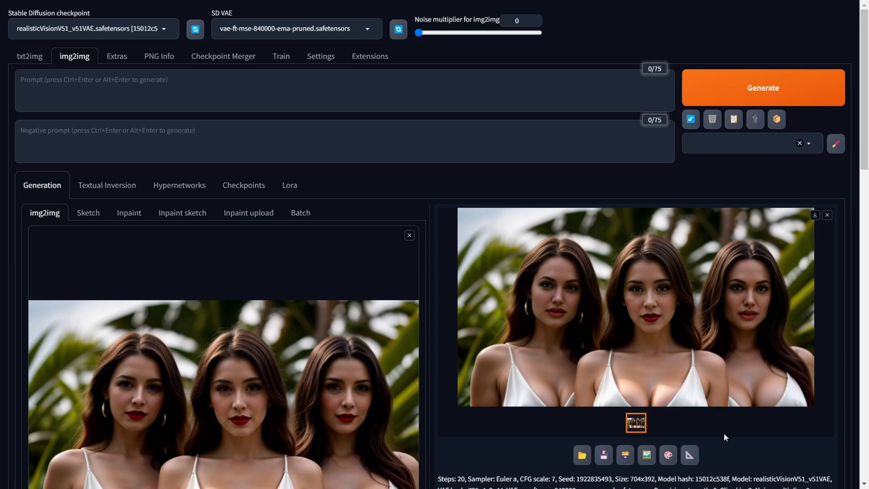
{"action": "mouse_move", "coordinate": [646, 455]}
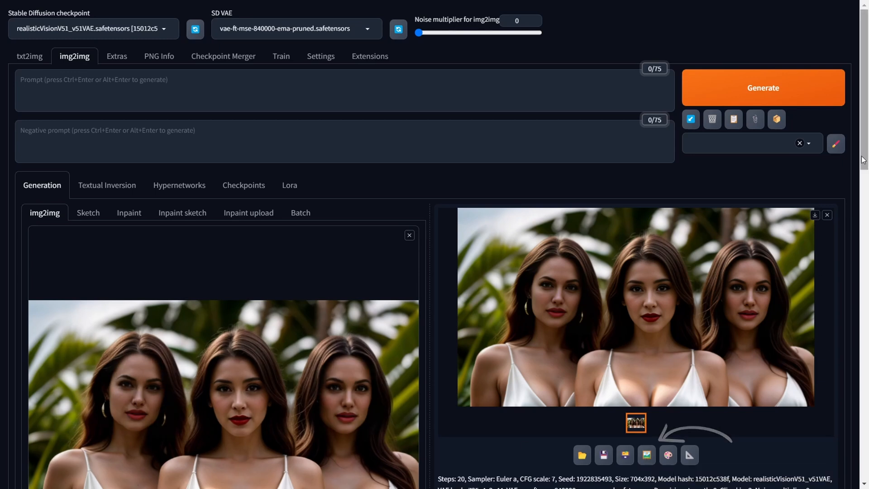
Step: Scroll down from the new 54.8-second img2img result toward the ReActor settings
{"action": "scroll", "scroll_direction": "down", "scroll_amount": 3}
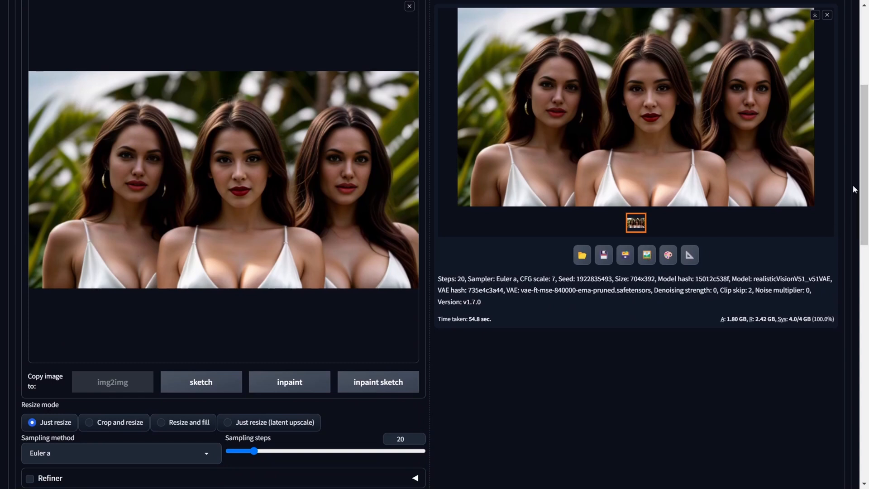
{"action": "scroll", "scroll_direction": "down", "scroll_amount": 3}
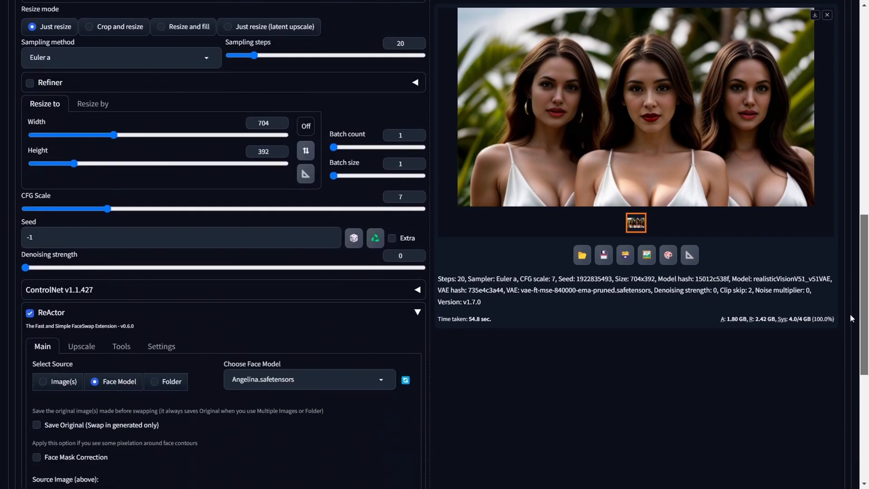
Step: Pick the Salma.safetensors face model in ReActor and return to the top of the page
{"action": "scroll", "scroll_direction": "down", "scroll_amount": 3}
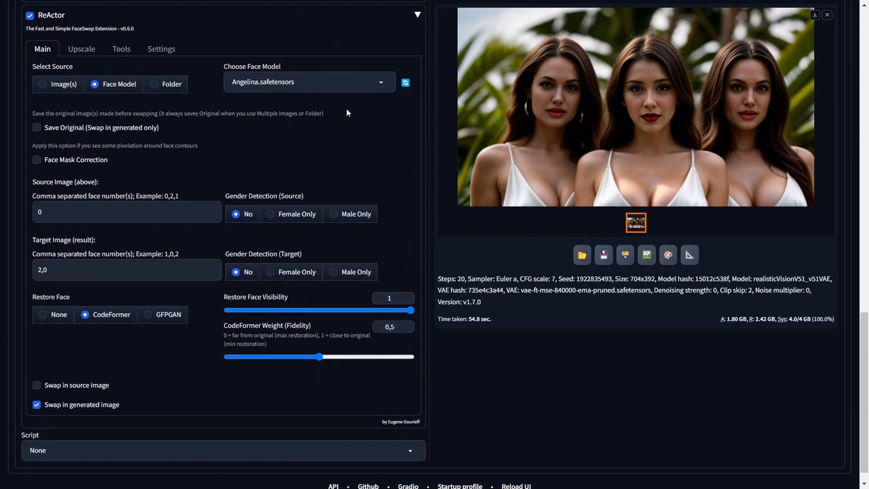
{"action": "left_click", "coordinate": [309, 81]}
{"action": "type", "text": "1"}
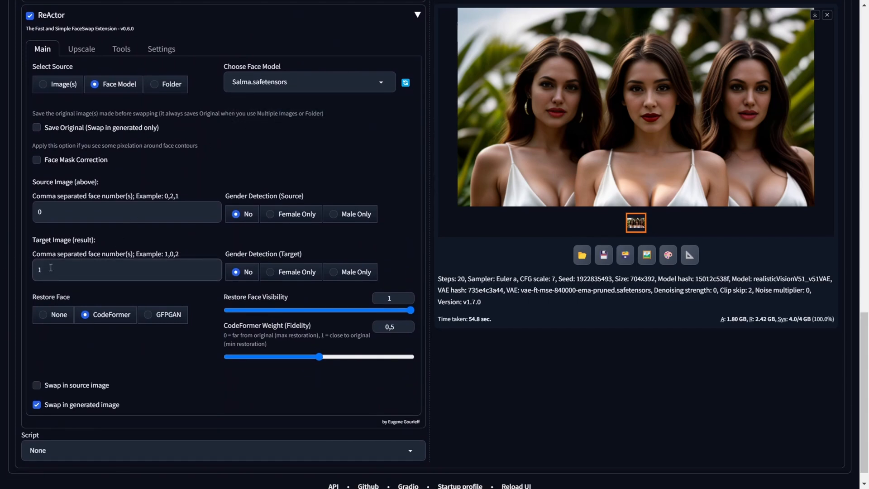
{"action": "scroll", "scroll_direction": "up", "scroll_amount": 3}
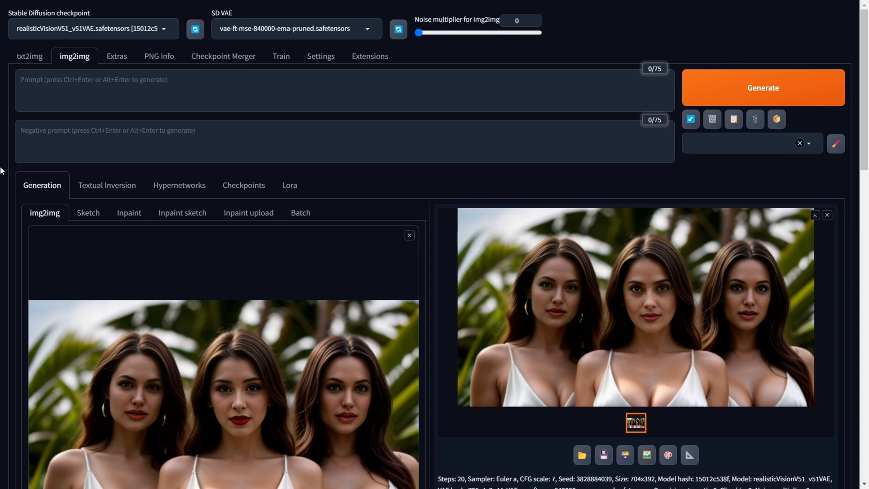
{"action": "mouse_move", "coordinate": [406, 176]}
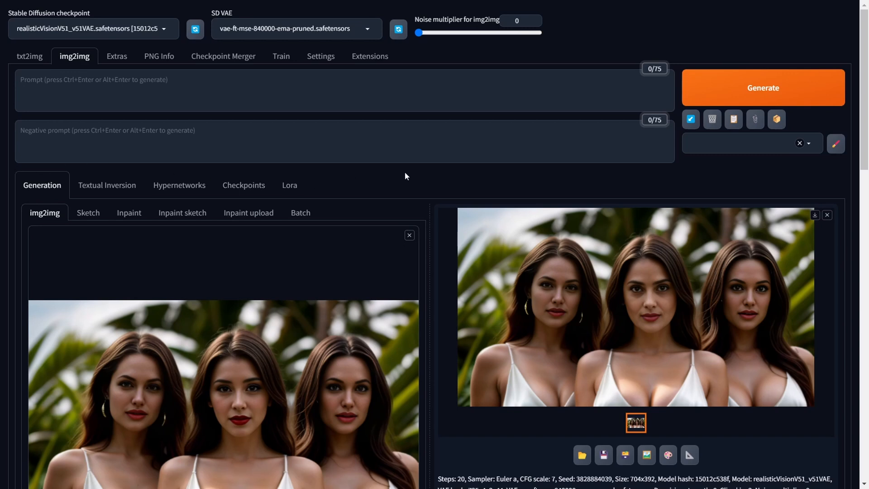
{"action": "mouse_move", "coordinate": [425, 216]}
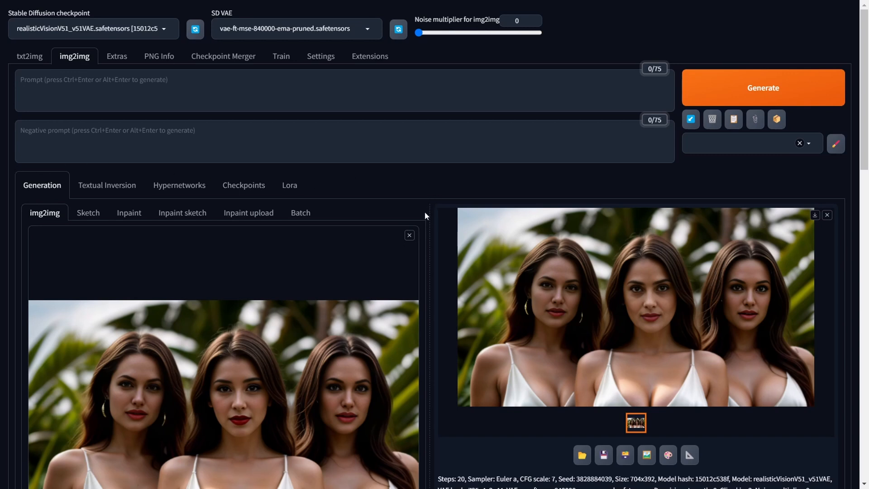
{"action": "mouse_move", "coordinate": [217, 127]}
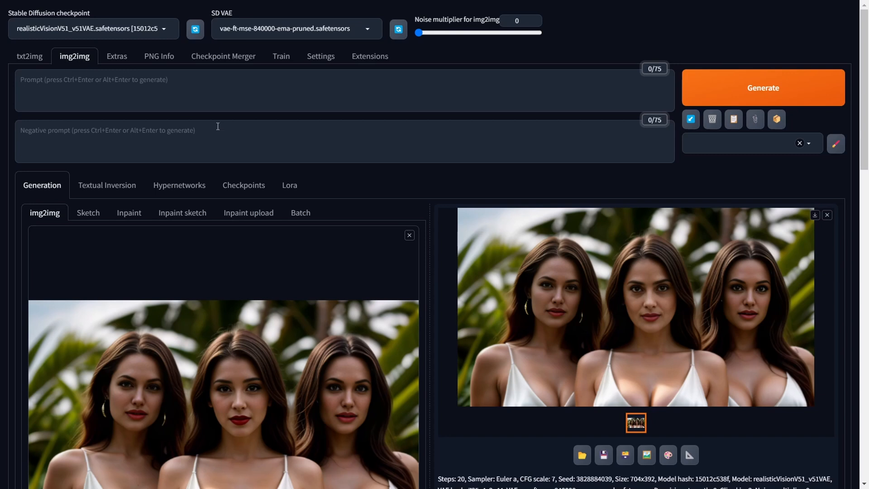
{"action": "mouse_move", "coordinate": [44, 216]}
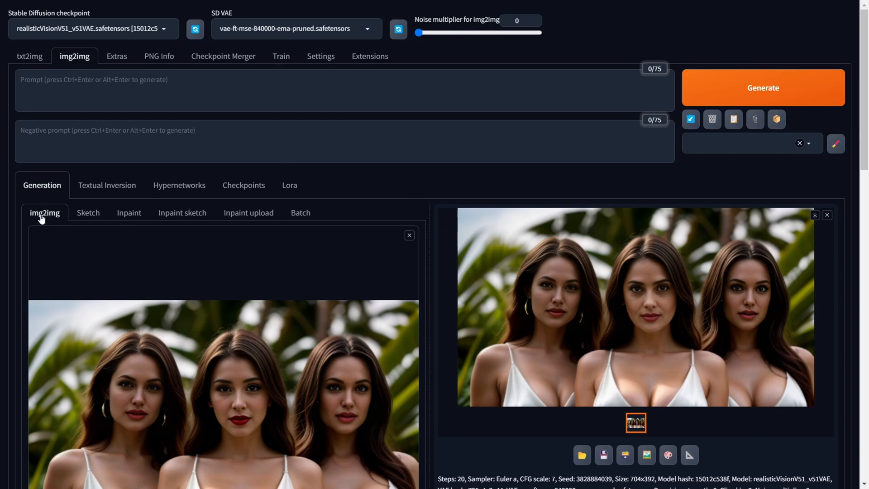
{"action": "left_click", "coordinate": [410, 235]}
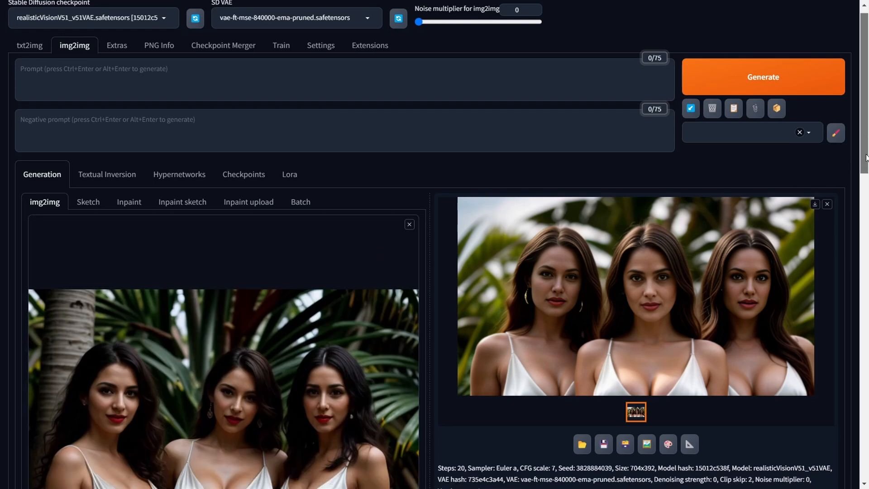
Step: Load the three dark-haired women group photo as the img2img input
{"action": "scroll", "scroll_direction": "down", "scroll_amount": 3}
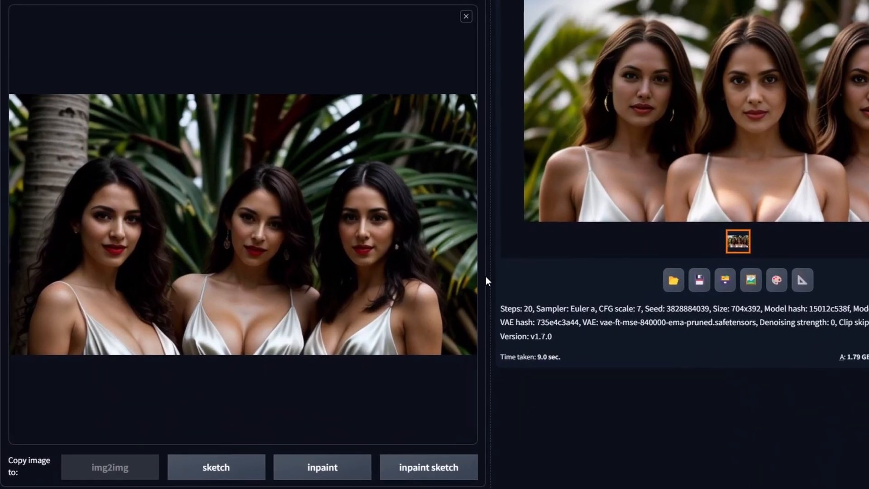
{"action": "mouse_move", "coordinate": [496, 272]}
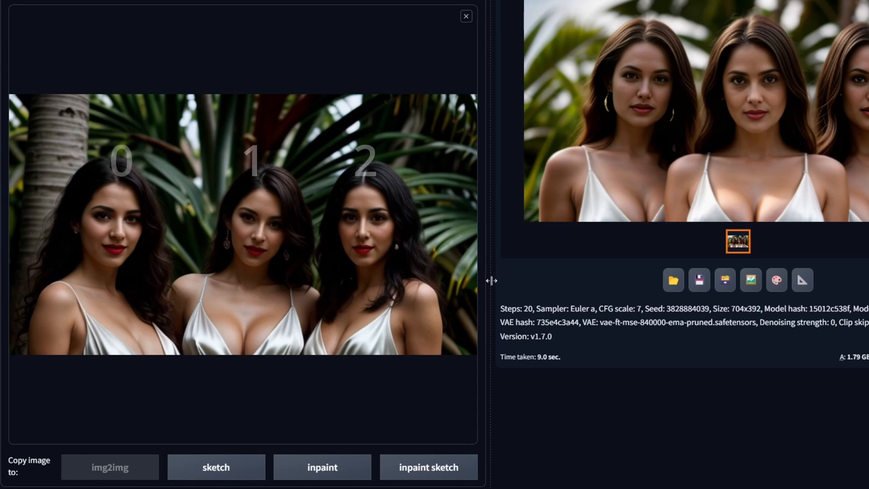
{"action": "mouse_move", "coordinate": [65, 341]}
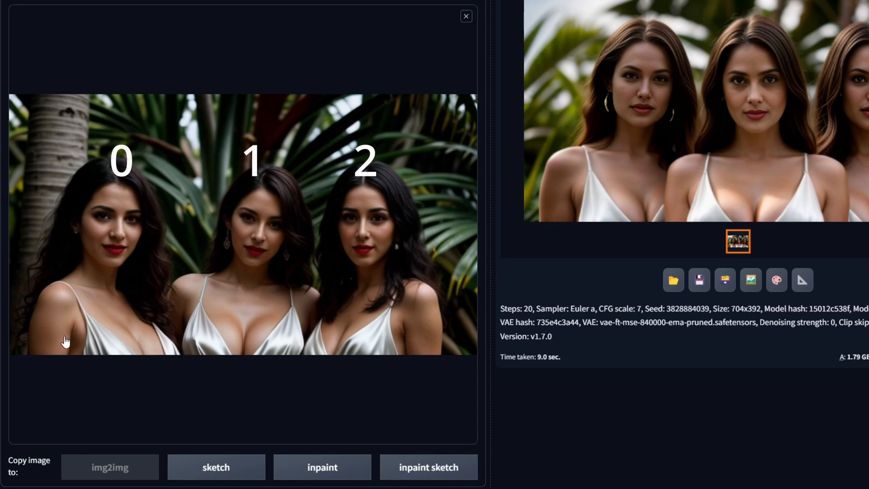
{"action": "mouse_move", "coordinate": [25, 235]}
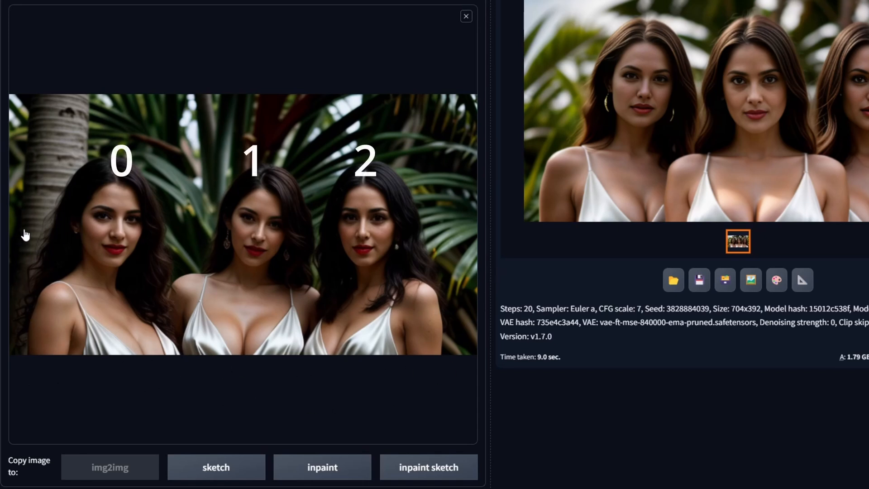
{"action": "mouse_move", "coordinate": [347, 171]}
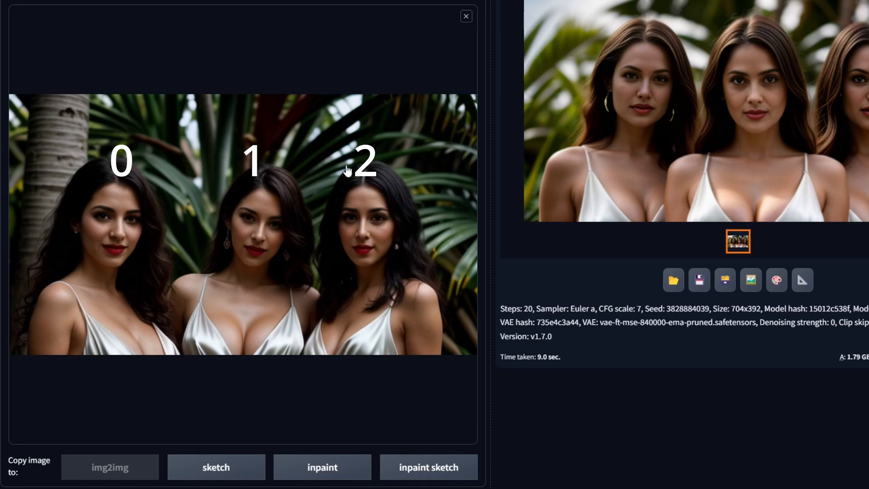
{"action": "left_click", "coordinate": [466, 15]}
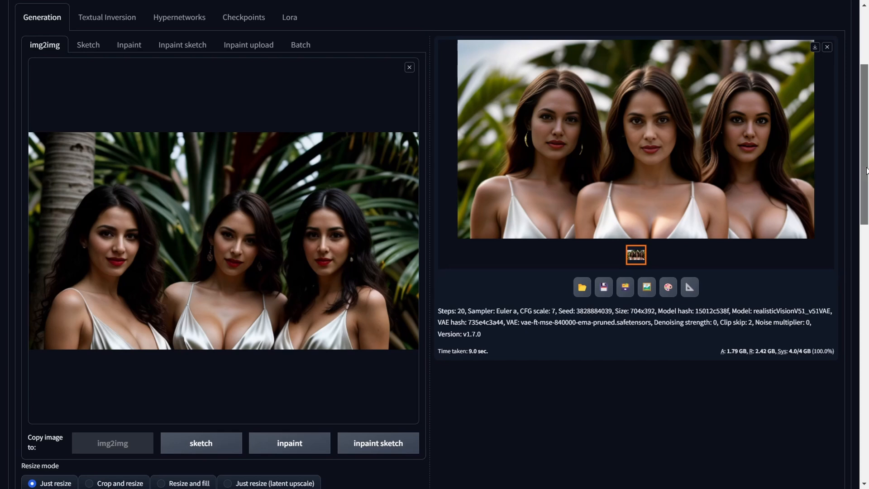
{"action": "scroll", "scroll_direction": "down", "scroll_amount": 3}
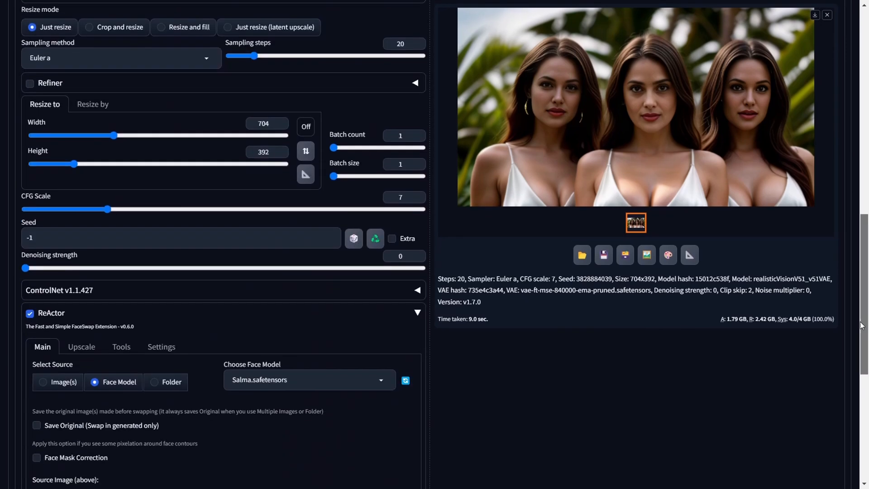
{"action": "scroll", "scroll_direction": "down", "scroll_amount": 3}
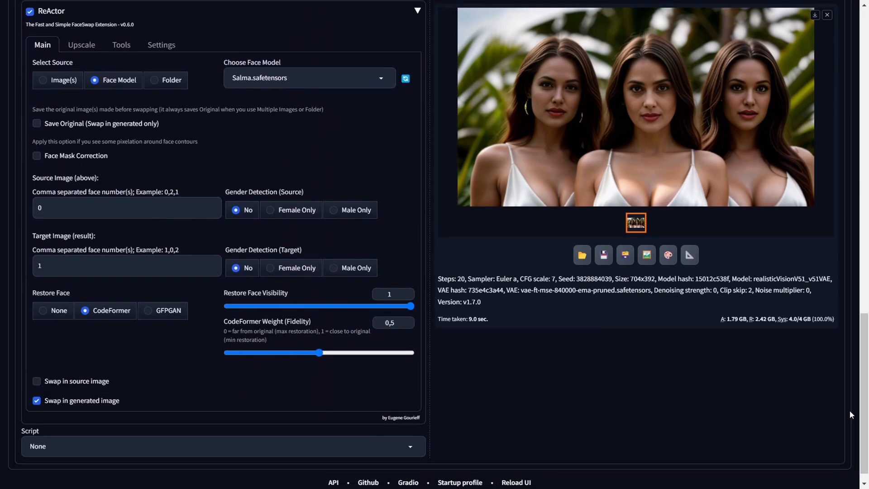
{"action": "left_click", "coordinate": [43, 80]}
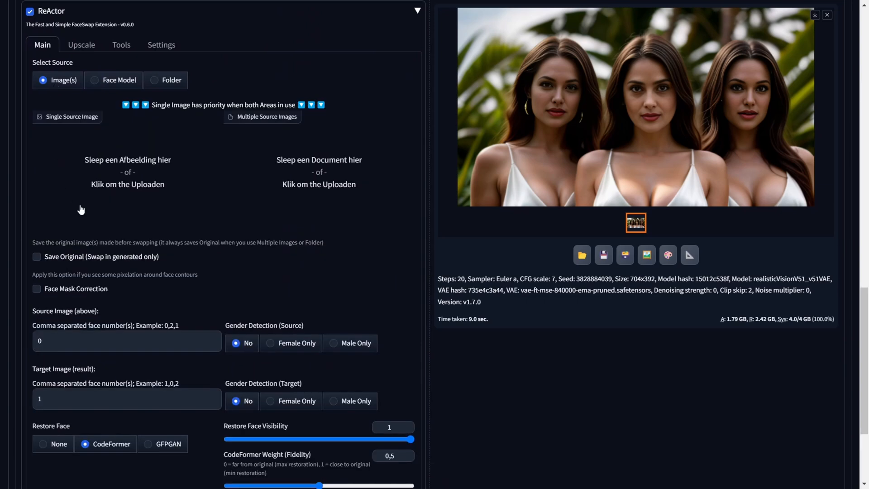
{"action": "scroll", "scroll_direction": "down", "scroll_amount": 3}
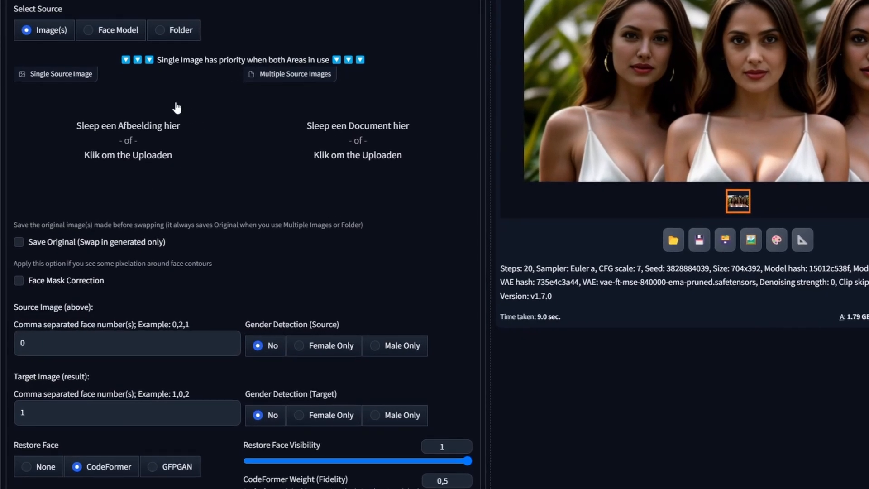
{"action": "mouse_move", "coordinate": [222, 118]}
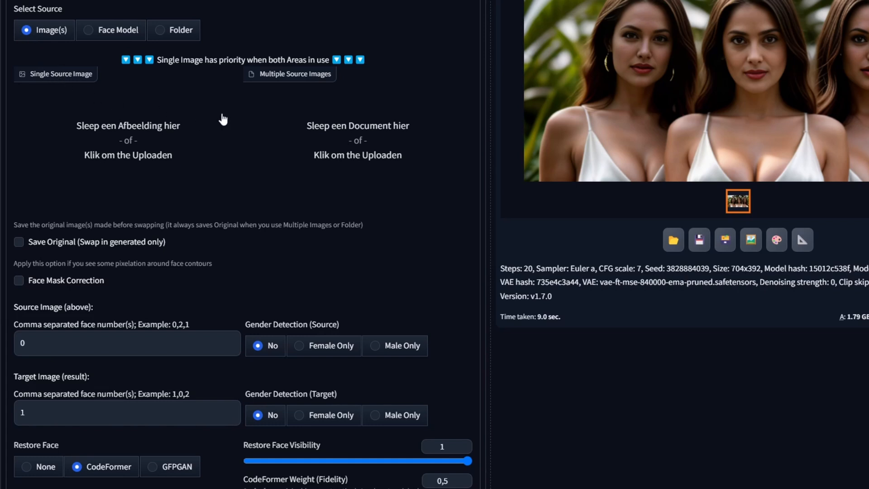
{"action": "mouse_move", "coordinate": [403, 148]}
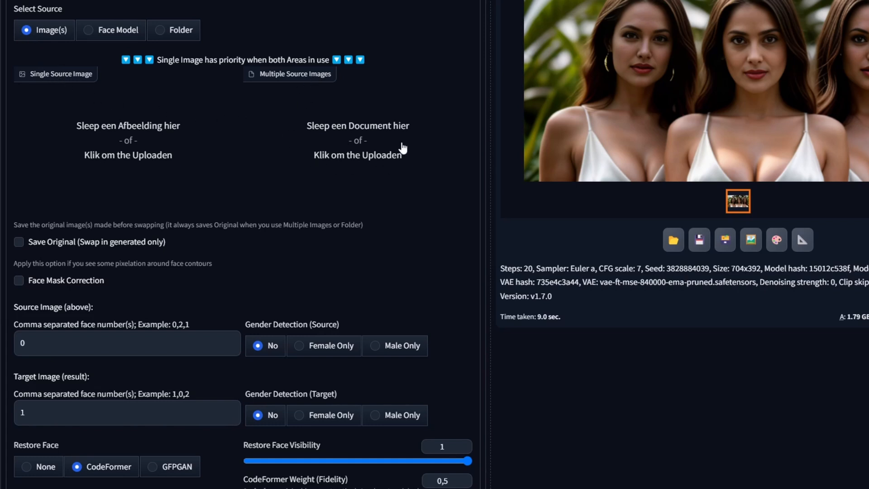
{"action": "mouse_move", "coordinate": [280, 157]}
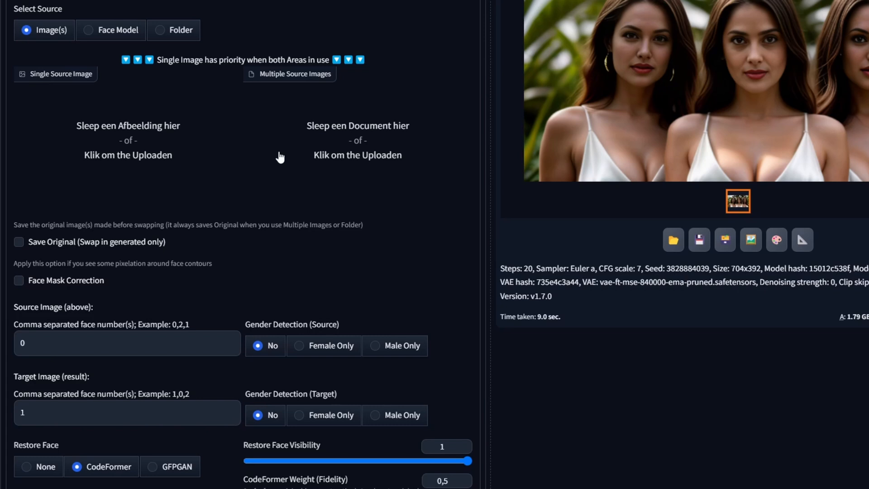
{"action": "mouse_move", "coordinate": [190, 150]}
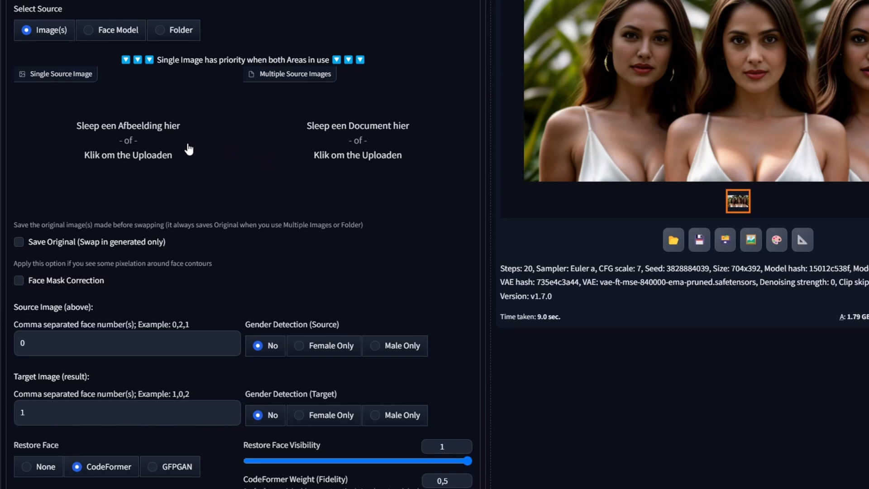
{"action": "mouse_move", "coordinate": [5, 129]}
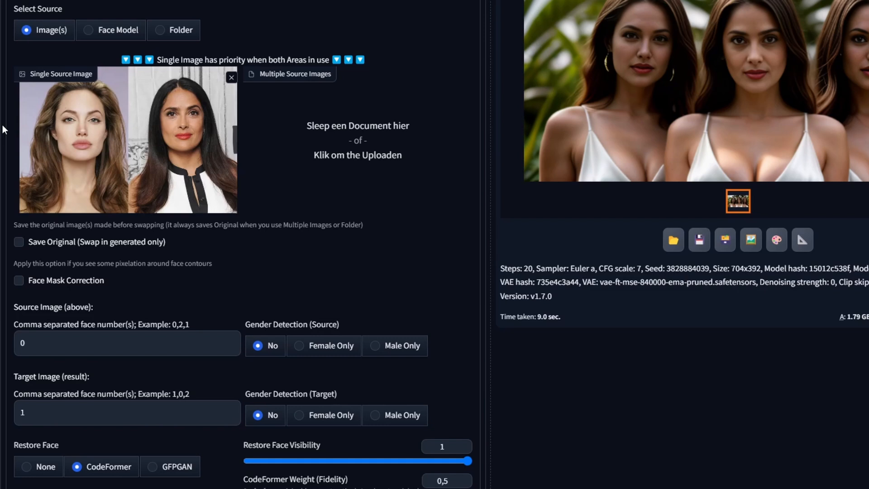
{"action": "mouse_move", "coordinate": [20, 224]}
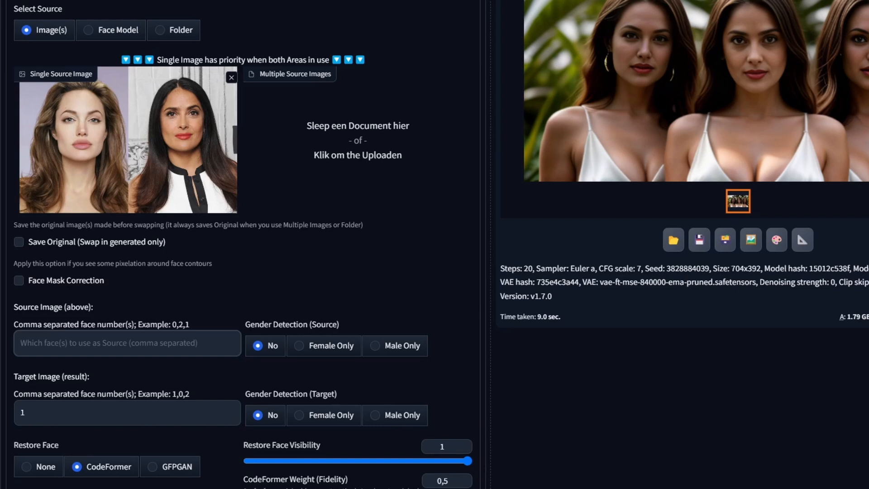
Step: Enter source face numbers 0,1 for the two-person source photo
{"action": "type", "text": "0,"}
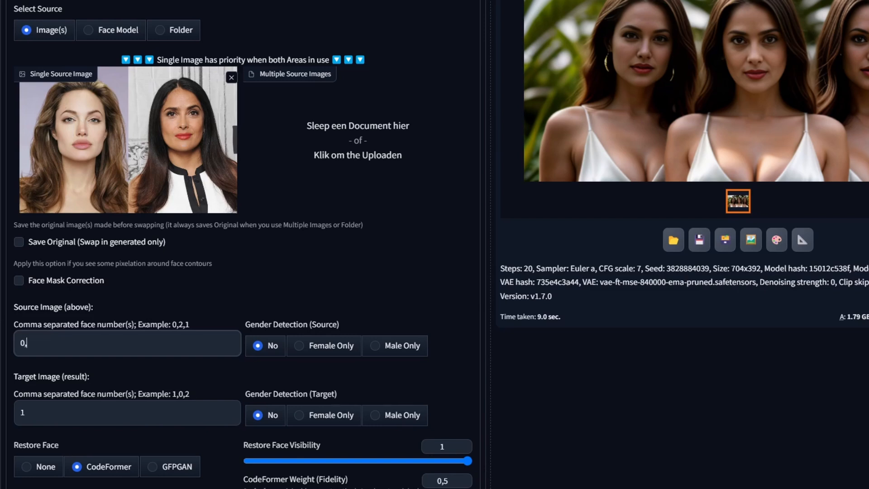
{"action": "type", "text": "1"}
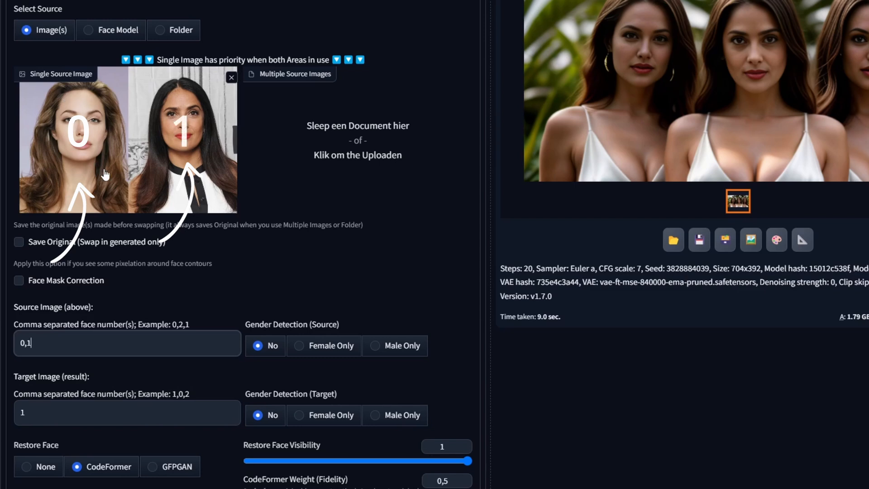
{"action": "mouse_move", "coordinate": [183, 103]}
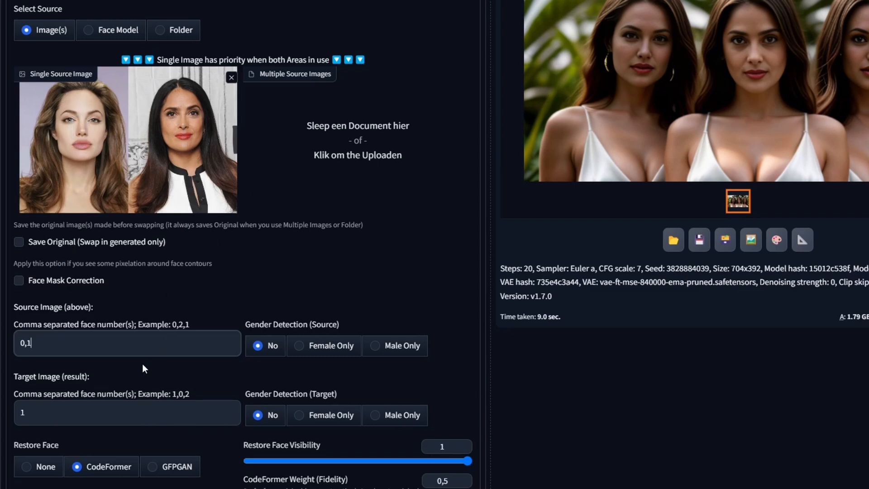
{"action": "mouse_move", "coordinate": [10, 380]}
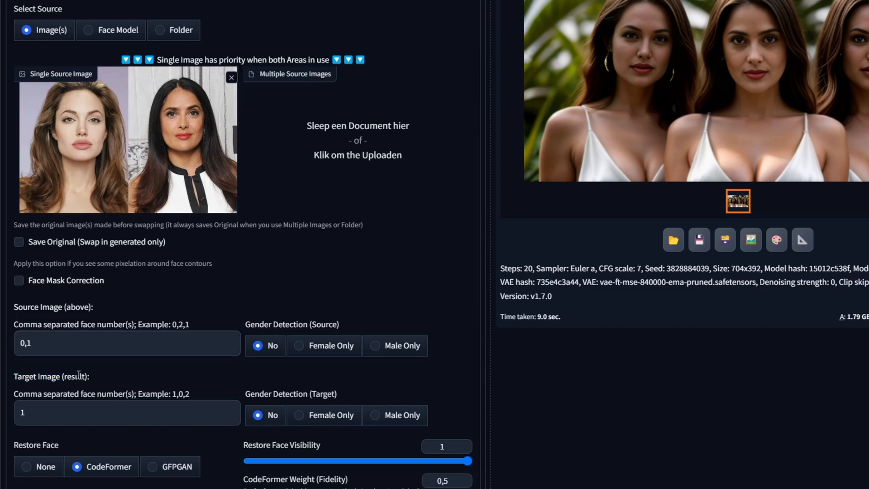
Step: Change ReActor's target face numbers from 1 to 1,2
{"action": "left_click", "coordinate": [127, 412]}
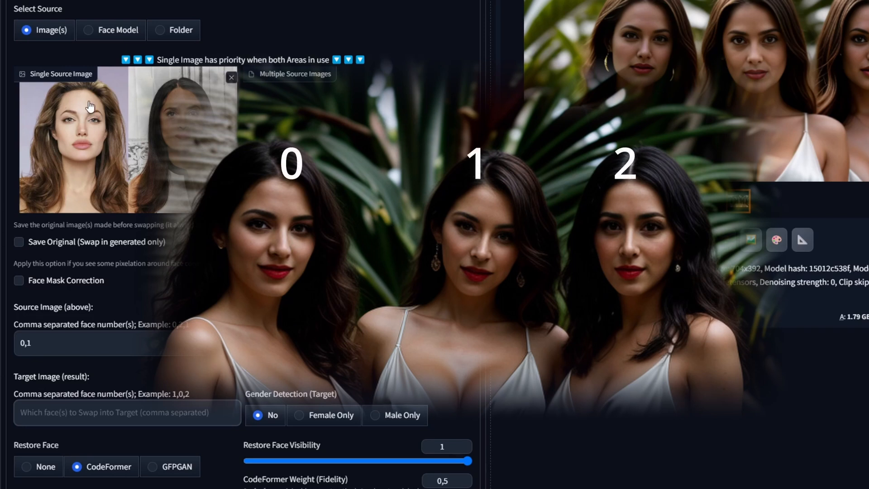
{"action": "mouse_move", "coordinate": [54, 115]}
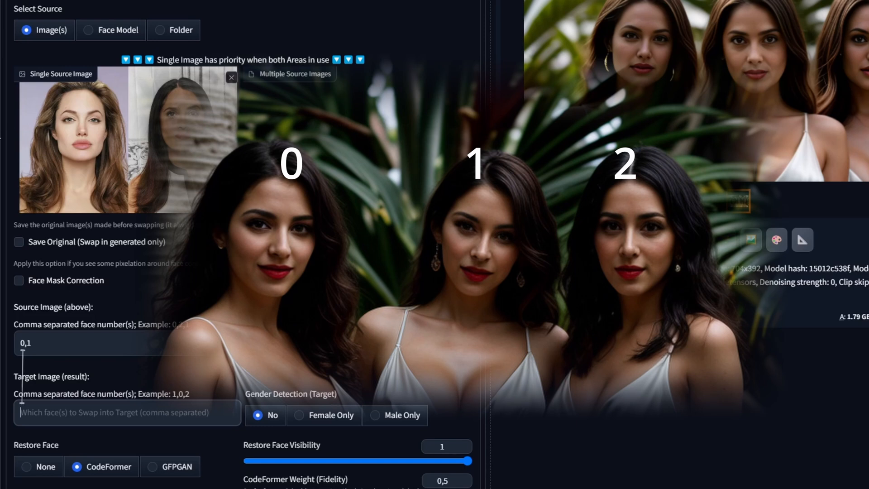
{"action": "mouse_move", "coordinate": [20, 360]}
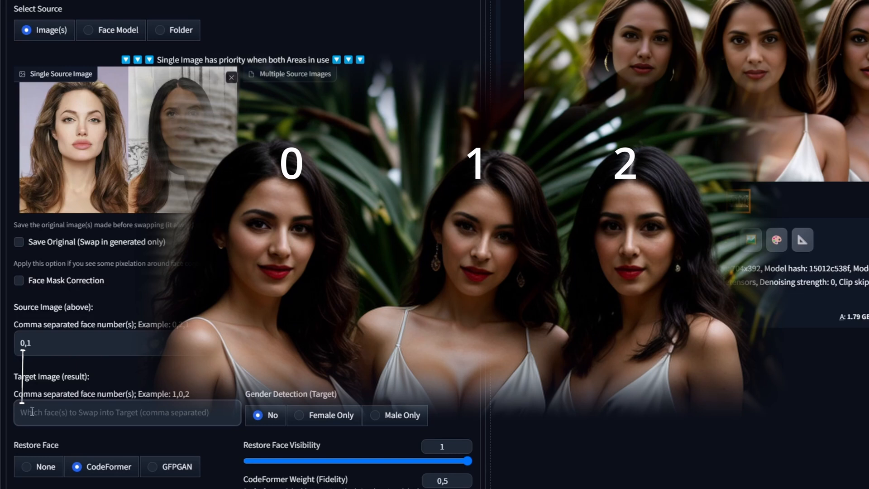
{"action": "type", "text": "1"}
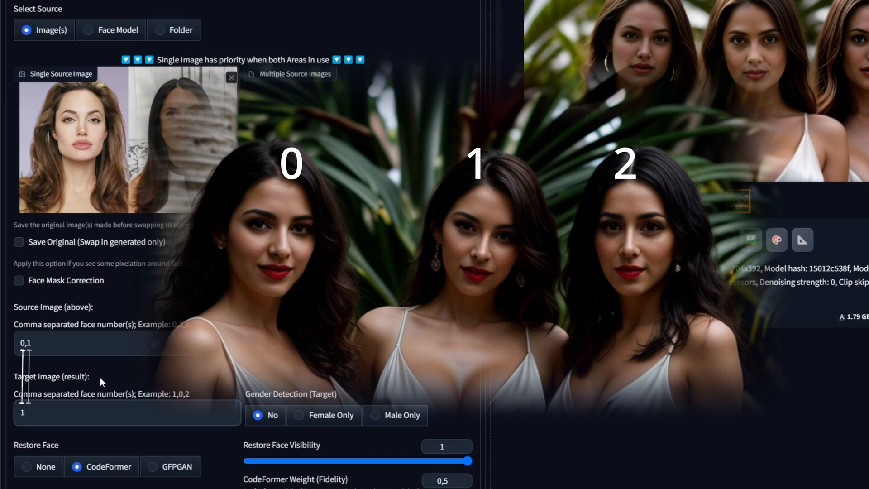
{"action": "type", "text": ","}
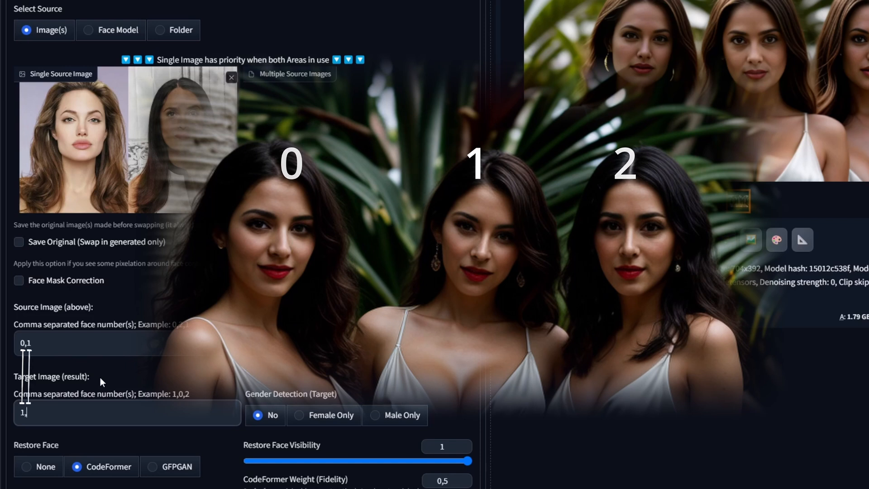
{"action": "type", "text": ",2"}
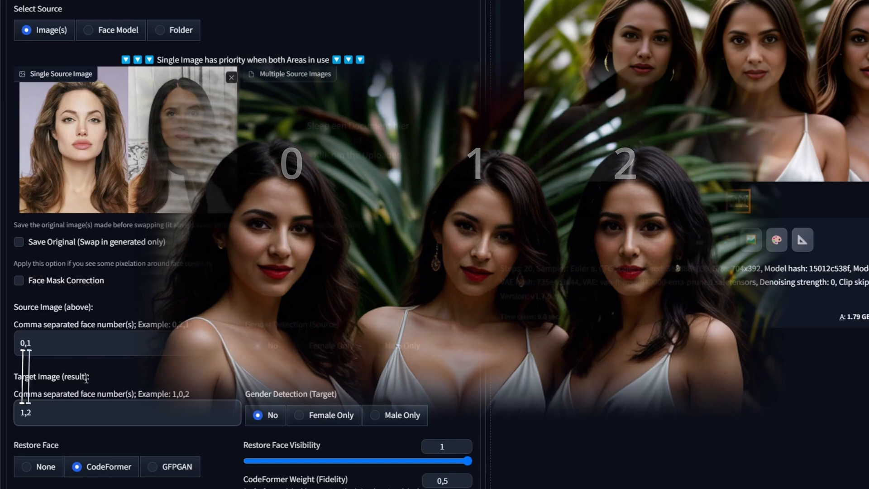
{"action": "scroll", "scroll_direction": "up", "scroll_amount": 3}
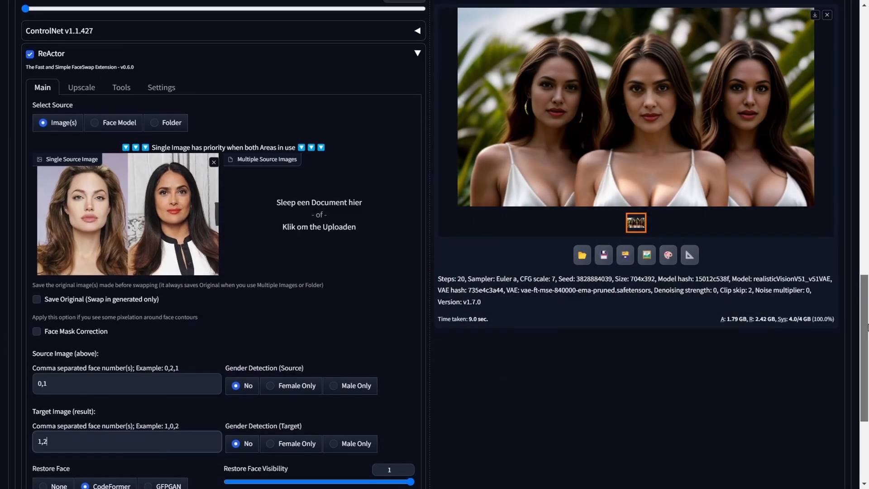
{"action": "scroll", "scroll_direction": "up", "scroll_amount": 3}
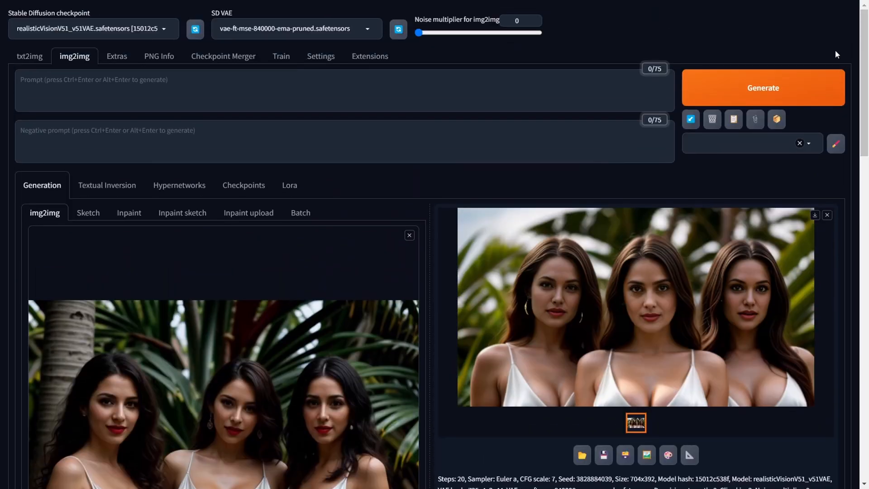
{"action": "scroll", "scroll_direction": "down", "scroll_amount": 3}
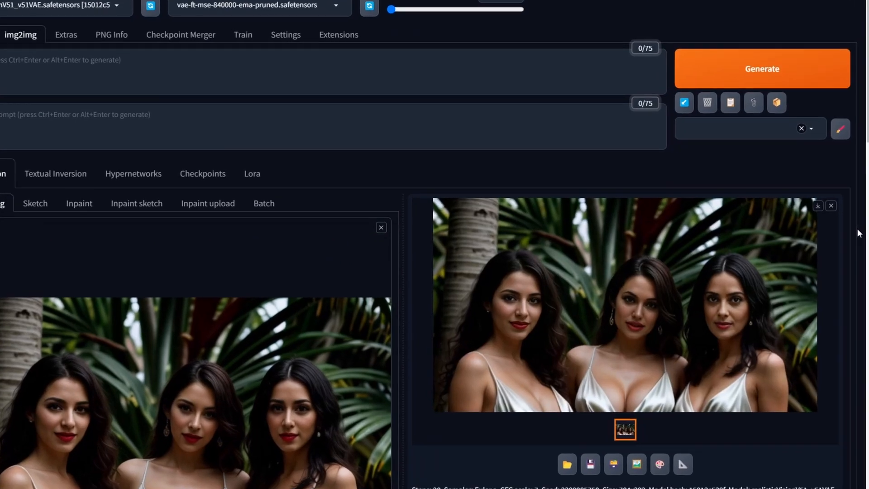
{"action": "scroll", "scroll_direction": "down", "scroll_amount": 3}
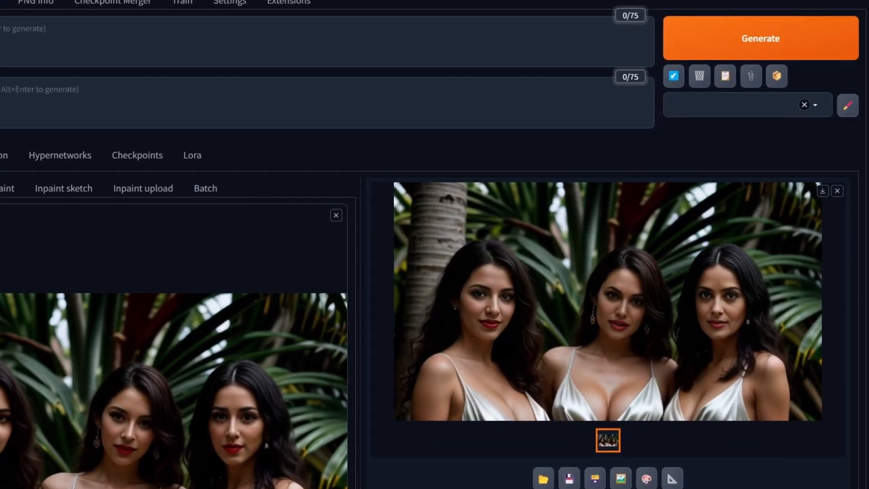
{"action": "scroll", "scroll_direction": "down", "scroll_amount": 3}
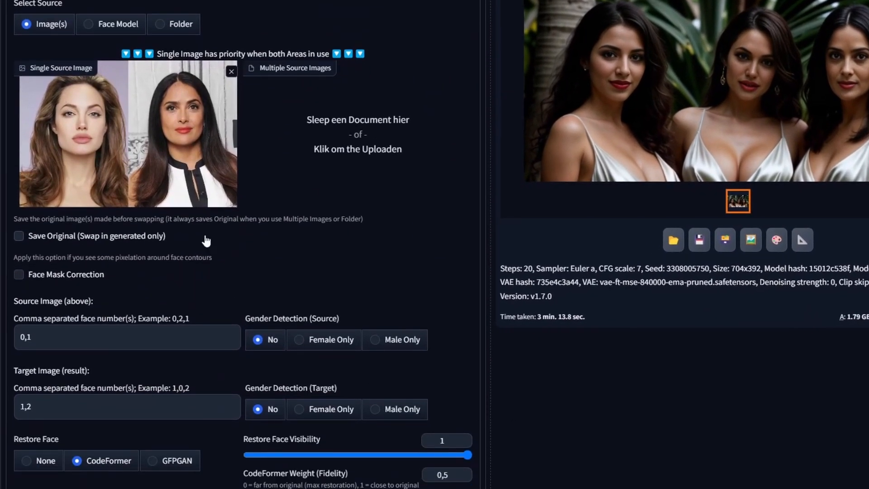
{"action": "mouse_move", "coordinate": [102, 118]}
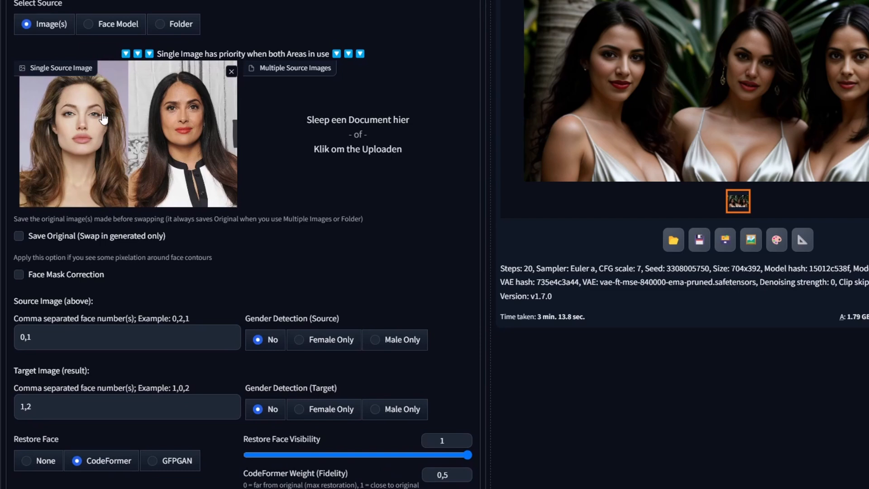
{"action": "mouse_move", "coordinate": [435, 228]}
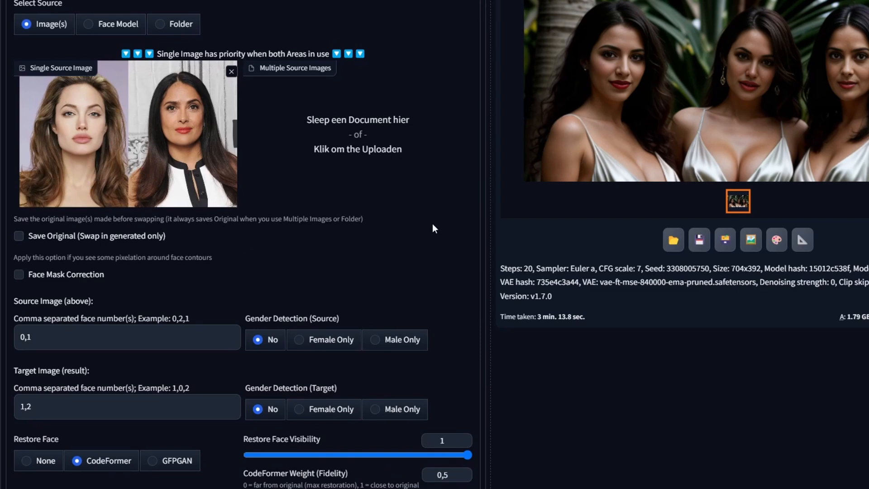
{"action": "mouse_move", "coordinate": [800, 126]}
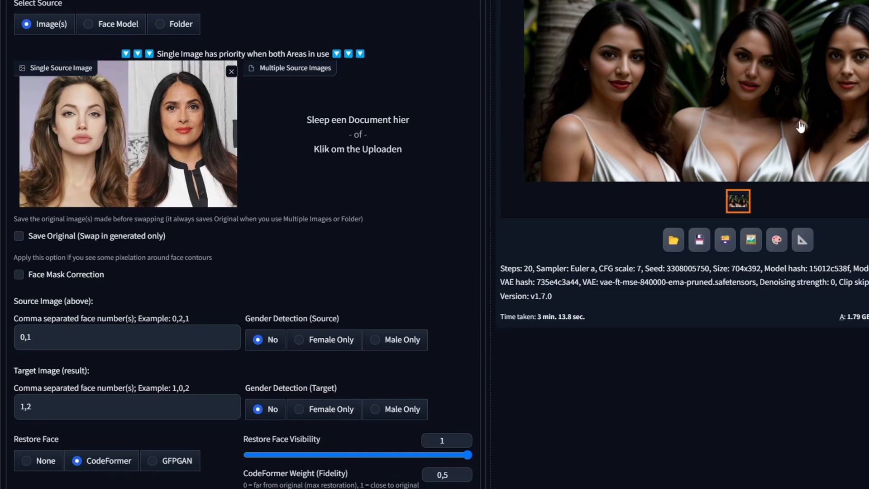
{"action": "mouse_move", "coordinate": [183, 194]}
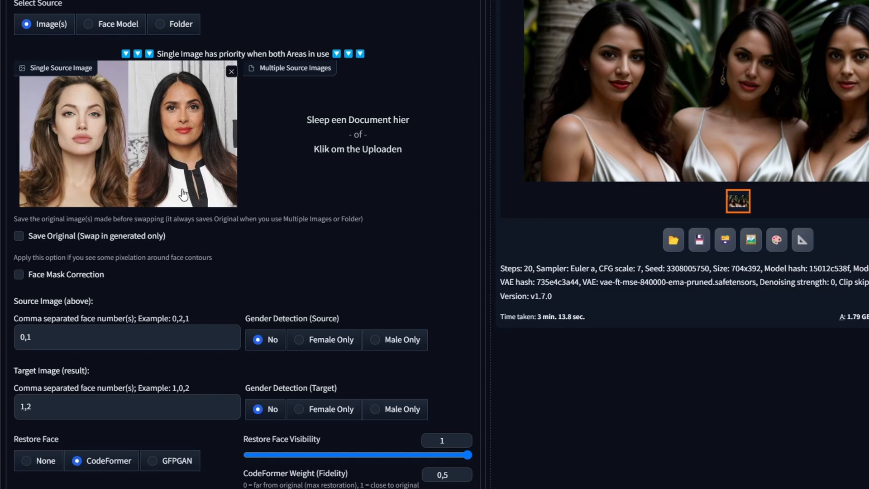
{"action": "mouse_move", "coordinate": [600, 458]}
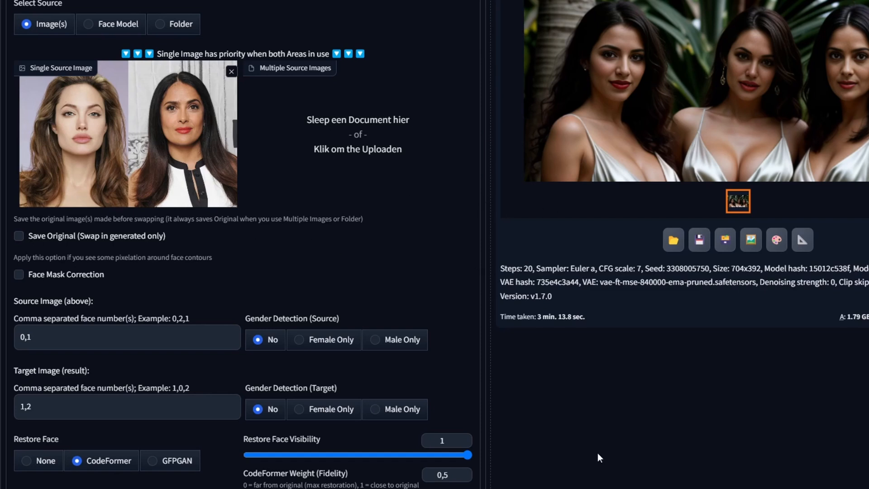
{"action": "mouse_move", "coordinate": [587, 459]}
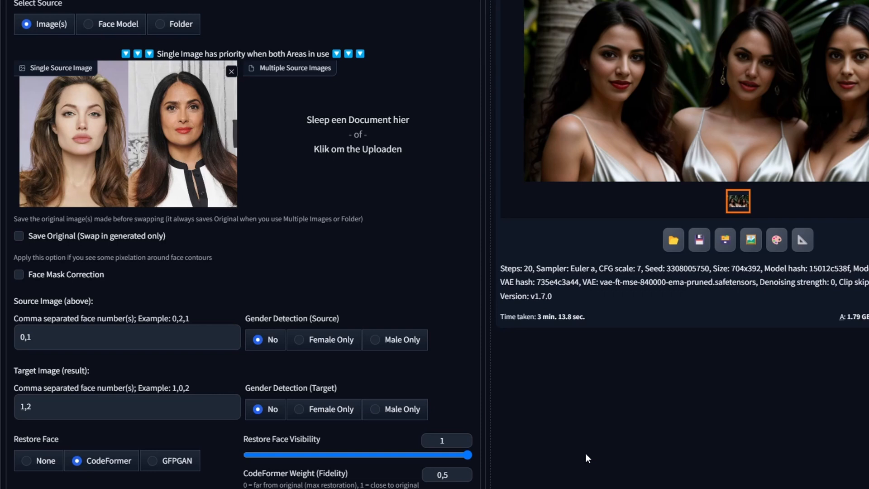
{"action": "mouse_move", "coordinate": [825, 138]}
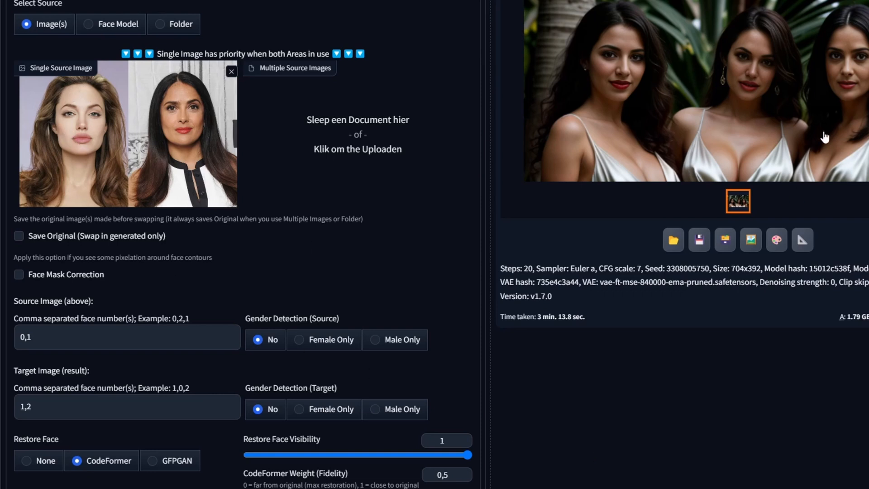
{"action": "mouse_move", "coordinate": [76, 393]}
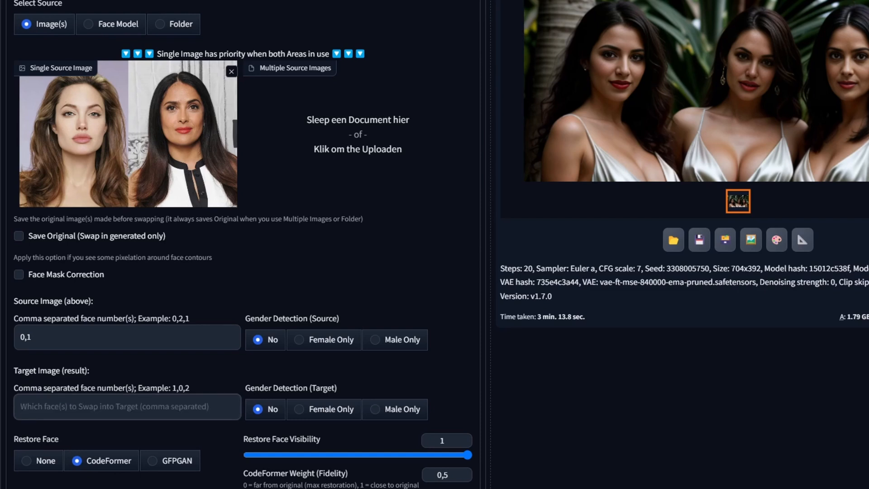
Step: Set ReActor's target face numbers to 2,0
{"action": "type", "text": "2"}
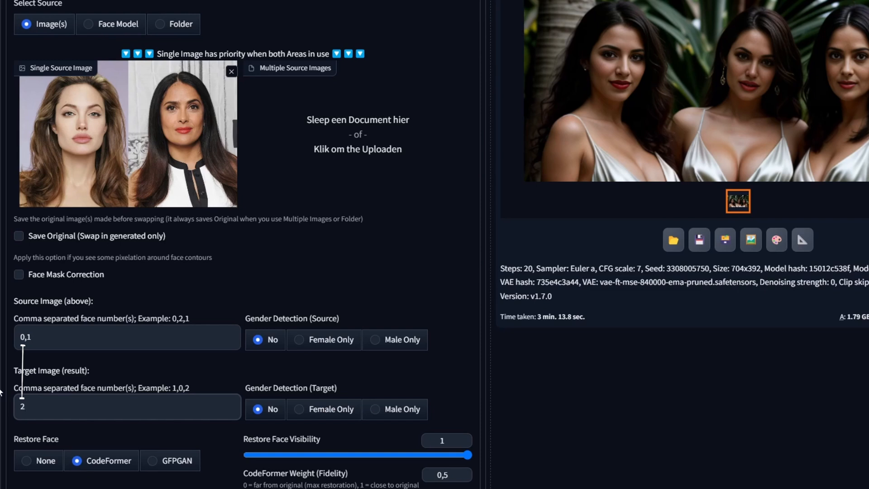
{"action": "mouse_move", "coordinate": [604, 26]}
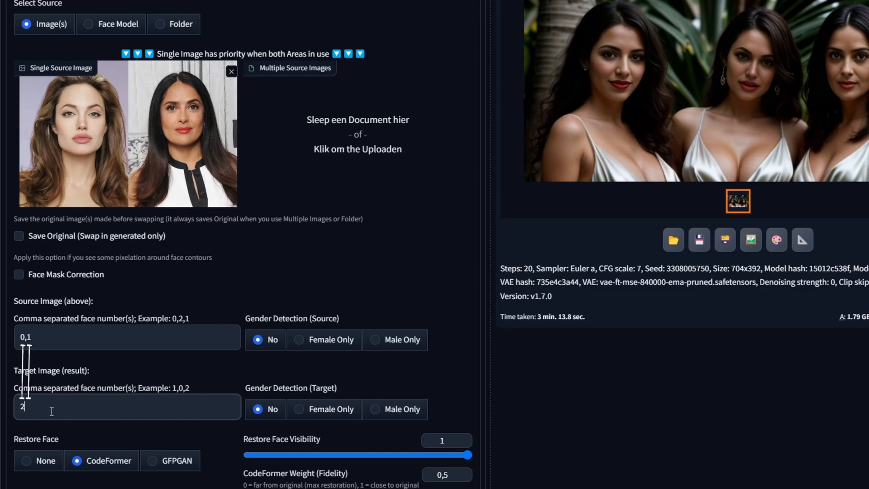
{"action": "type", "text": ",0"}
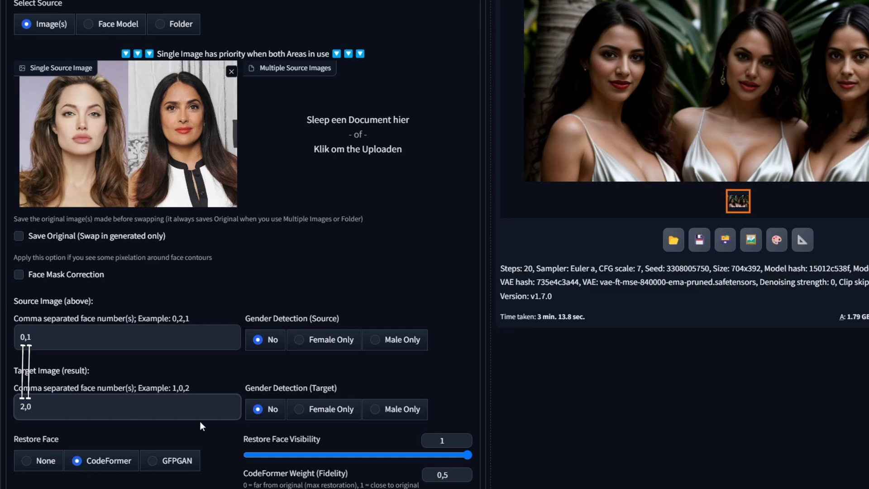
{"action": "mouse_move", "coordinate": [495, 373]}
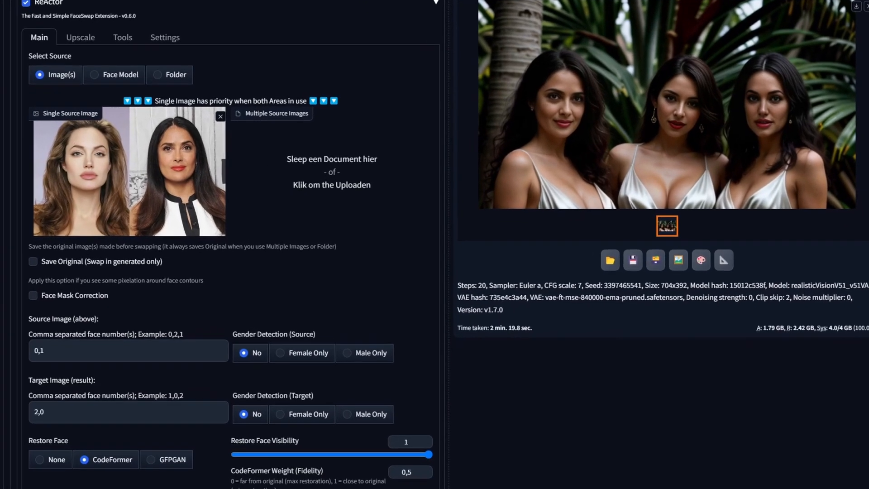
{"action": "scroll", "scroll_direction": "down", "scroll_amount": 3}
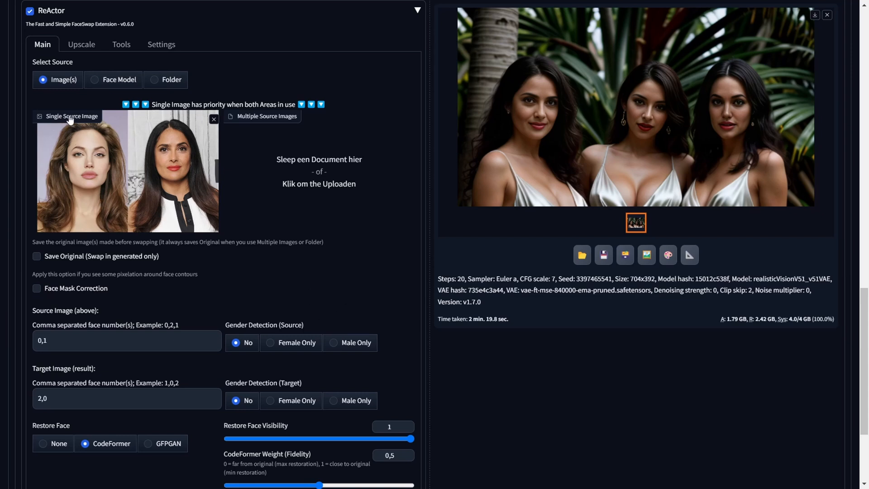
{"action": "mouse_move", "coordinate": [282, 135]}
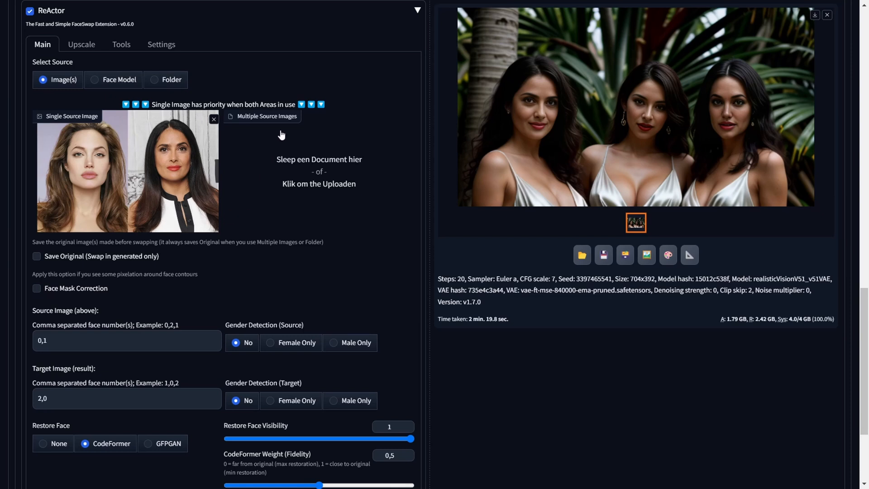
{"action": "mouse_move", "coordinate": [401, 159]}
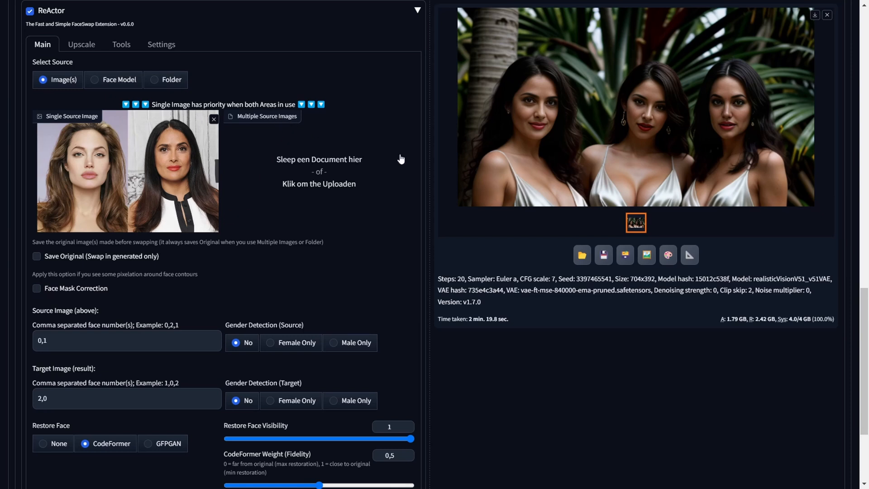
{"action": "mouse_move", "coordinate": [424, 182]}
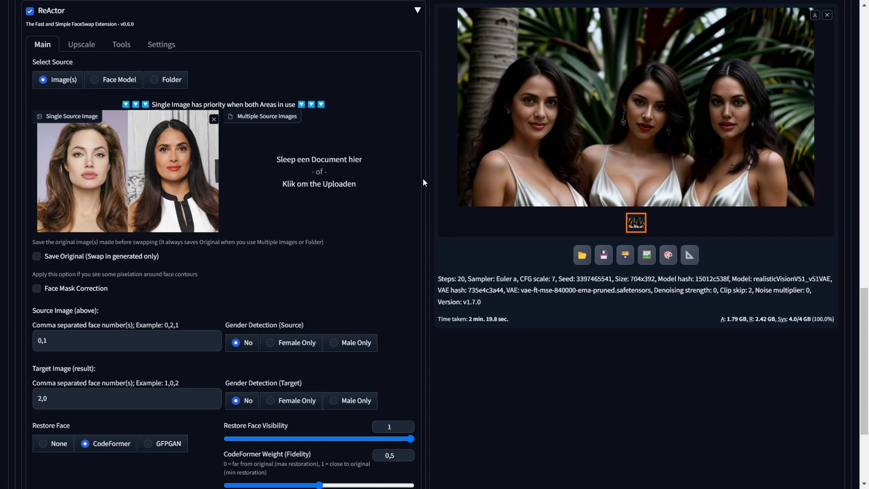
{"action": "mouse_move", "coordinate": [421, 183]}
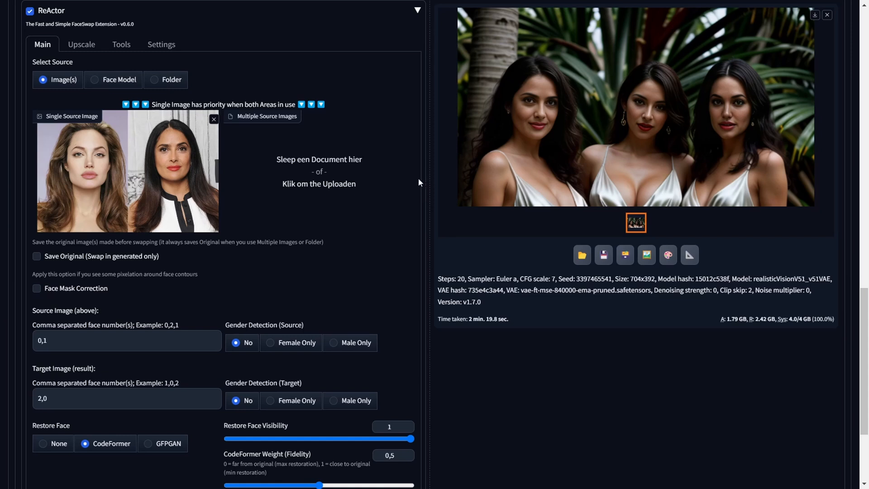
{"action": "mouse_move", "coordinate": [287, 207]}
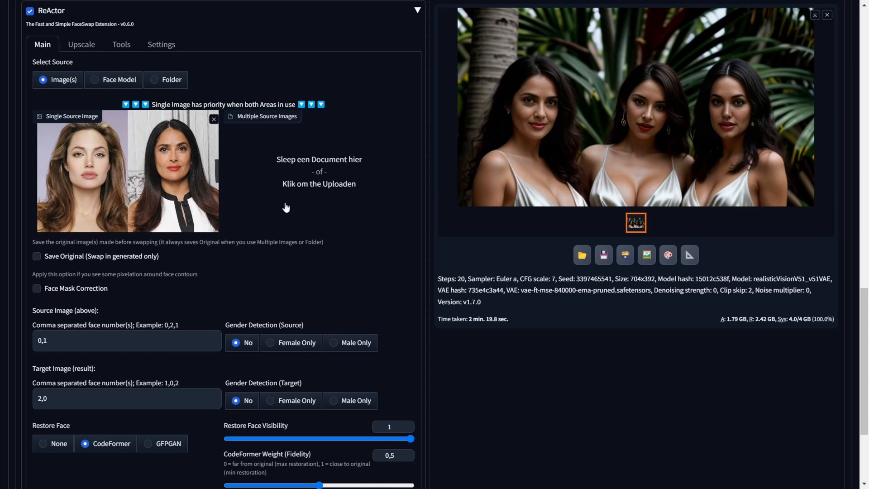
{"action": "mouse_move", "coordinate": [342, 249]}
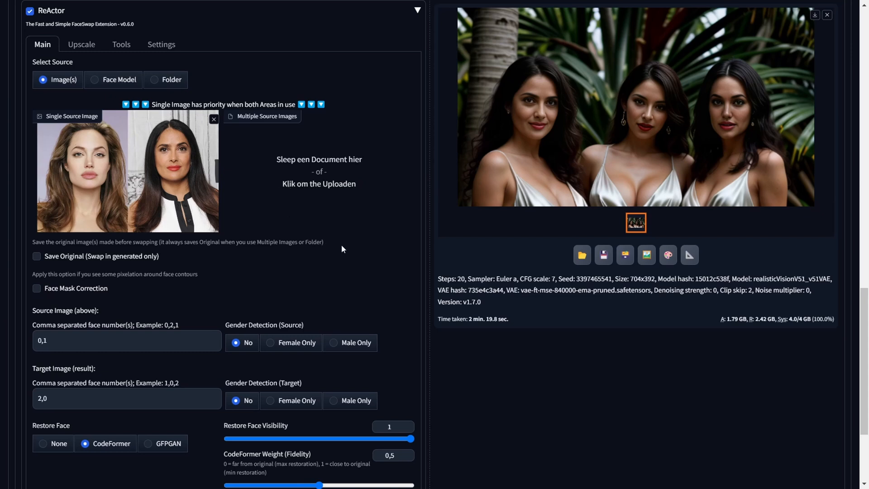
{"action": "mouse_move", "coordinate": [361, 251]}
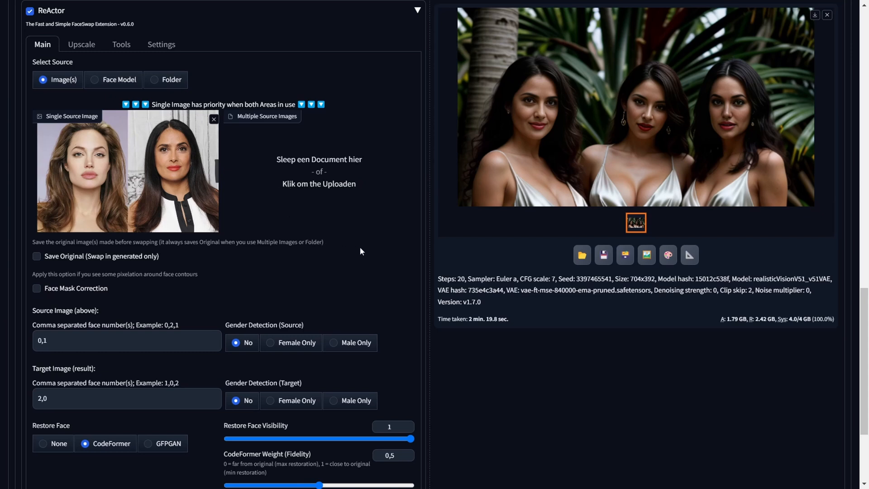
{"action": "mouse_move", "coordinate": [378, 248]}
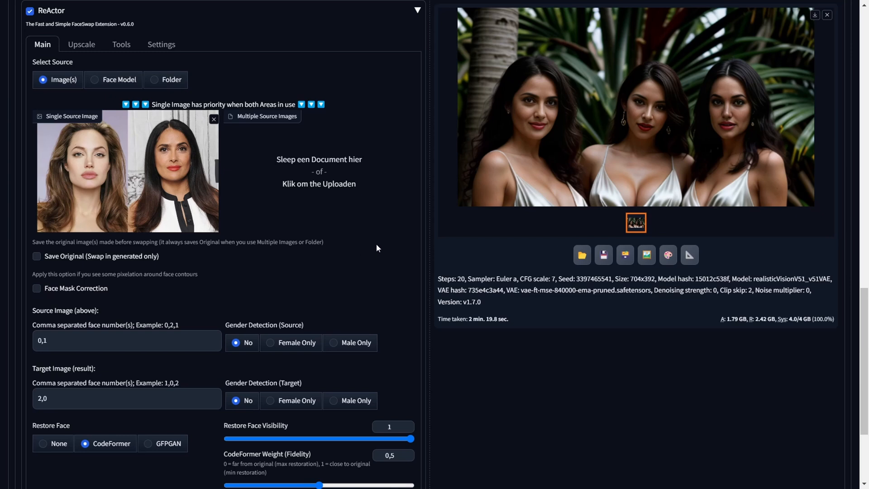
{"action": "mouse_move", "coordinate": [368, 250]}
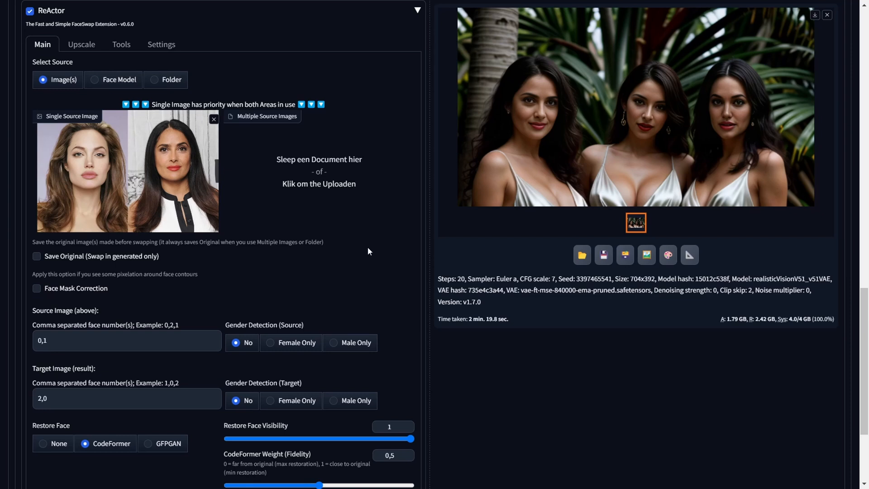
{"action": "mouse_move", "coordinate": [347, 188]}
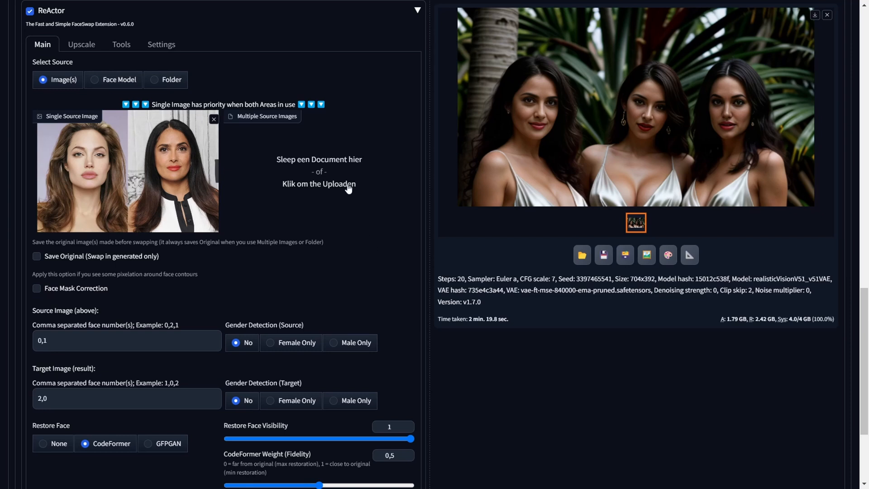
Step: Replace the combined source with Salma_Hayek_Face.jpg and Angelina_Jolie_Face.jpg as multiple sources
{"action": "left_click", "coordinate": [214, 119]}
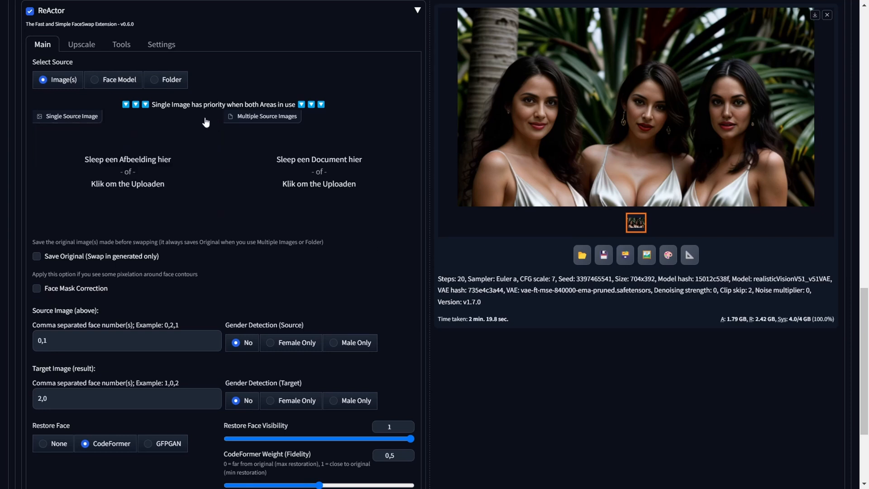
{"action": "left_click", "coordinate": [267, 116]}
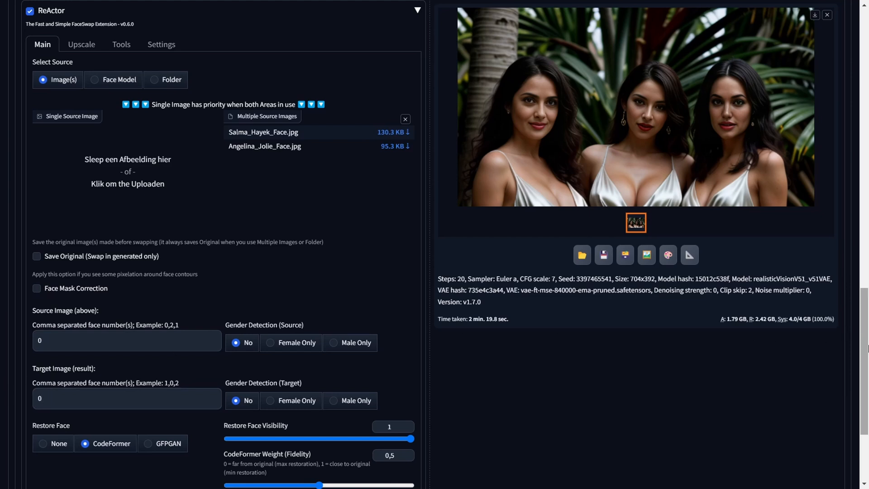
{"action": "scroll", "scroll_direction": "up", "scroll_amount": 3}
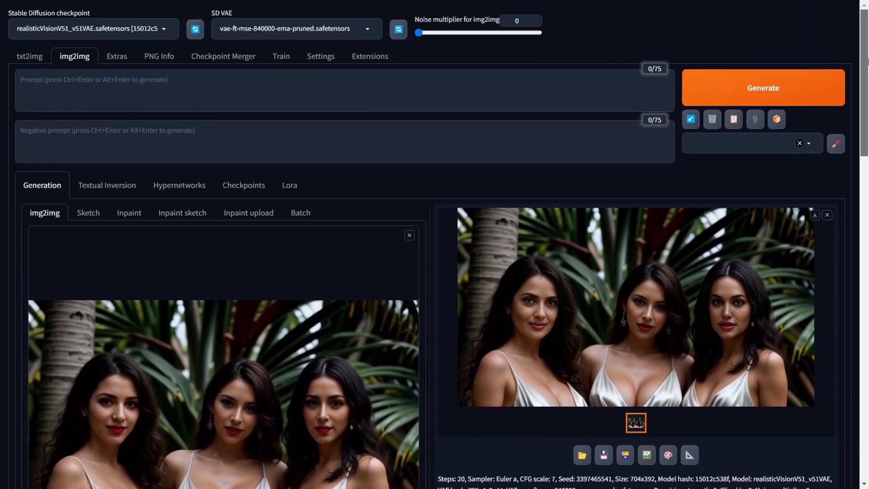
Step: Generate the face-swap grid (seed 91597179) and open it full-screen
{"action": "left_click", "coordinate": [763, 87]}
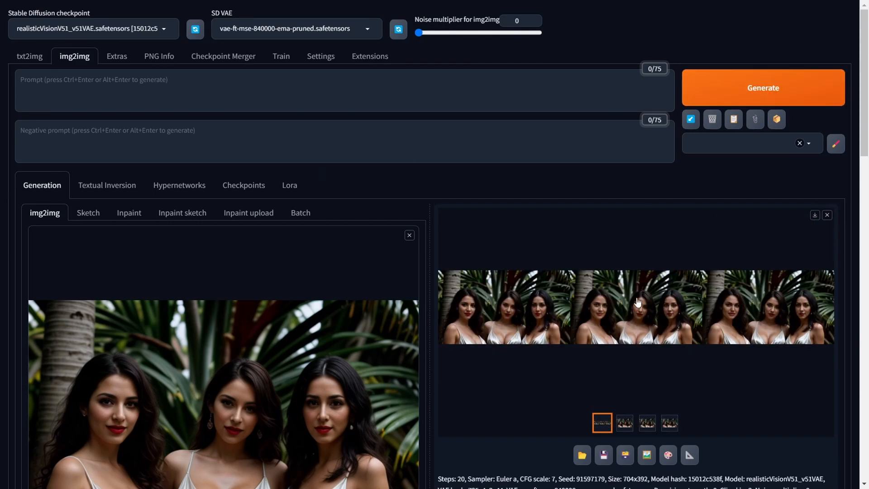
{"action": "left_click", "coordinate": [635, 306]}
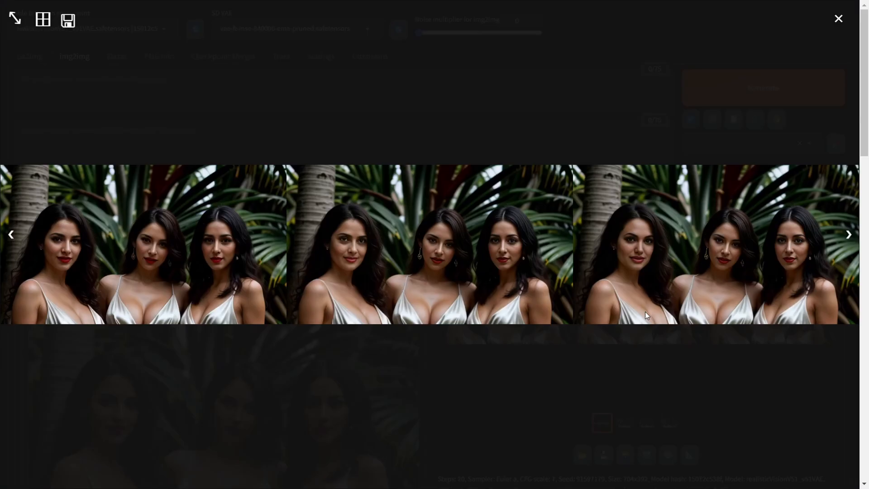
{"action": "mouse_move", "coordinate": [126, 283]}
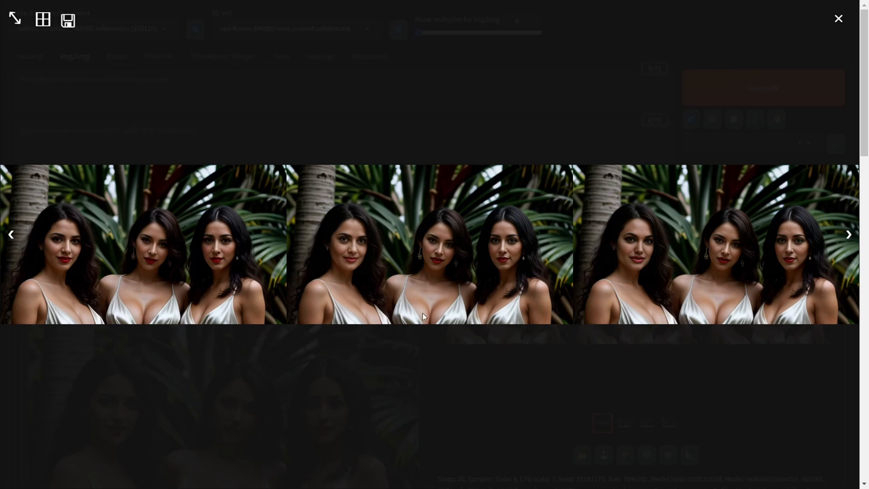
{"action": "mouse_move", "coordinate": [334, 215]}
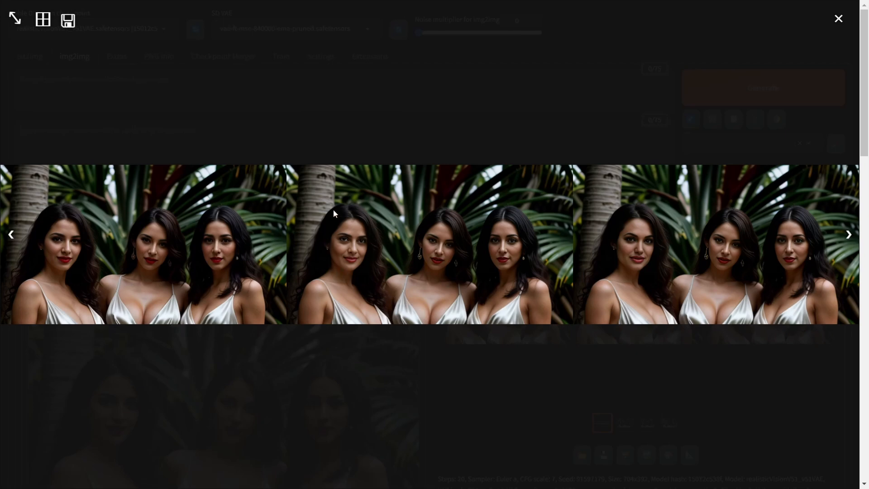
{"action": "mouse_move", "coordinate": [354, 299]}
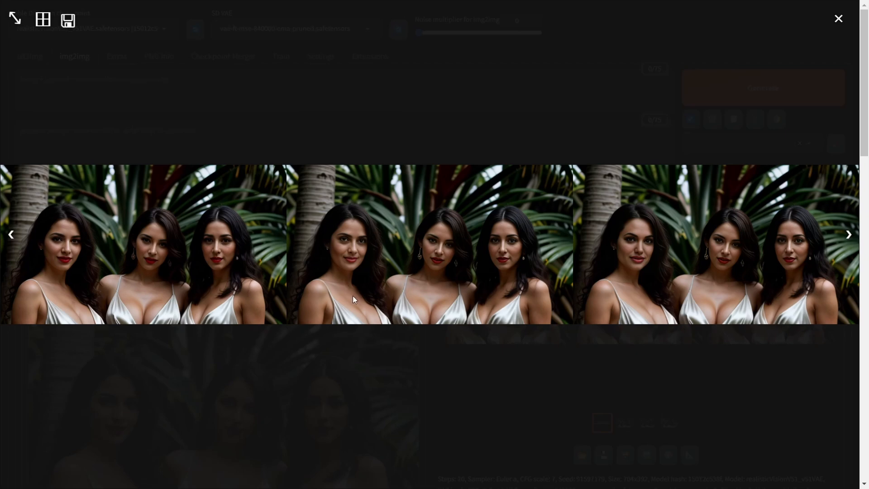
{"action": "mouse_move", "coordinate": [699, 291]}
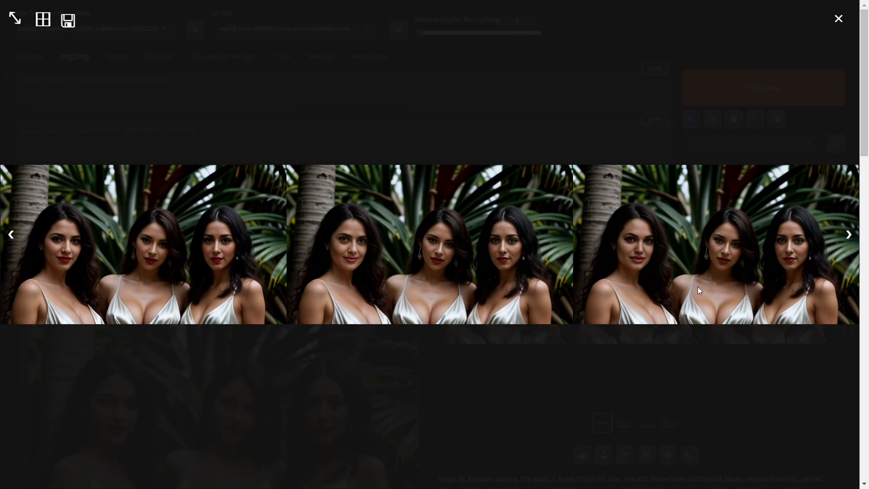
{"action": "mouse_move", "coordinate": [603, 231]}
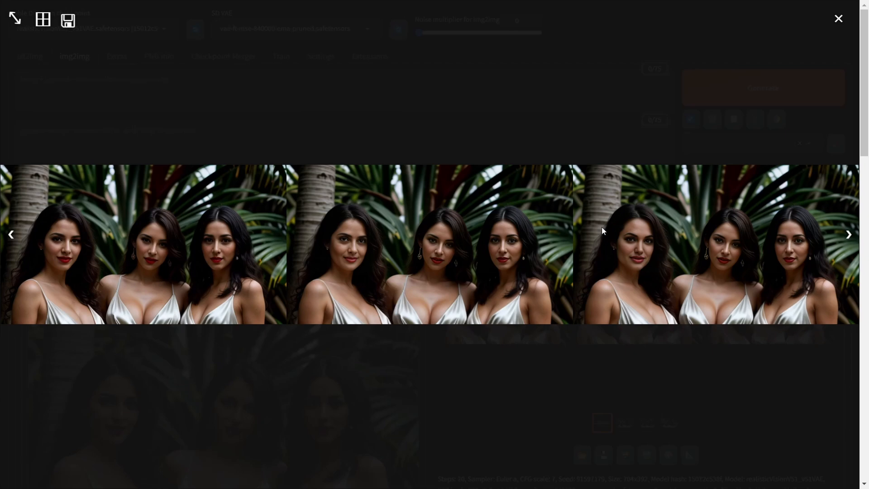
{"action": "mouse_move", "coordinate": [625, 274]}
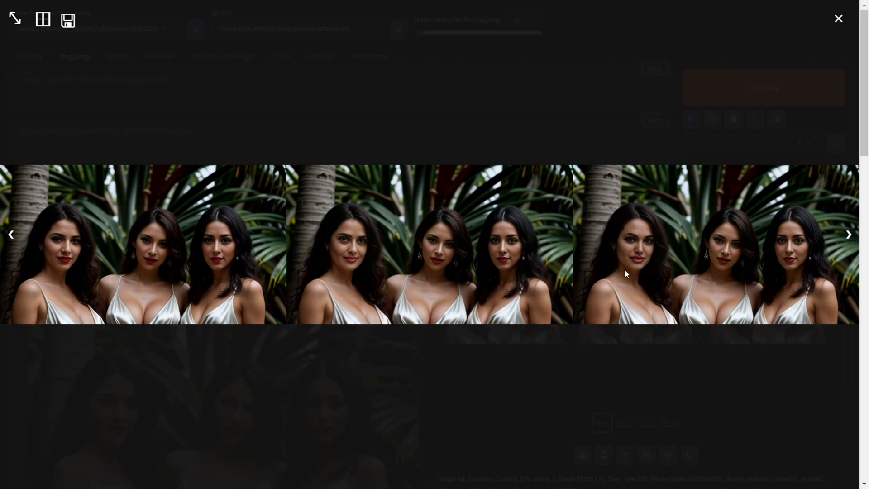
{"action": "mouse_move", "coordinate": [642, 265]}
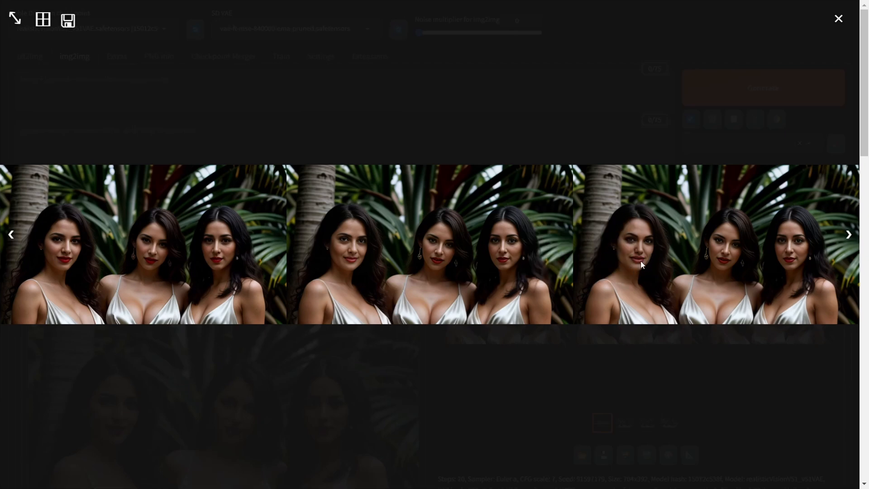
Step: Close the full-screen preview of the seed-91597179 grid
{"action": "left_click", "coordinate": [838, 19]}
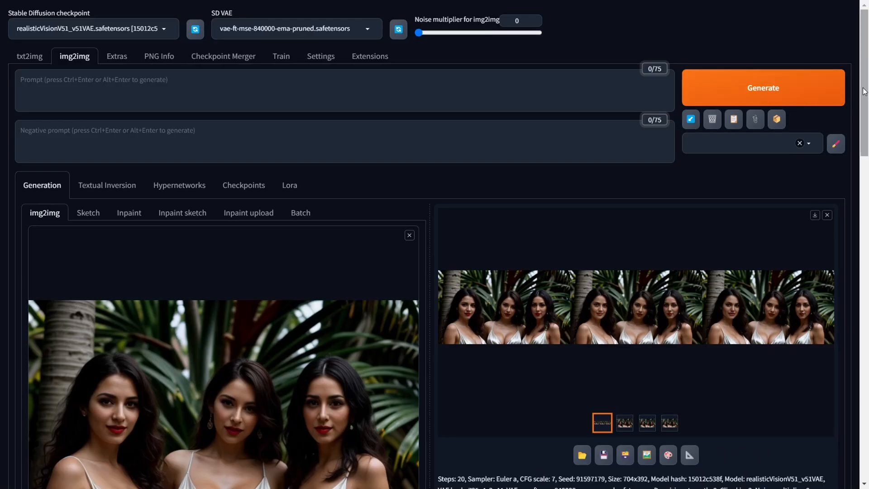
{"action": "scroll", "scroll_direction": "down", "scroll_amount": 3}
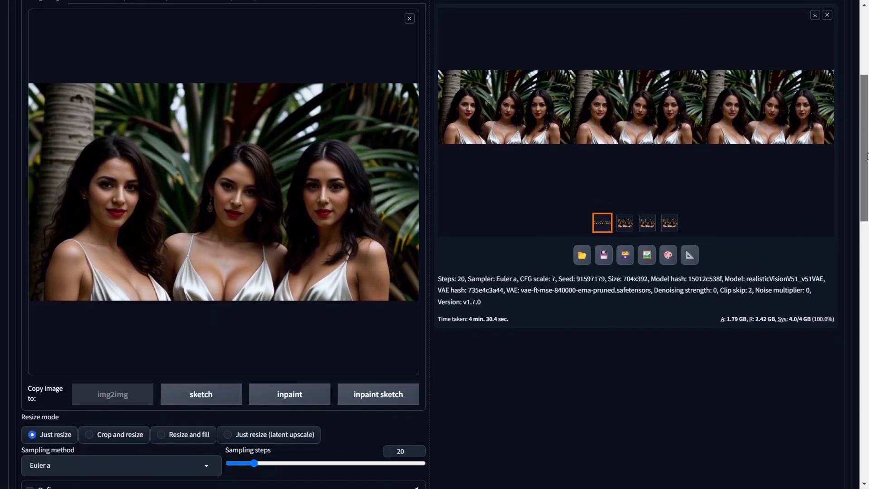
{"action": "scroll", "scroll_direction": "down", "scroll_amount": 3}
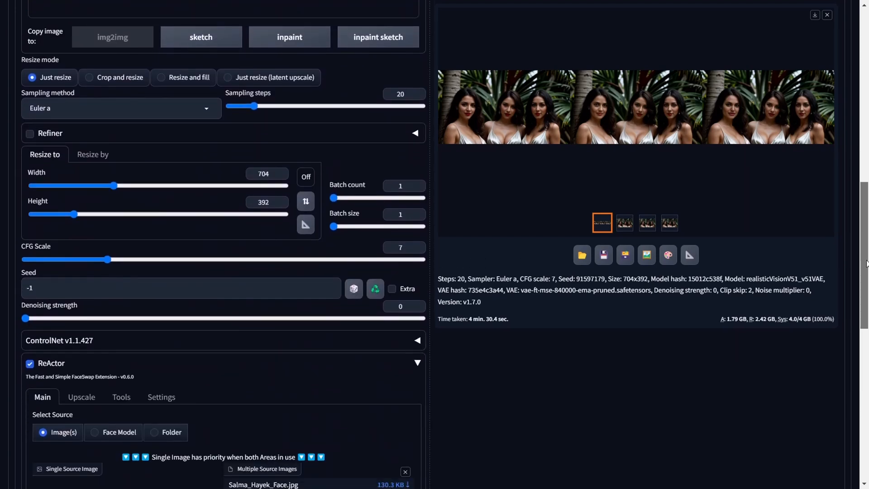
{"action": "scroll", "scroll_direction": "down", "scroll_amount": 3}
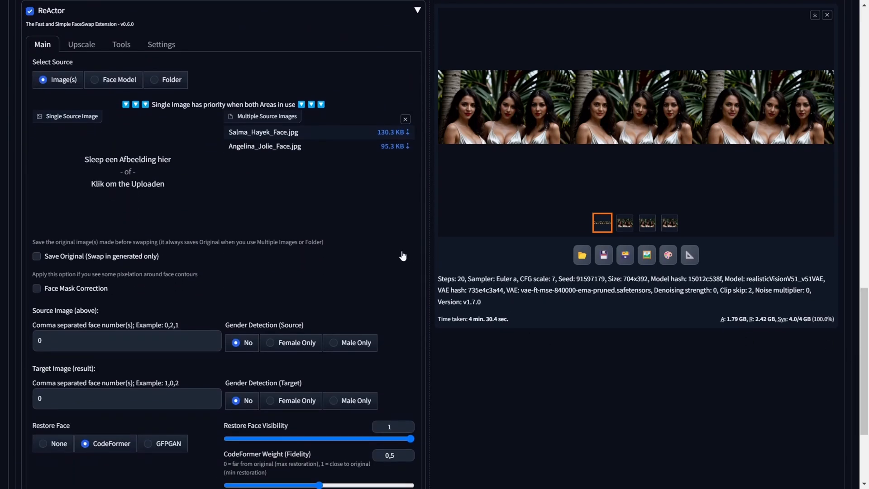
{"action": "mouse_move", "coordinate": [54, 358]}
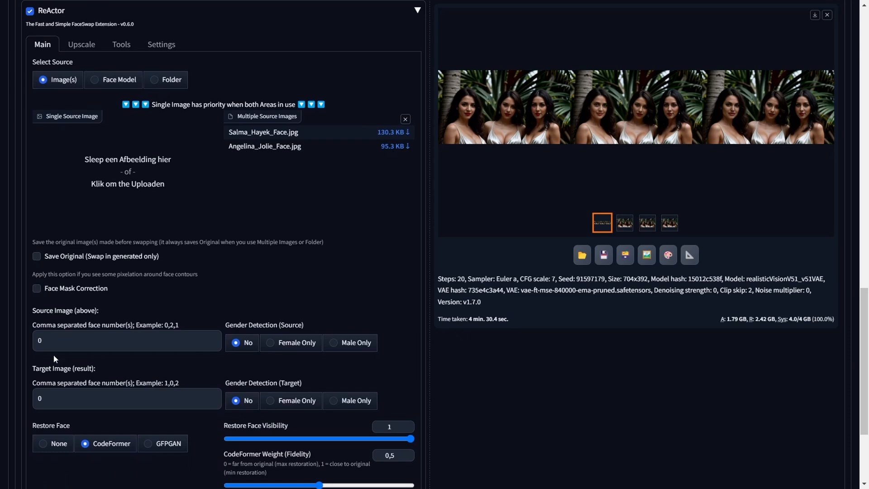
{"action": "double_click", "coordinate": [41, 368]}
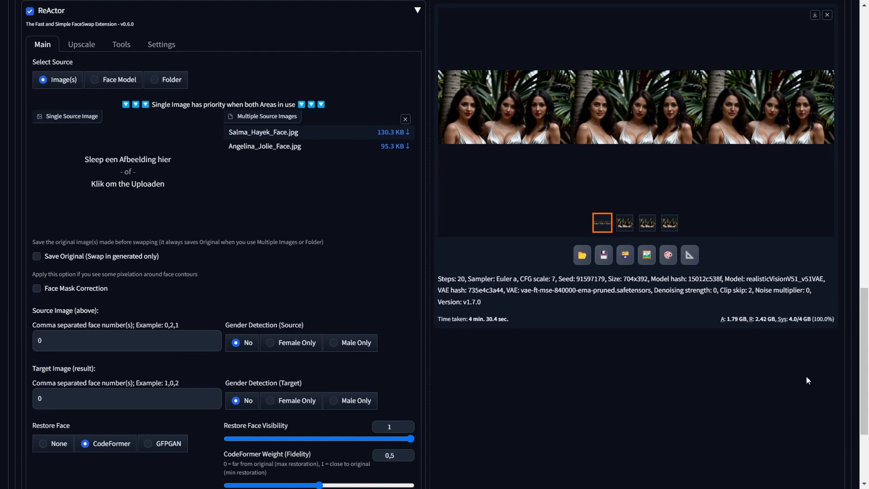
{"action": "mouse_move", "coordinate": [756, 374]}
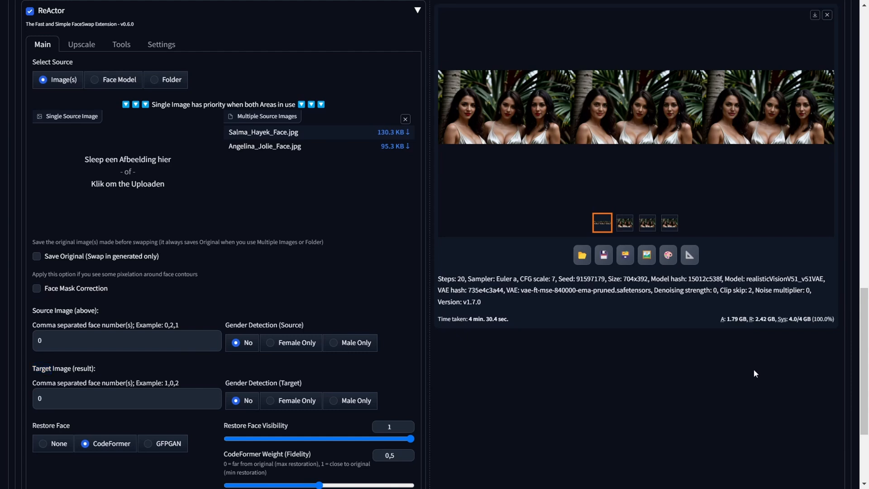